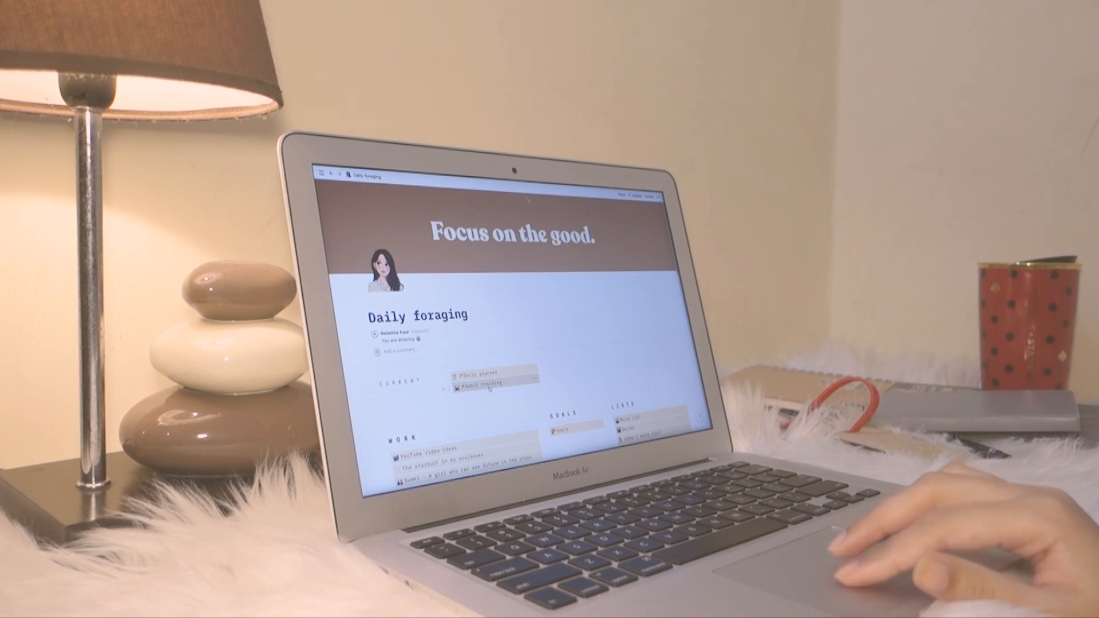
- Open the Daily planner page listed under CURRENT on the Daily foraging dashboard
{"action": "left_click", "coordinate": [490, 386]}
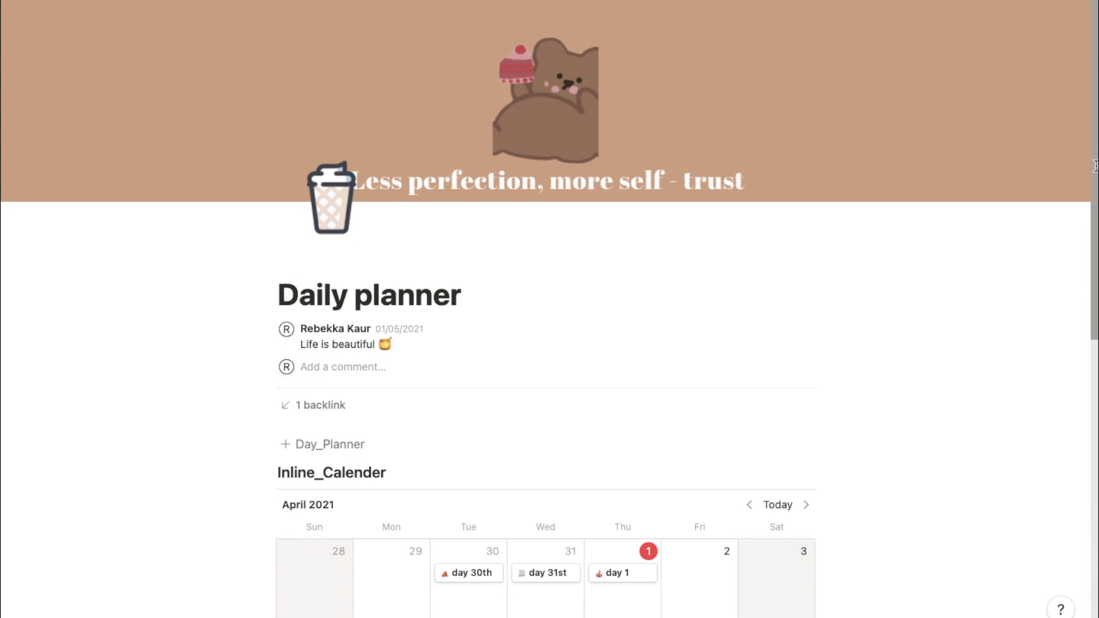
{"action": "scroll", "scroll_direction": "down", "scroll_amount": 3}
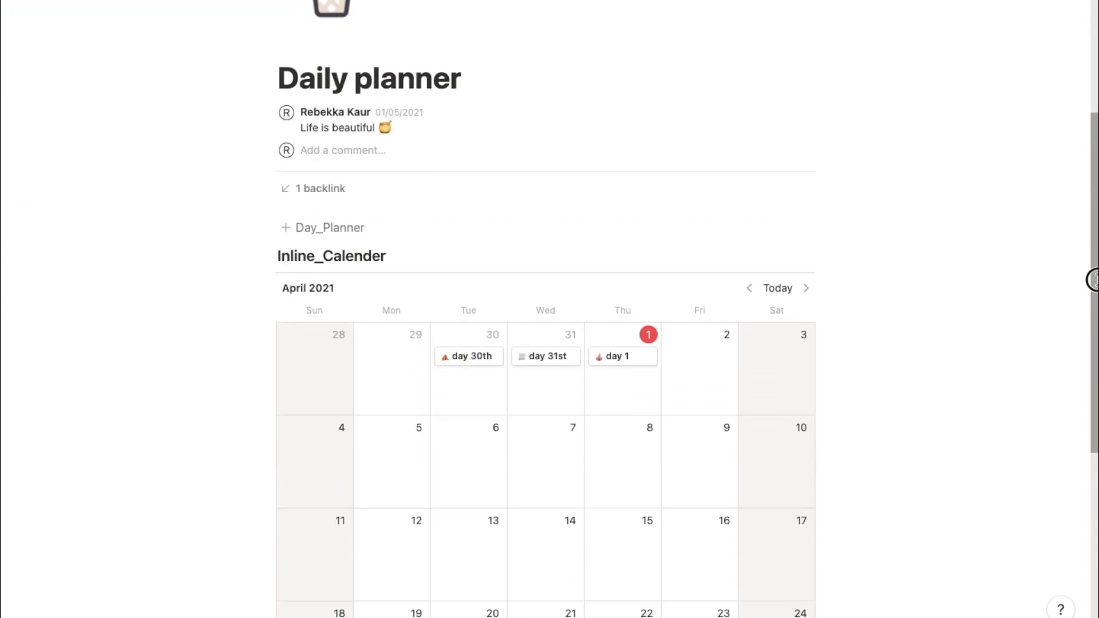
{"action": "scroll", "scroll_direction": "down", "scroll_amount": 3}
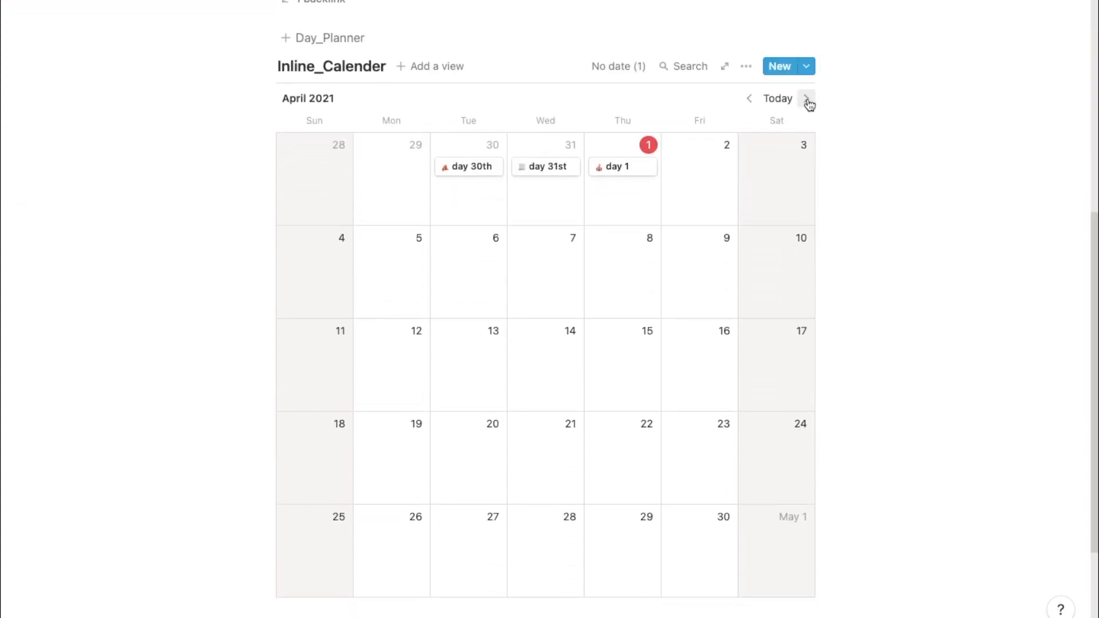
{"action": "left_click", "coordinate": [806, 98]}
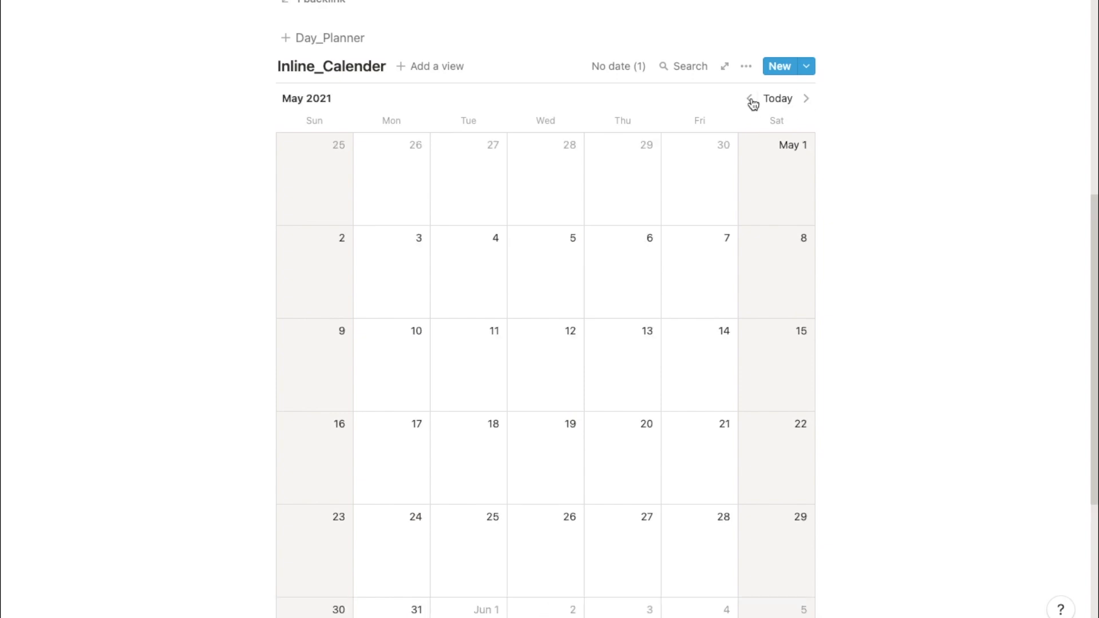
{"action": "left_click", "coordinate": [749, 98]}
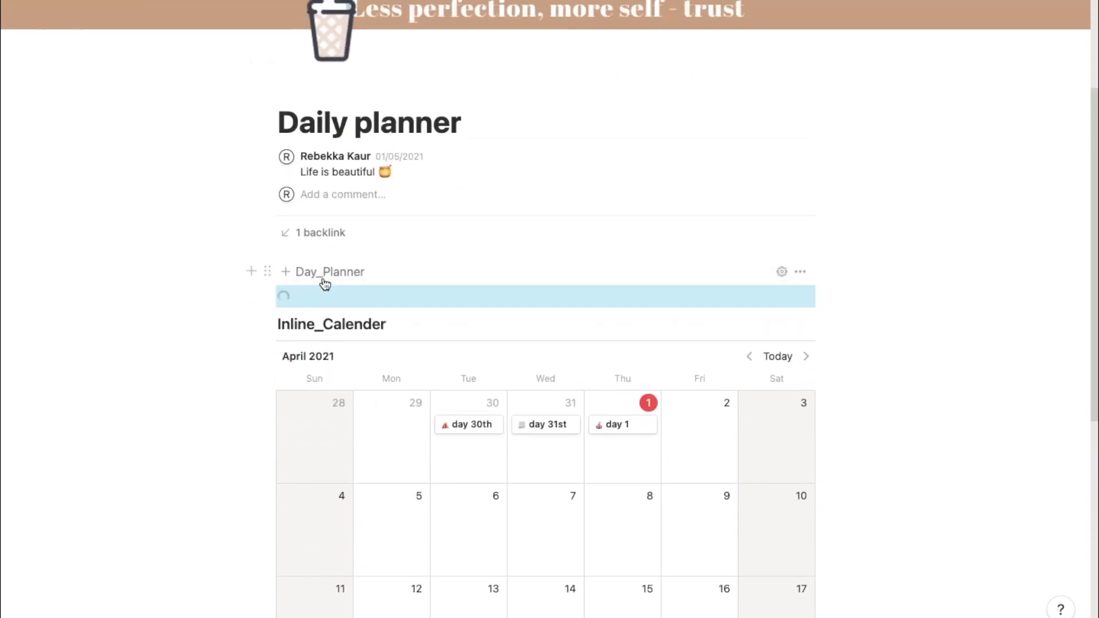
- Create a Day_Planner_Template page and expand its Breakfast, Lunch and Protein lists
{"action": "left_click", "coordinate": [330, 272]}
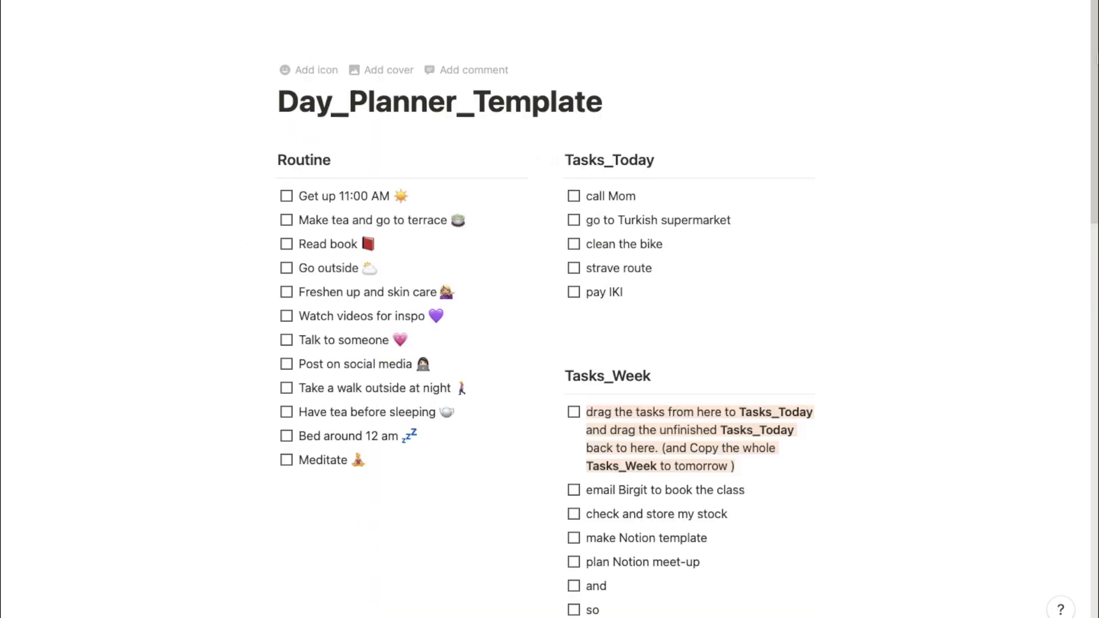
{"action": "scroll", "scroll_direction": "down", "scroll_amount": 3}
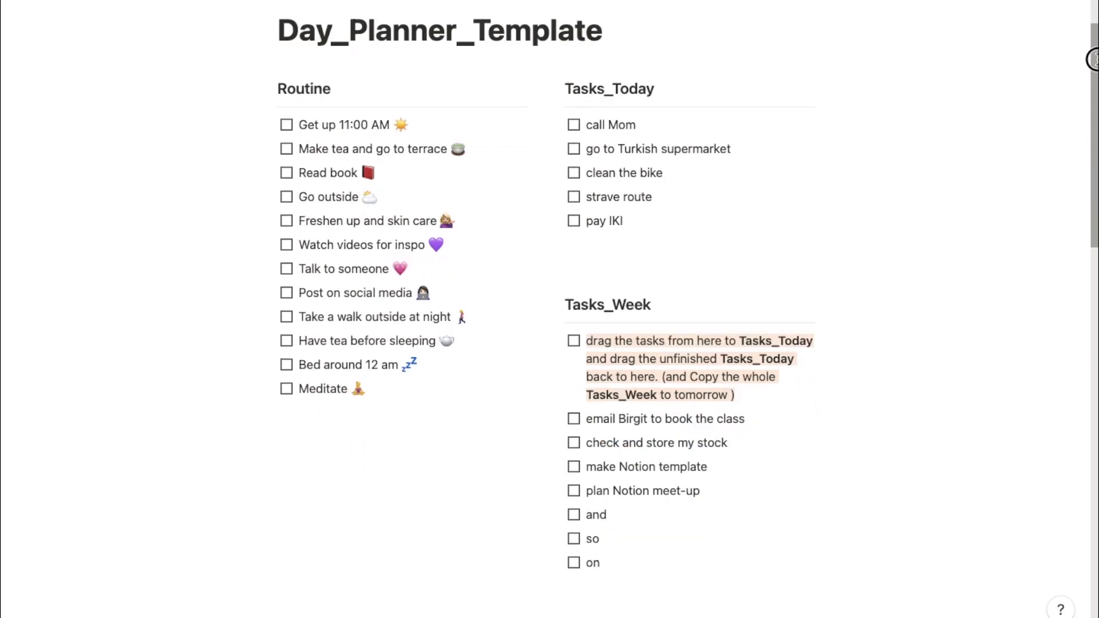
{"action": "scroll", "scroll_direction": "down", "scroll_amount": 3}
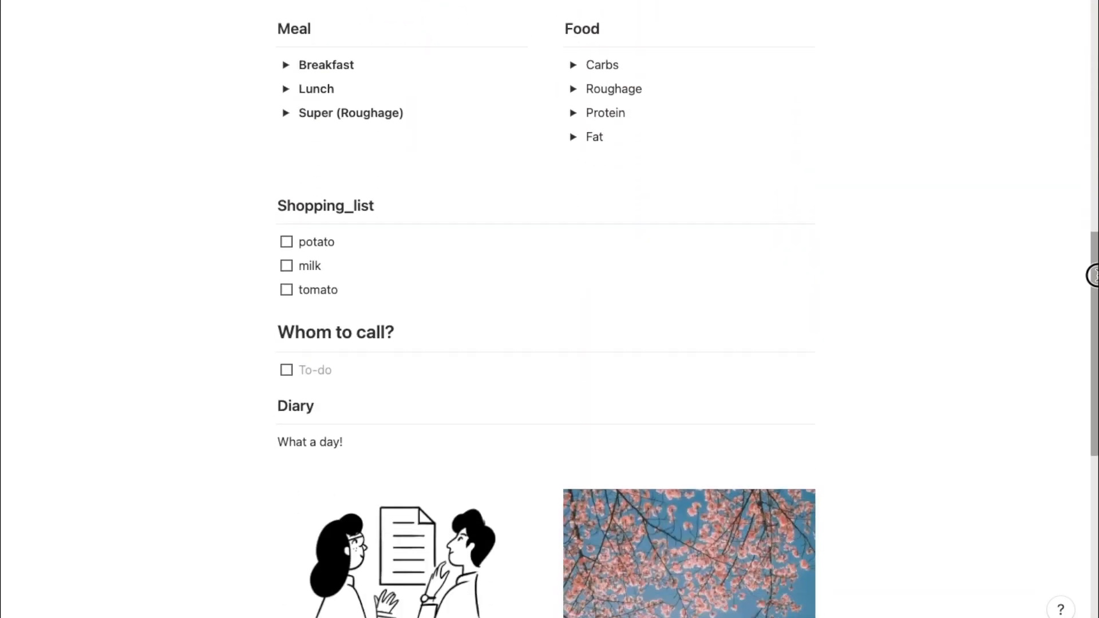
{"action": "scroll", "scroll_direction": "up", "scroll_amount": 3}
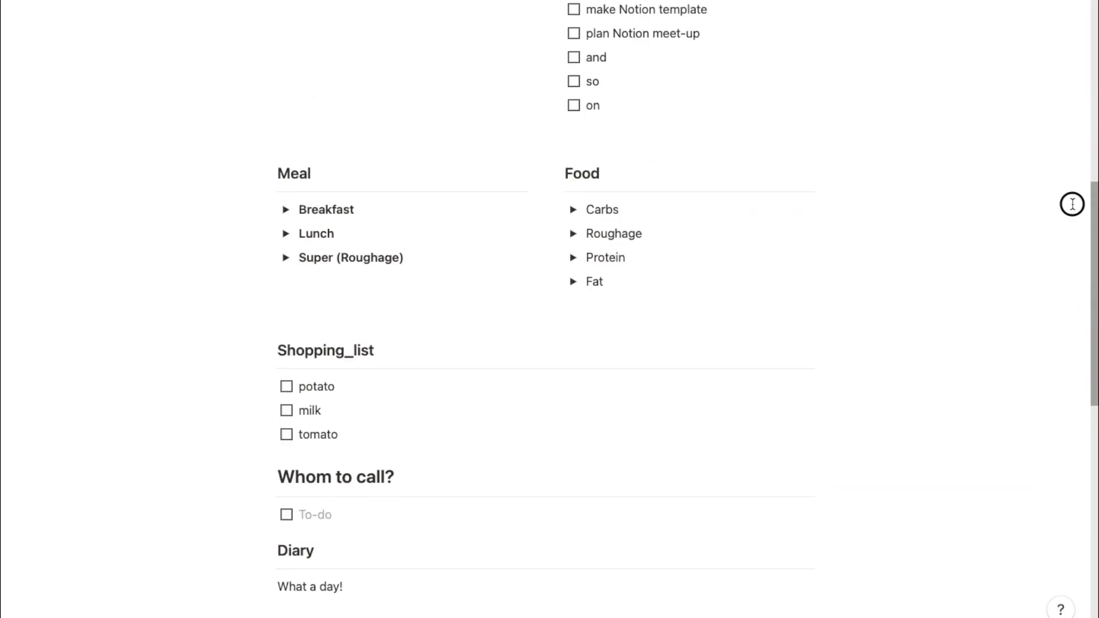
{"action": "left_click", "coordinate": [285, 209]}
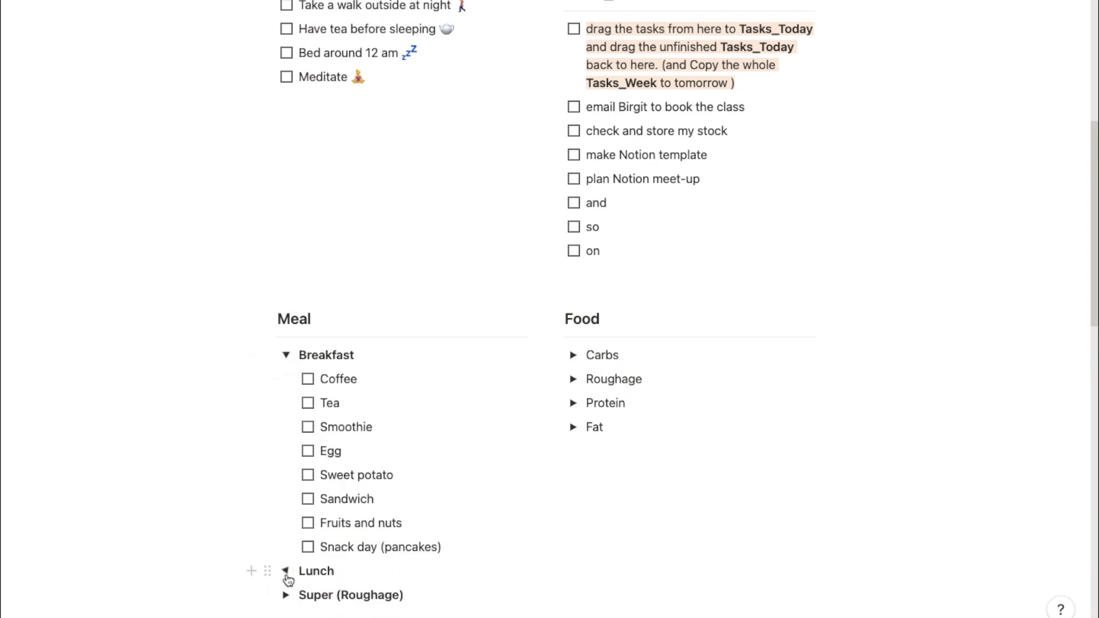
{"action": "left_click", "coordinate": [286, 571]}
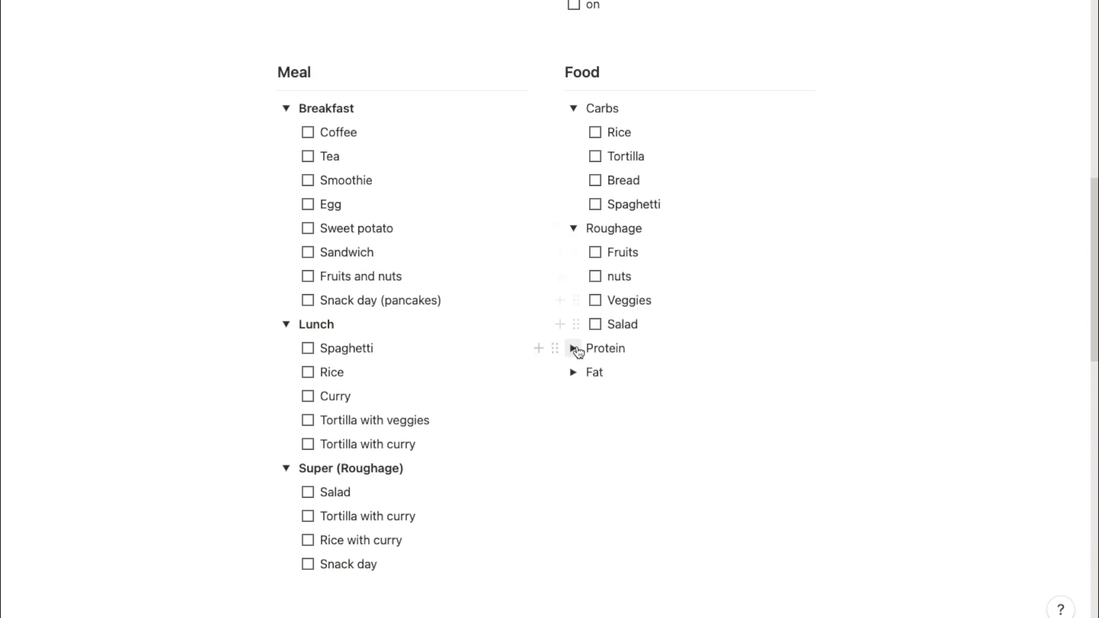
{"action": "left_click", "coordinate": [572, 349]}
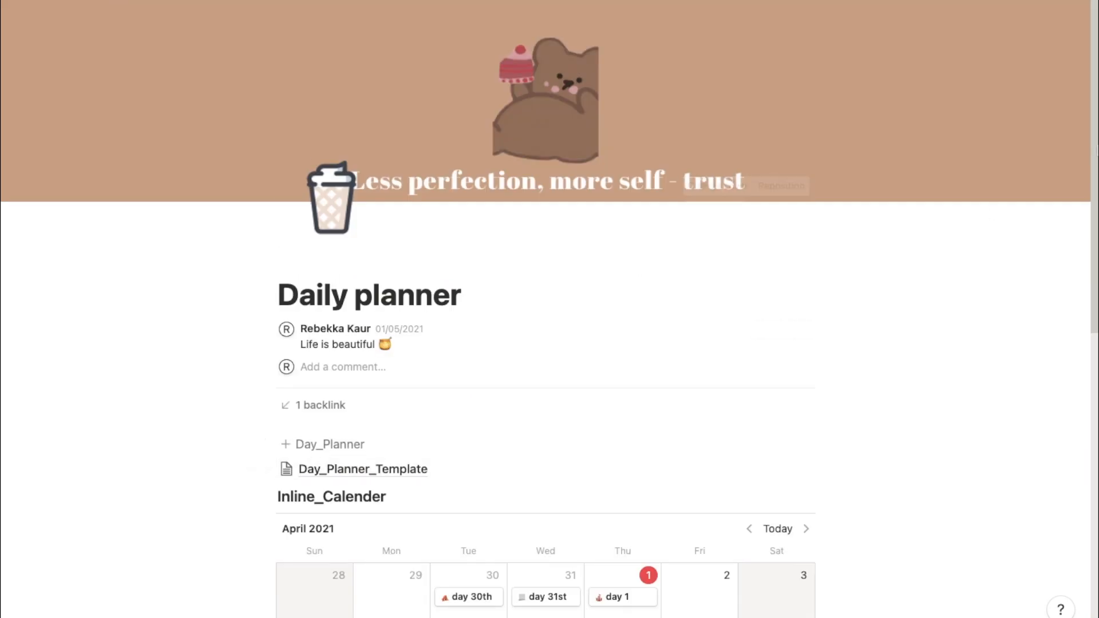
- Delete the April 2 Day_Planner entry through its calendar context menu
{"action": "scroll", "scroll_direction": "down", "scroll_amount": 3}
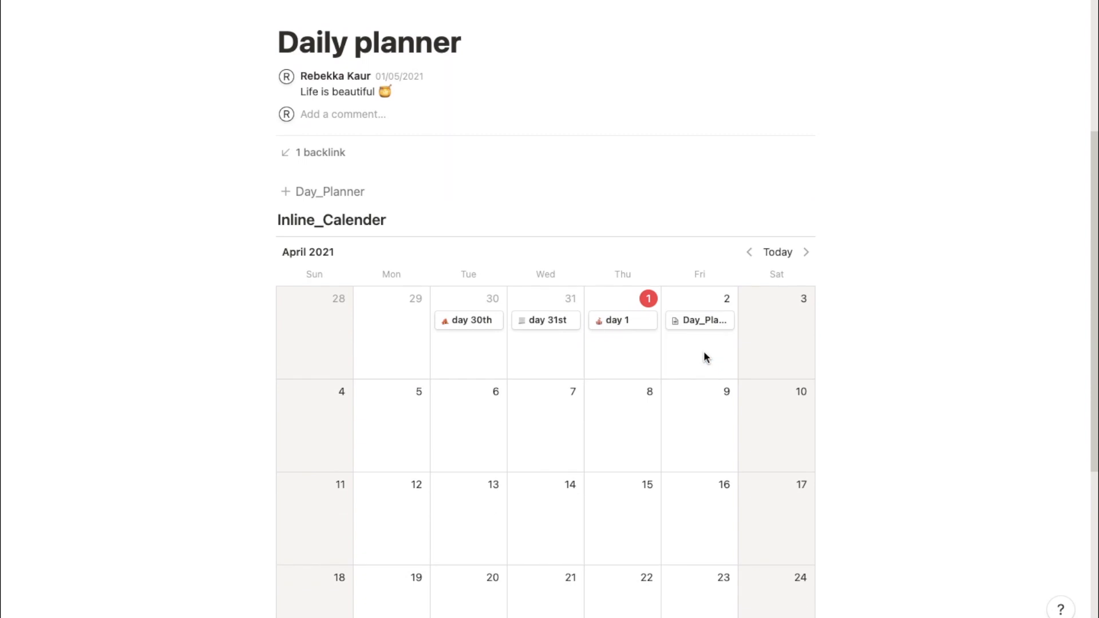
{"action": "right_click", "coordinate": [698, 321]}
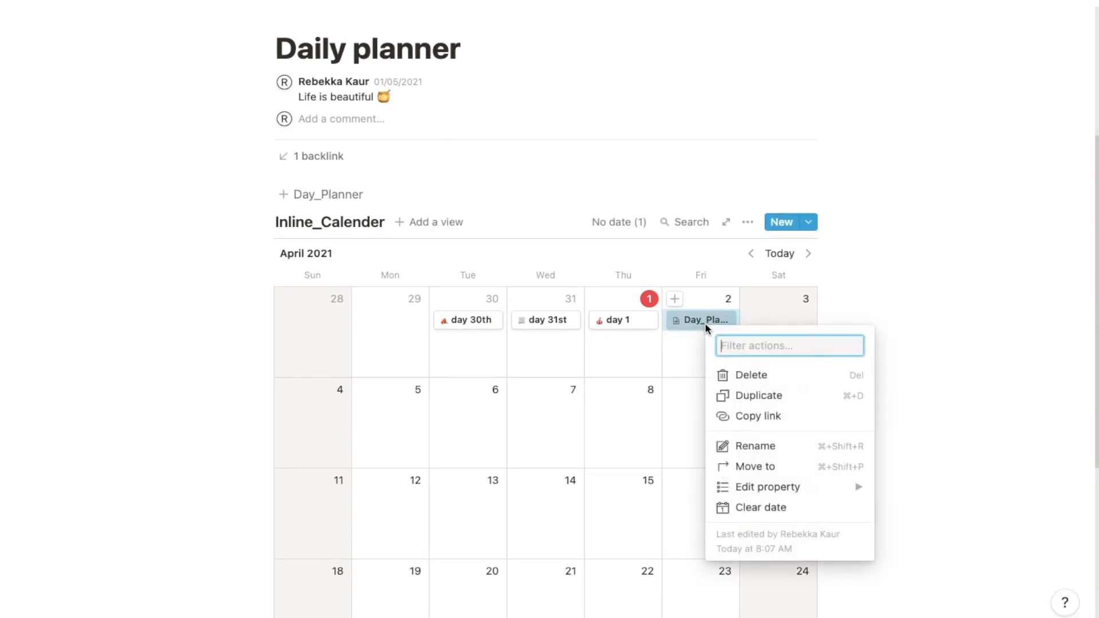
{"action": "left_click", "coordinate": [756, 376]}
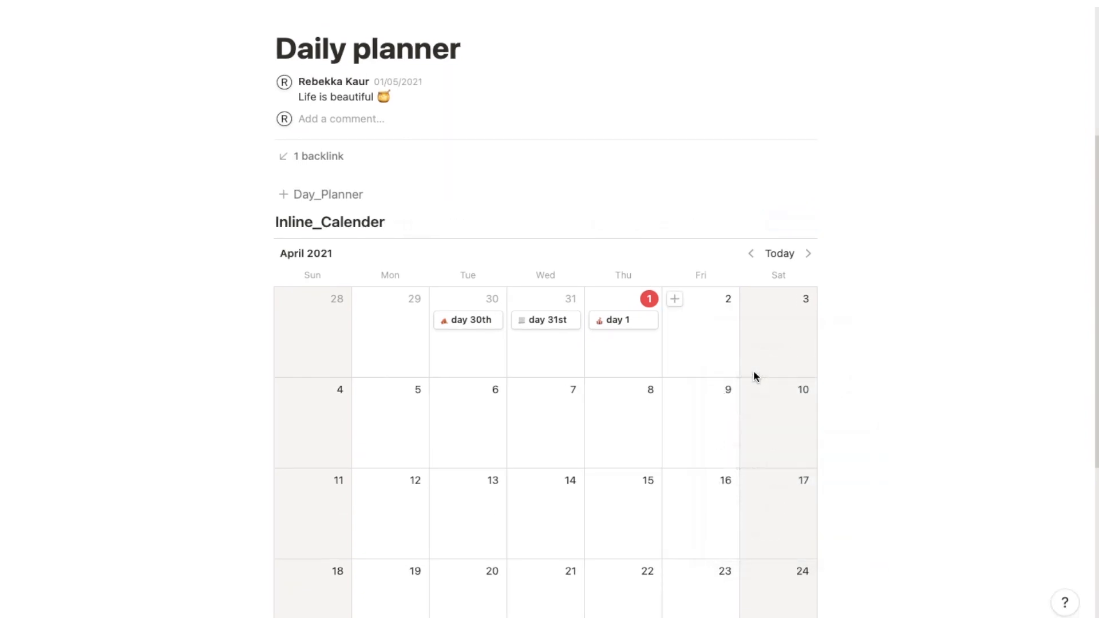
{"action": "mouse_move", "coordinate": [1094, 292]}
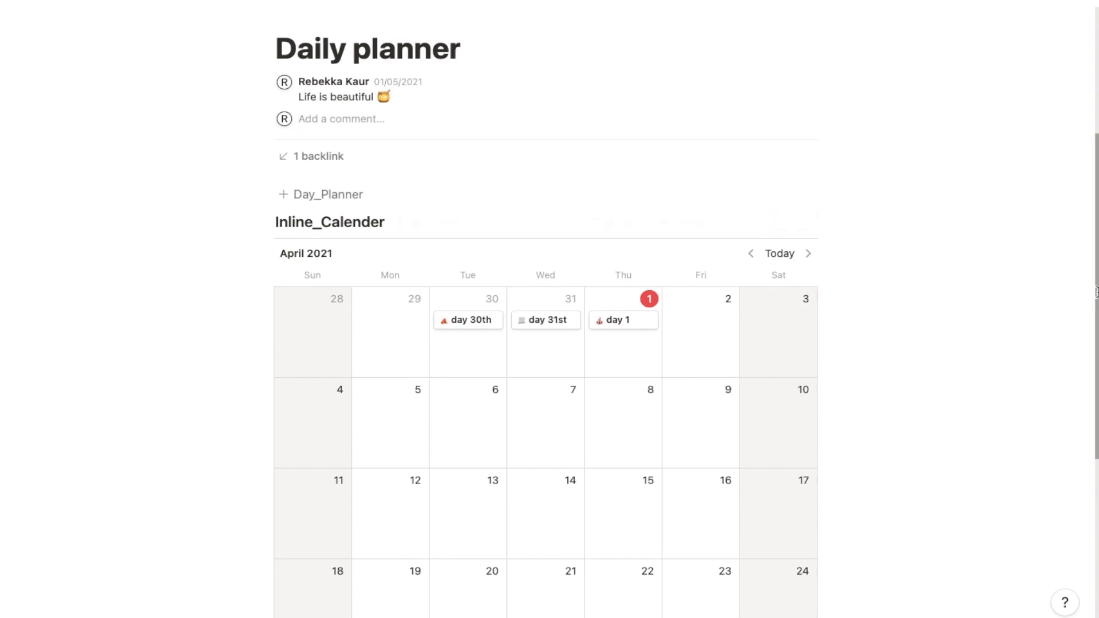
{"action": "scroll", "scroll_direction": "up", "scroll_amount": 3}
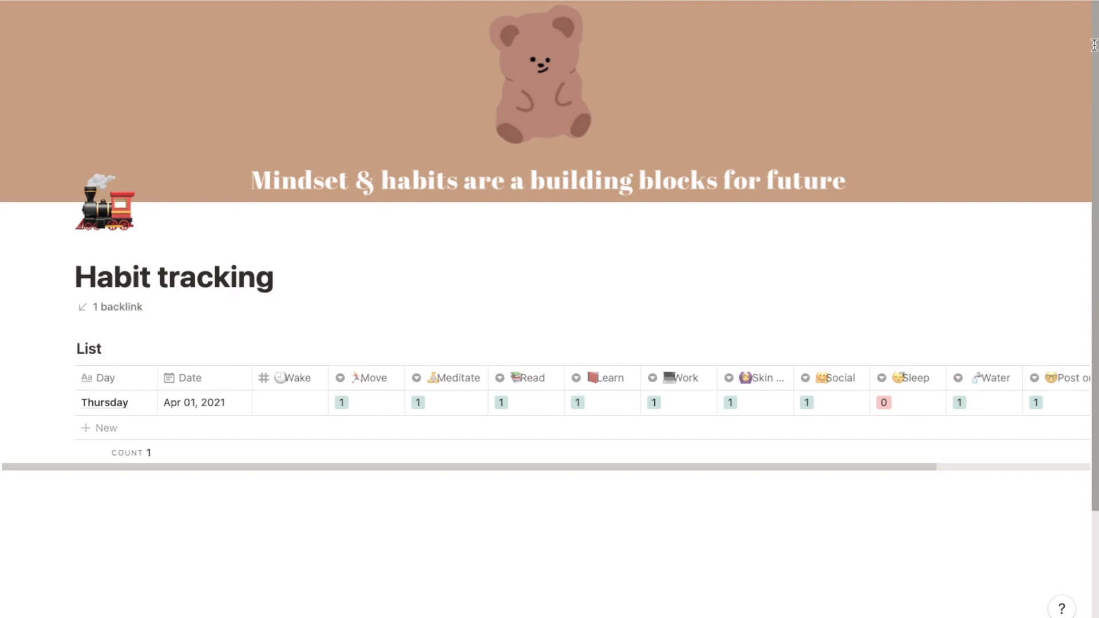
{"action": "mouse_move", "coordinate": [482, 449]}
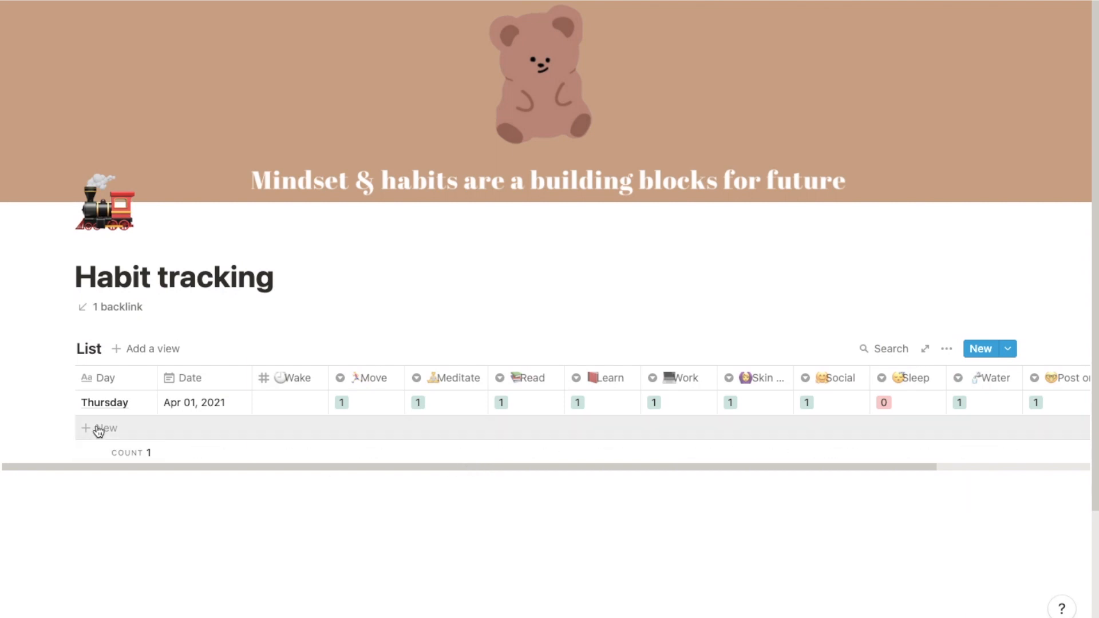
- Add a 'Friday' row to the Habit tracking table dated April 2, 2021
{"action": "left_click", "coordinate": [99, 428]}
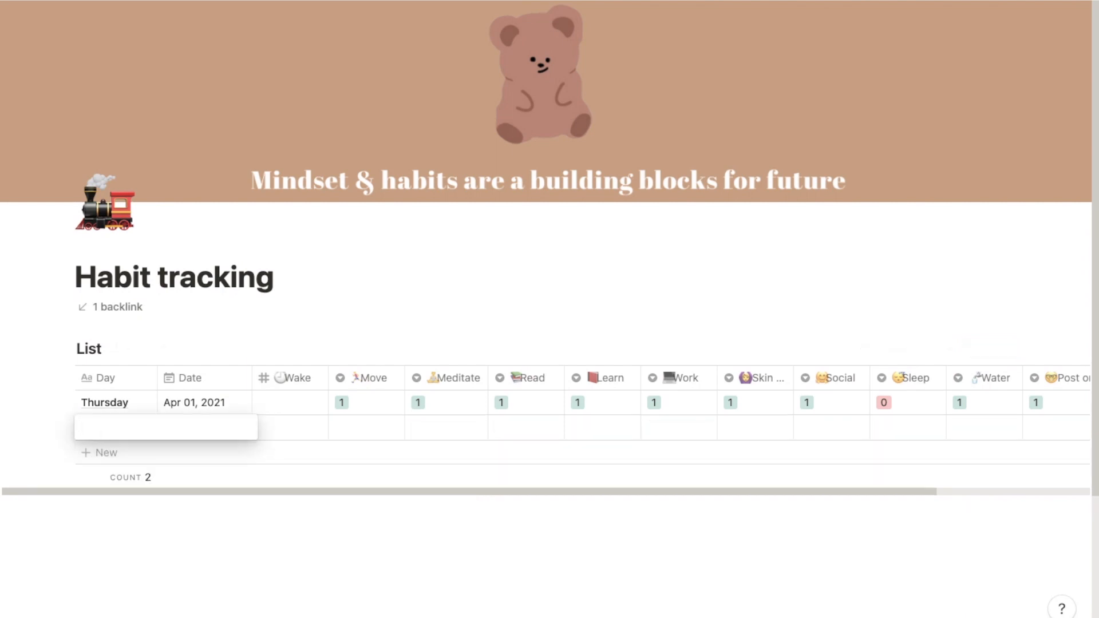
{"action": "type", "text": "Friday"}
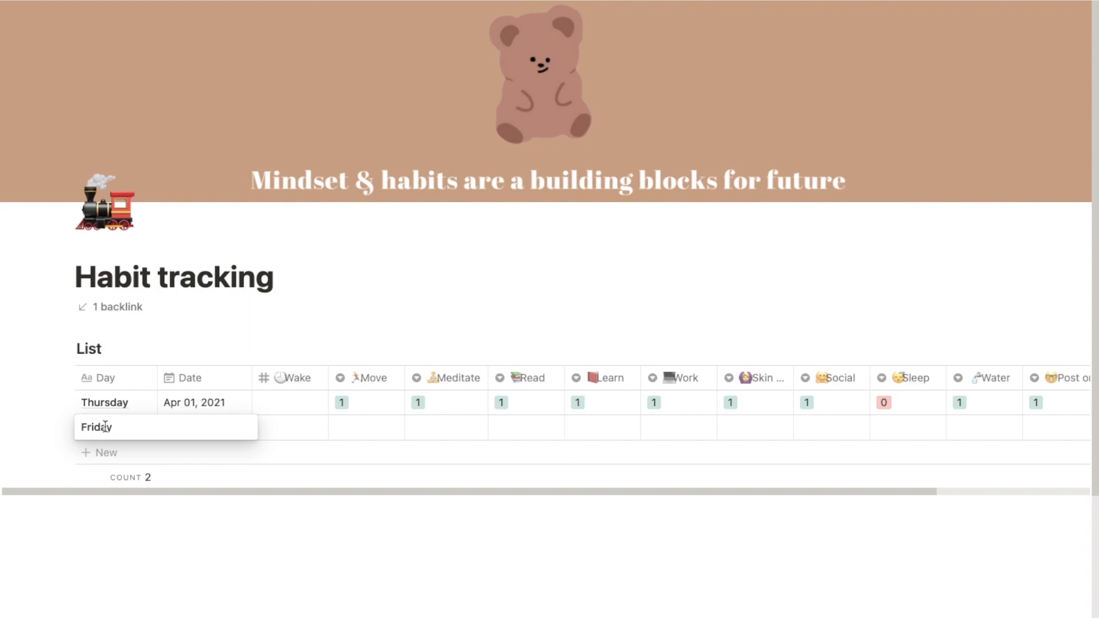
{"action": "left_click", "coordinate": [194, 403]}
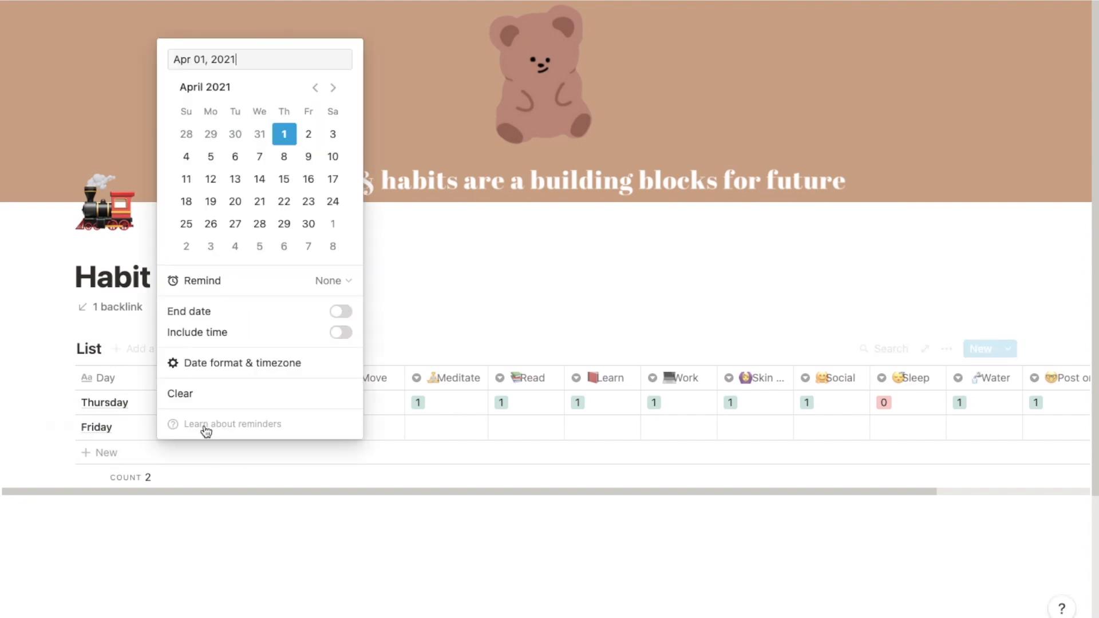
{"action": "left_click", "coordinate": [307, 134]}
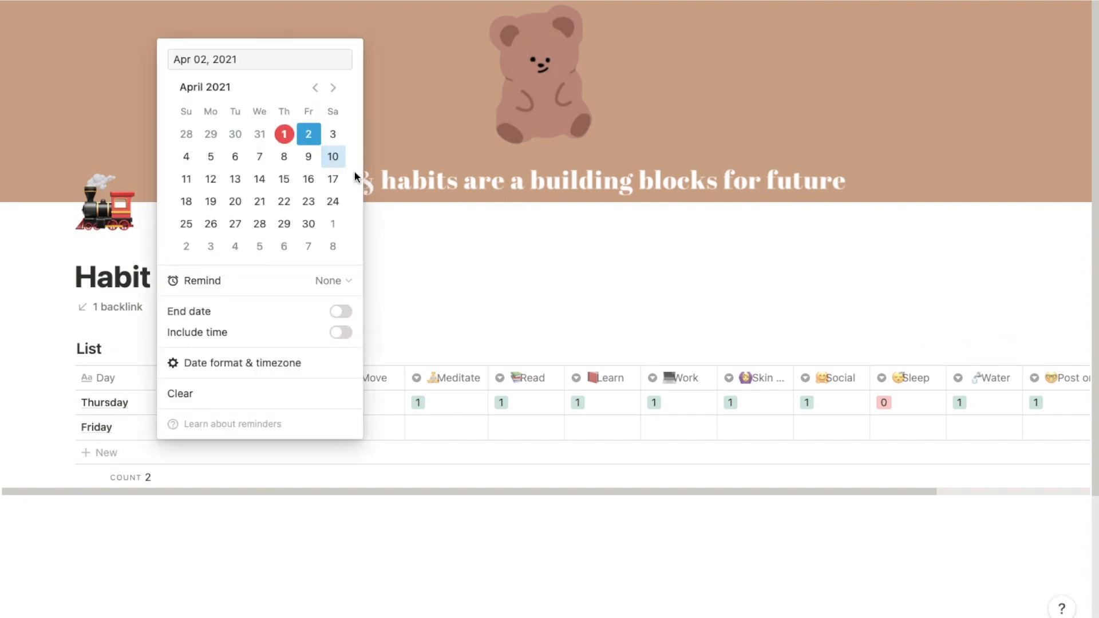
{"action": "left_click", "coordinate": [307, 134]}
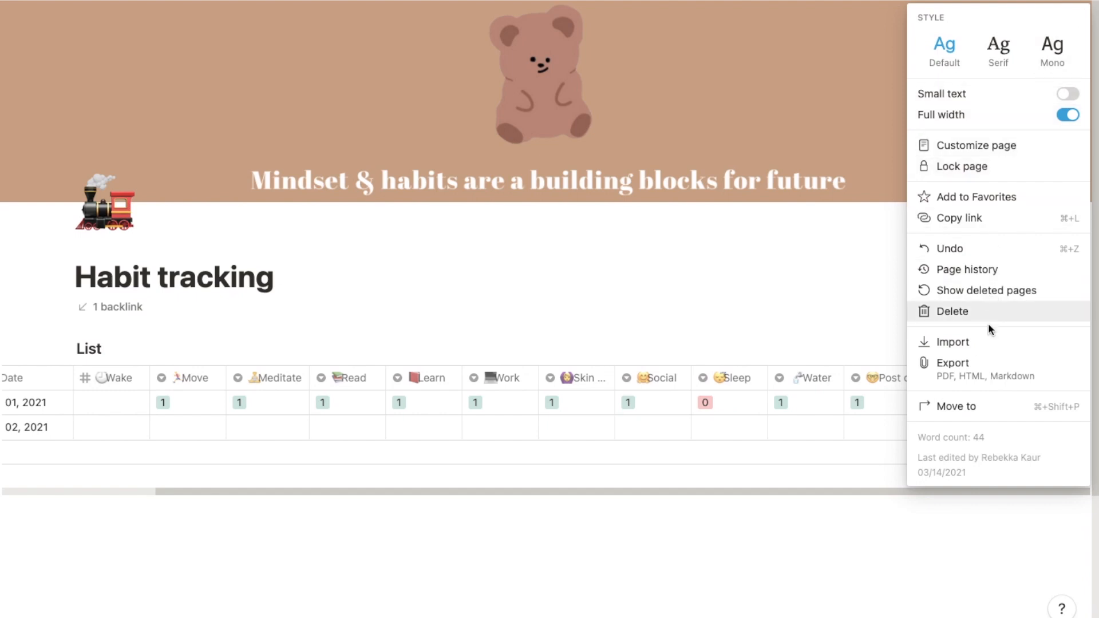
{"action": "mouse_move", "coordinate": [1002, 369]}
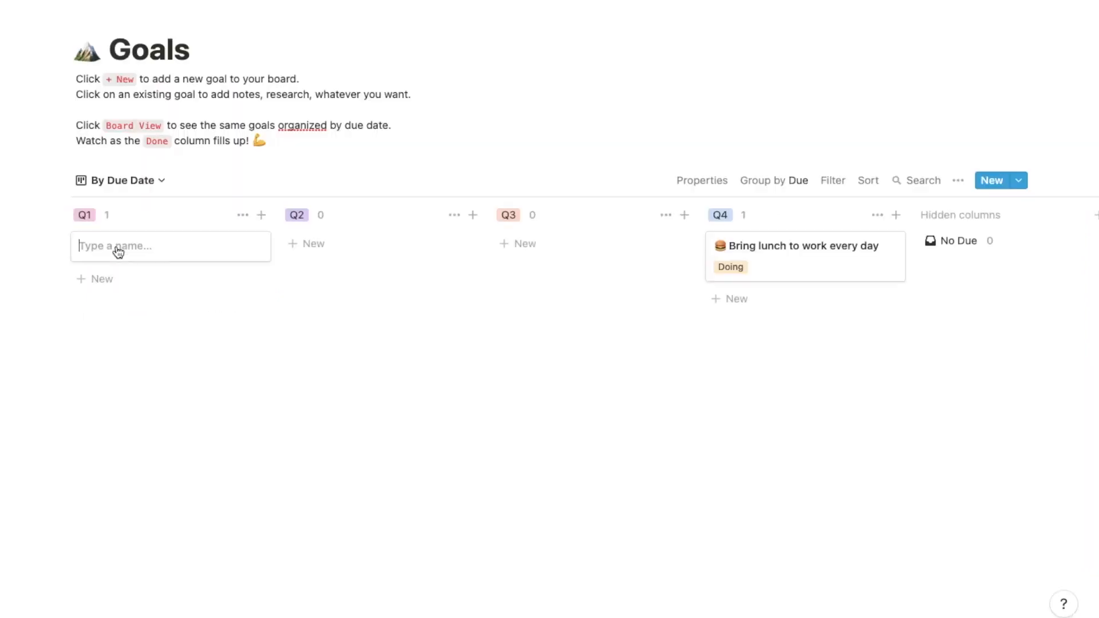
{"action": "mouse_move", "coordinate": [140, 246]}
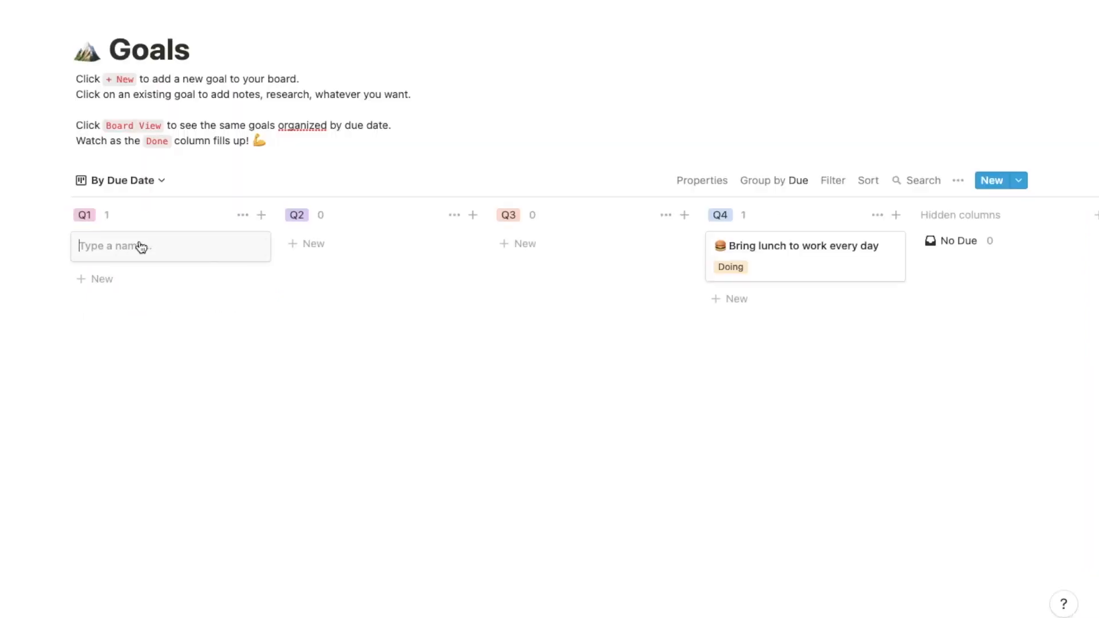
- Create a Q1 goal card titled 'Learn french'
{"action": "type", "text": "Learn"}
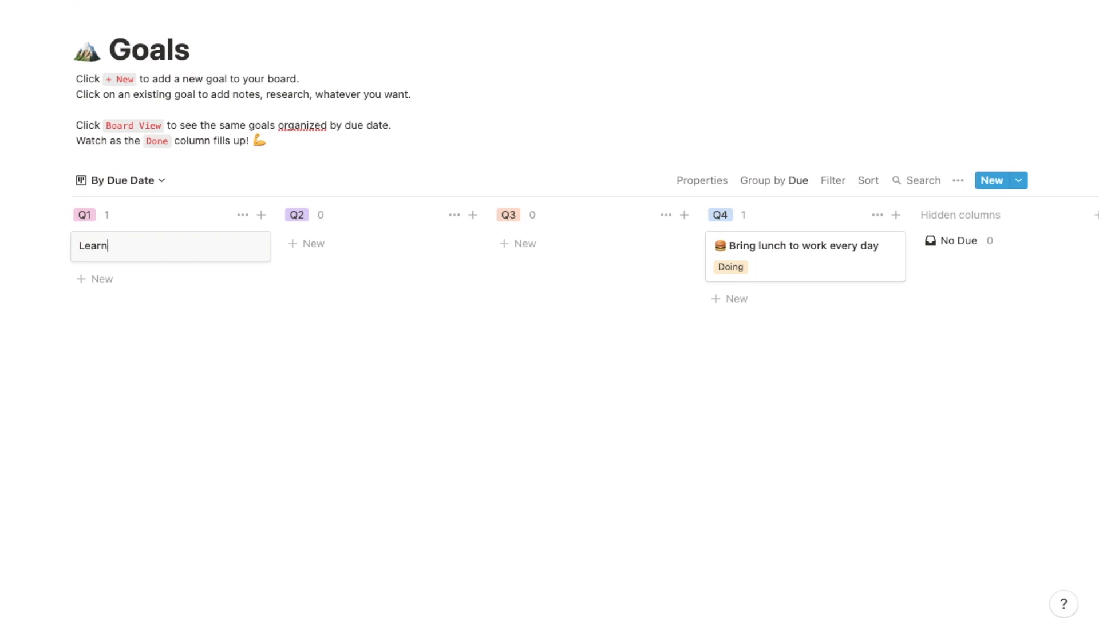
{"action": "type", "text": "french"}
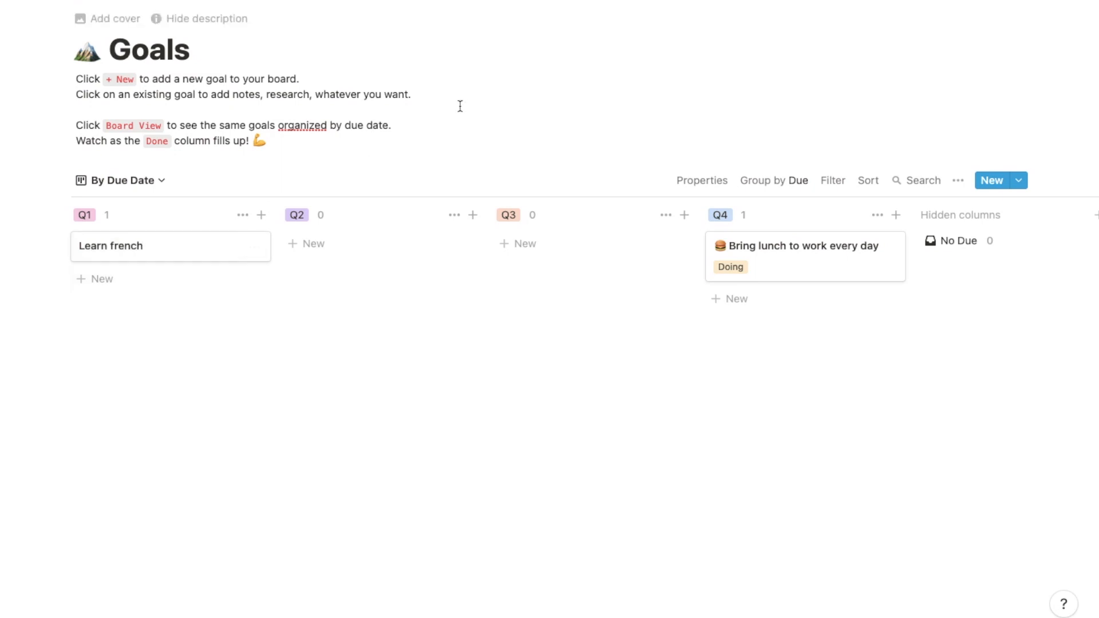
- Set the Learn french goal's Status to Doing and close its page preview
{"action": "left_click", "coordinate": [110, 246]}
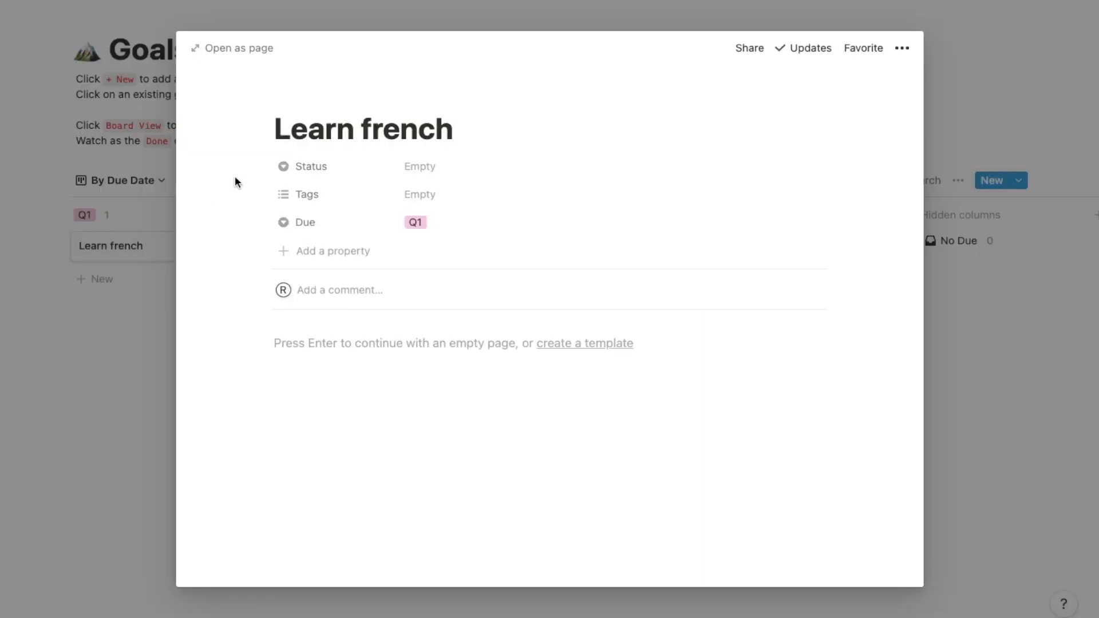
{"action": "left_click", "coordinate": [302, 166]}
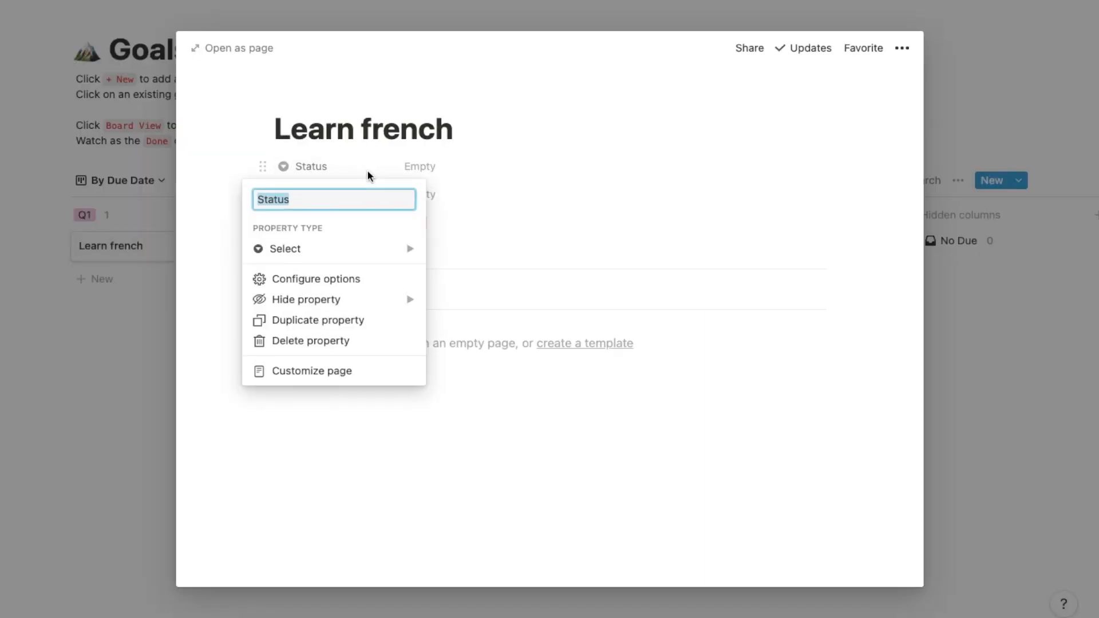
{"action": "left_click", "coordinate": [419, 166]}
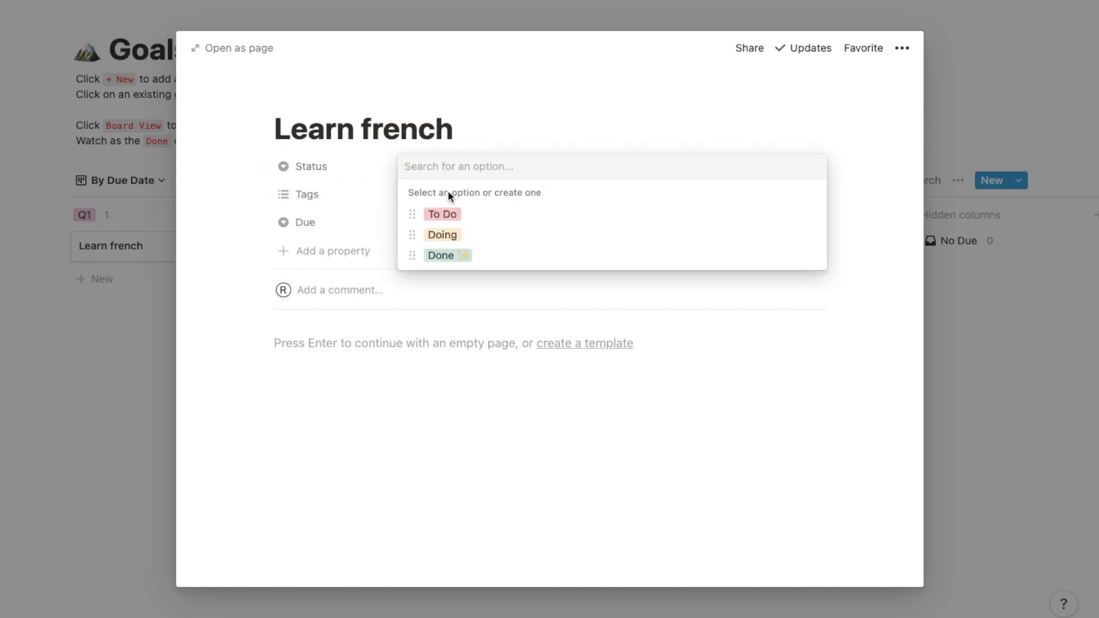
{"action": "left_click", "coordinate": [442, 234]}
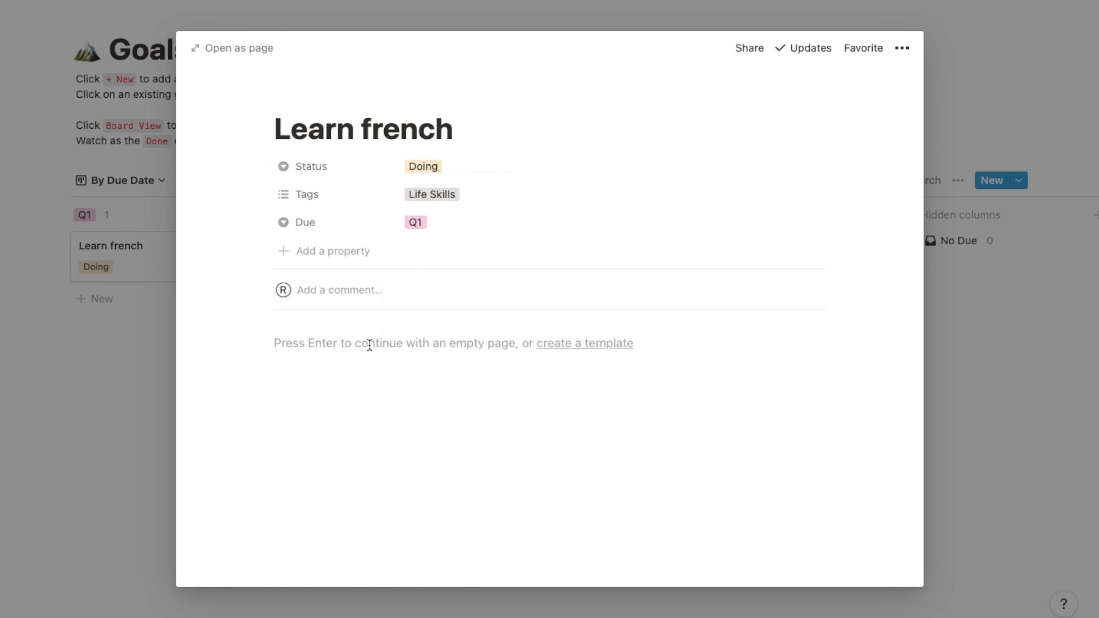
{"action": "mouse_move", "coordinate": [497, 341]}
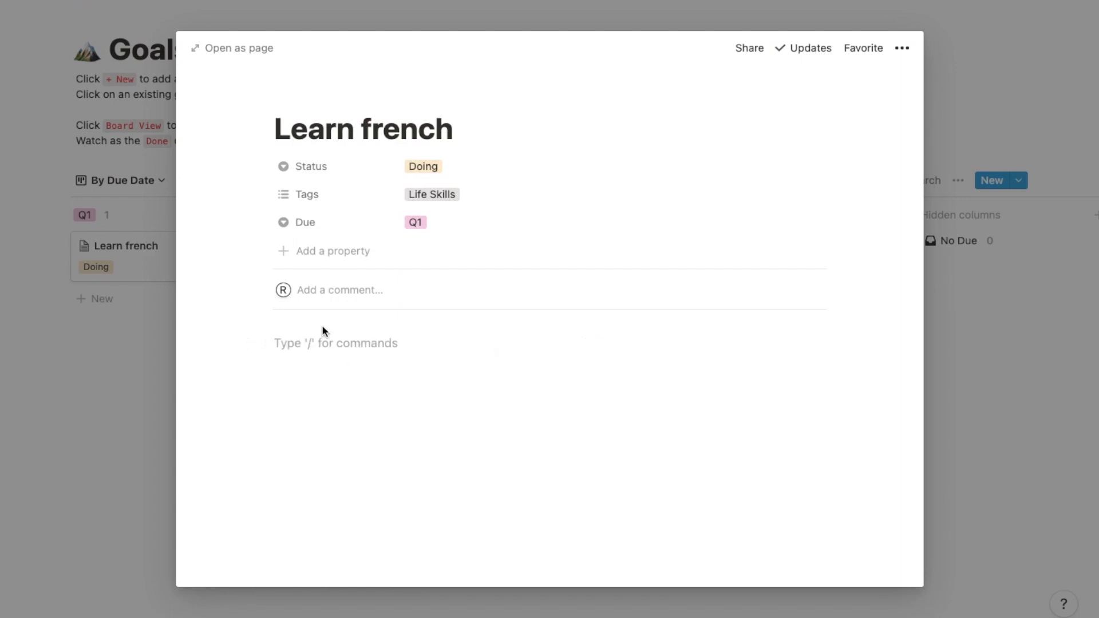
{"action": "mouse_move", "coordinate": [322, 349]}
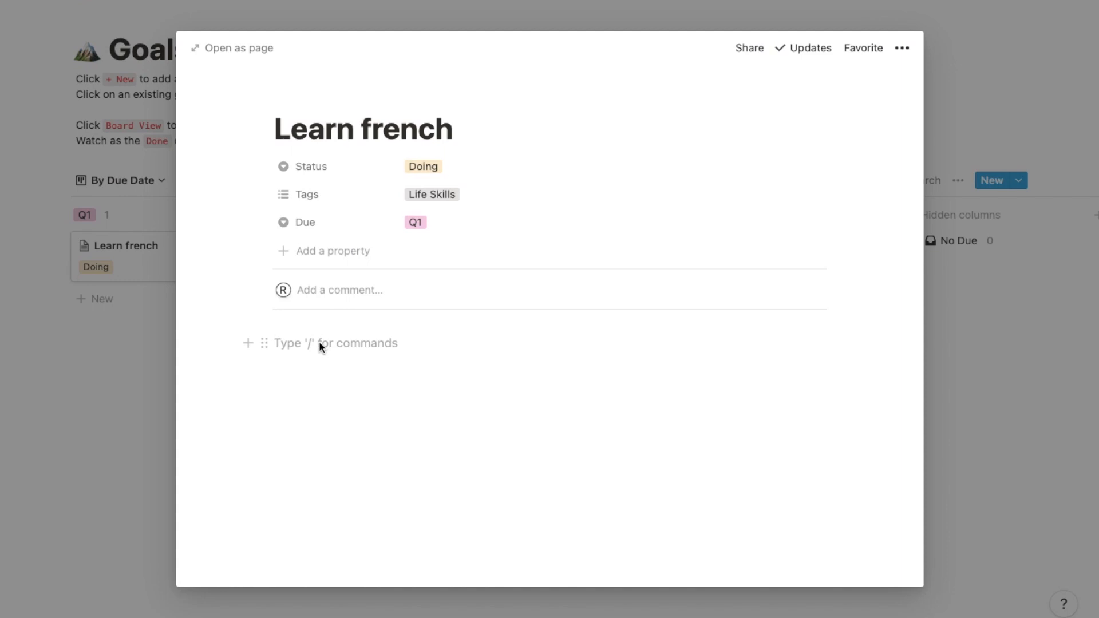
{"action": "mouse_move", "coordinate": [474, 24]}
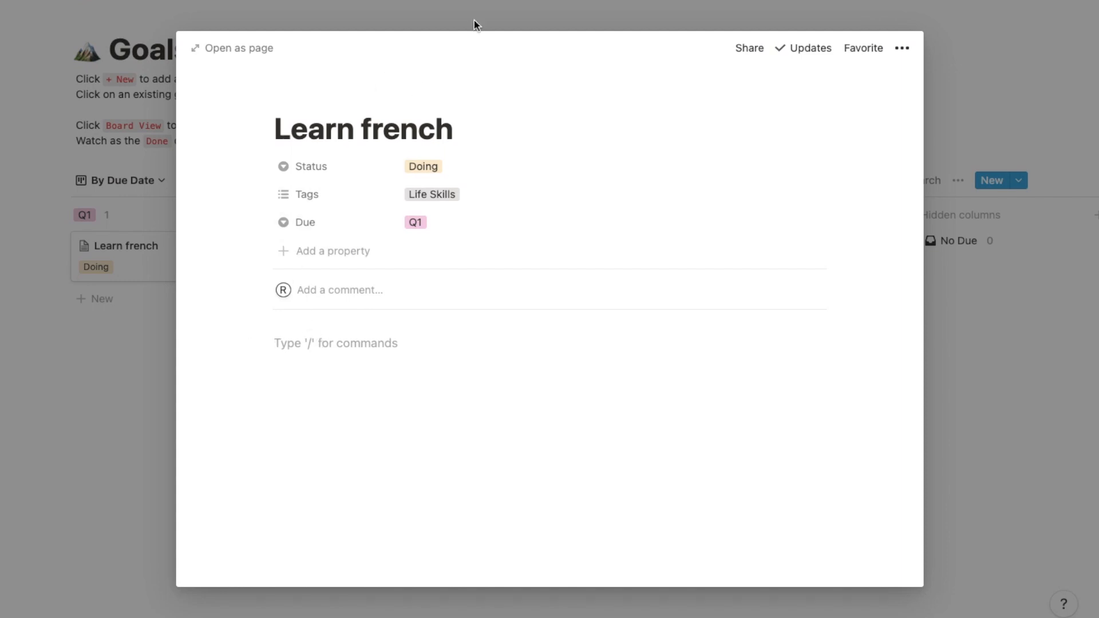
{"action": "key", "text": "Escape"}
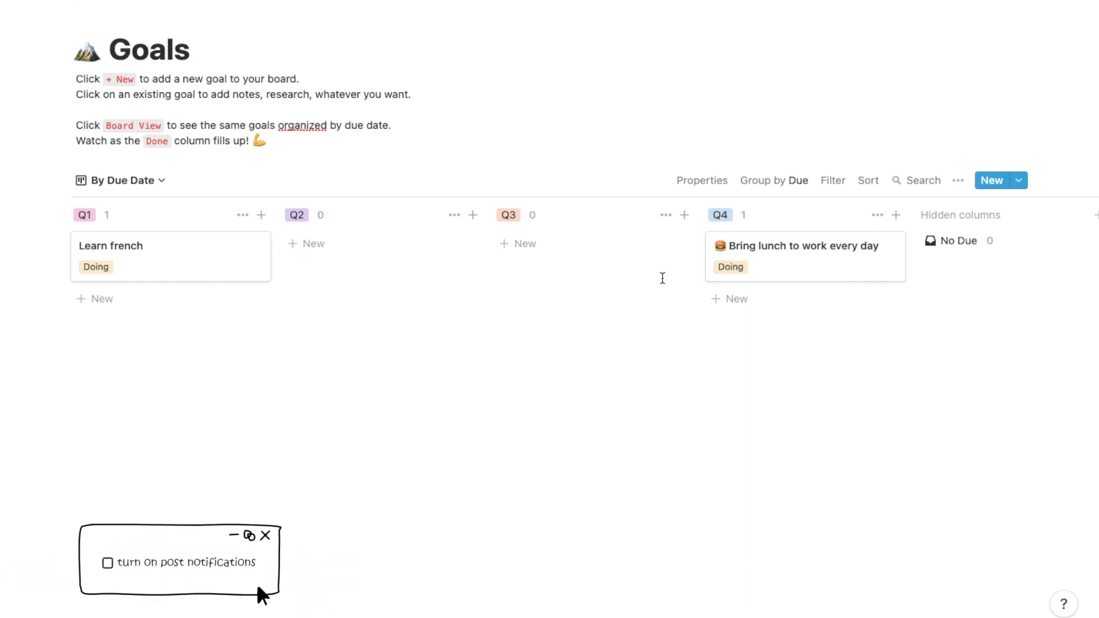
- Show the Views for Goals menu and choose the By Due Date view
{"action": "left_click", "coordinate": [265, 535]}
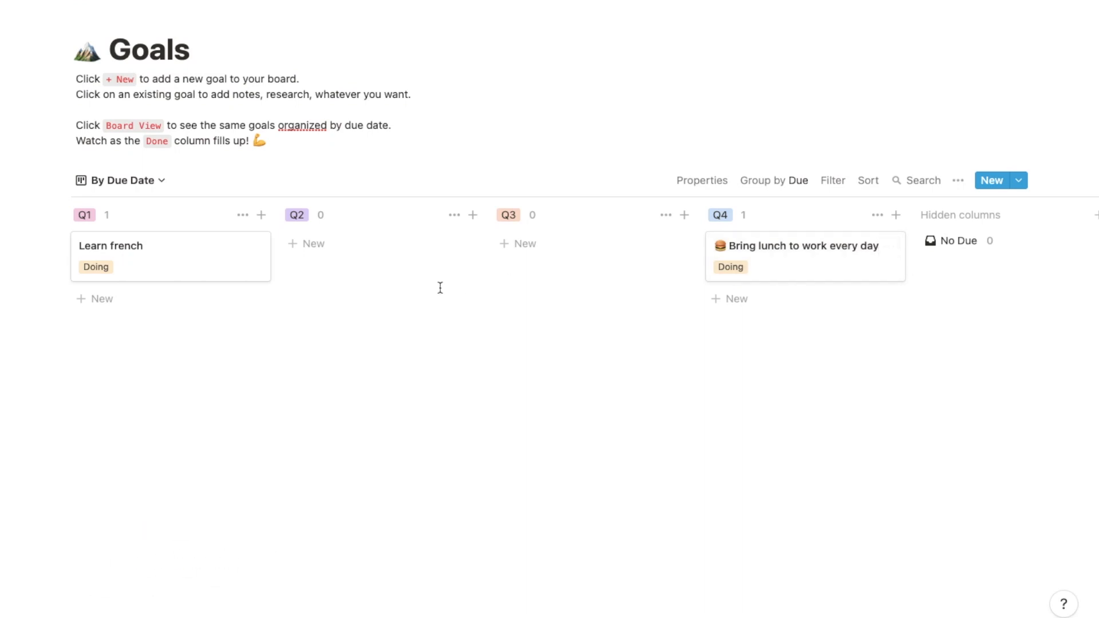
{"action": "left_click", "coordinate": [121, 180]}
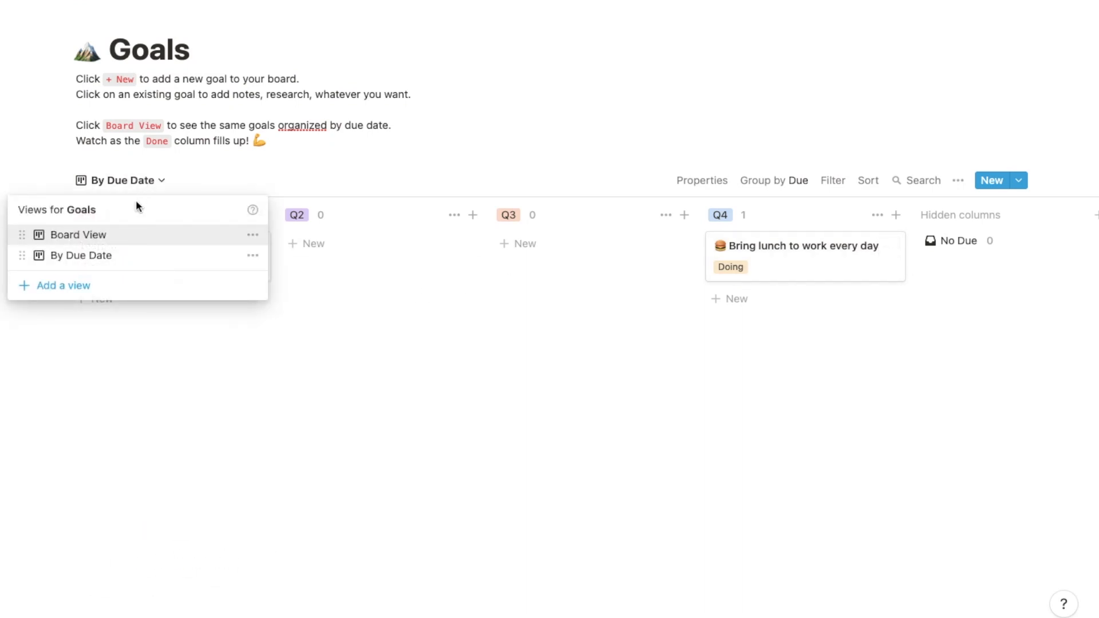
{"action": "mouse_move", "coordinate": [138, 255]}
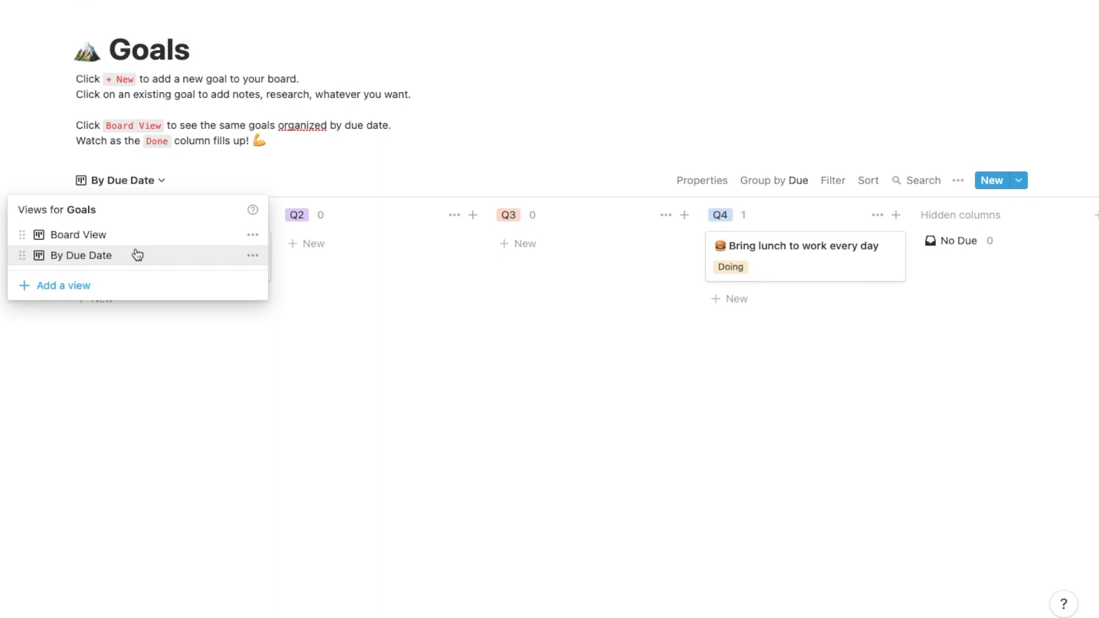
{"action": "left_click", "coordinate": [77, 234]}
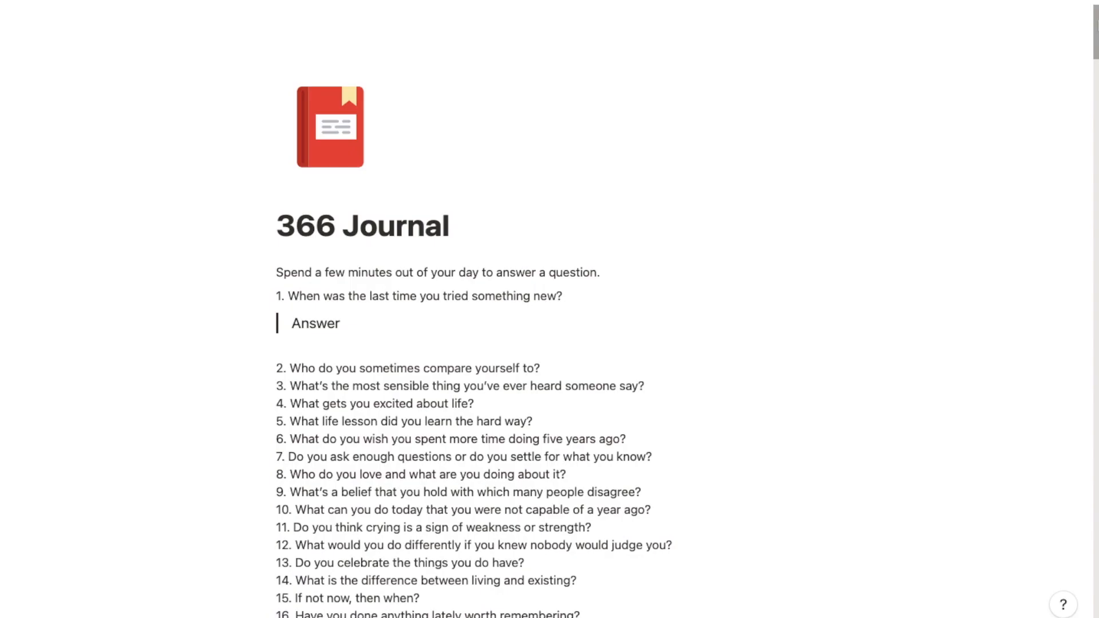
- Answer question 1: 'Today. I have never played chess and today was the first time I tr…'
{"action": "scroll", "scroll_direction": "down", "scroll_amount": 3}
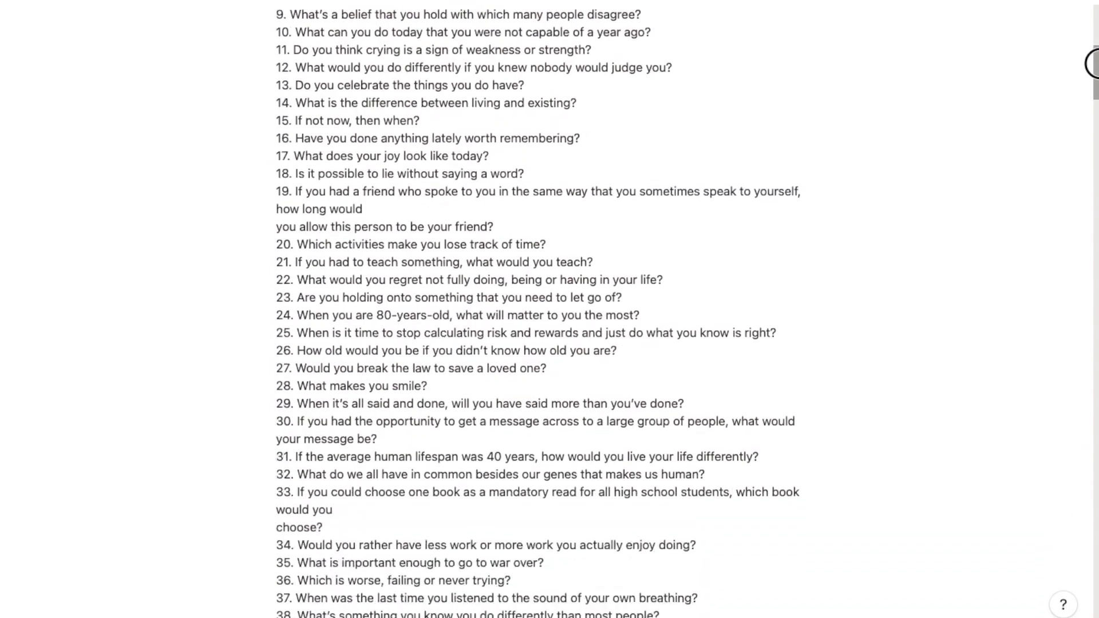
{"action": "scroll", "scroll_direction": "down", "scroll_amount": 3}
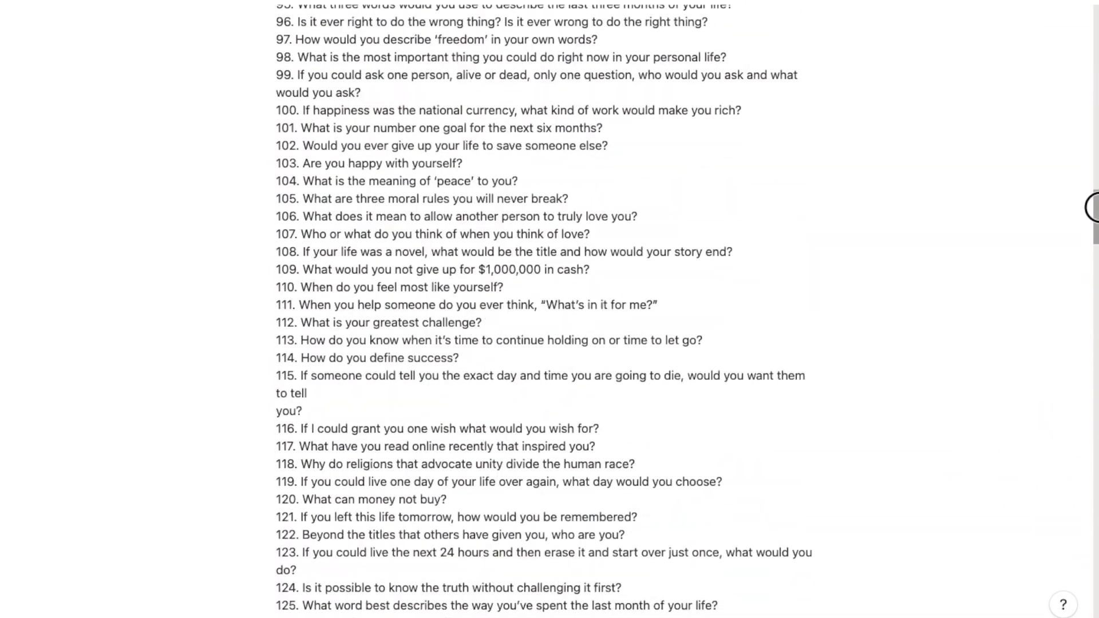
{"action": "scroll", "scroll_direction": "down", "scroll_amount": 3}
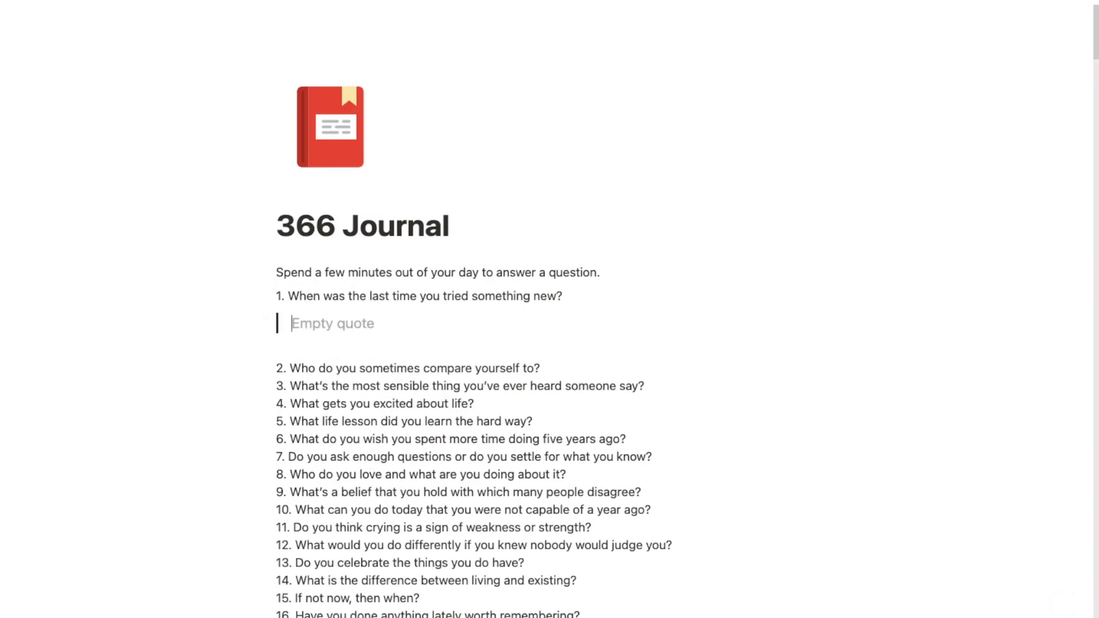
{"action": "type", "text": "Today."}
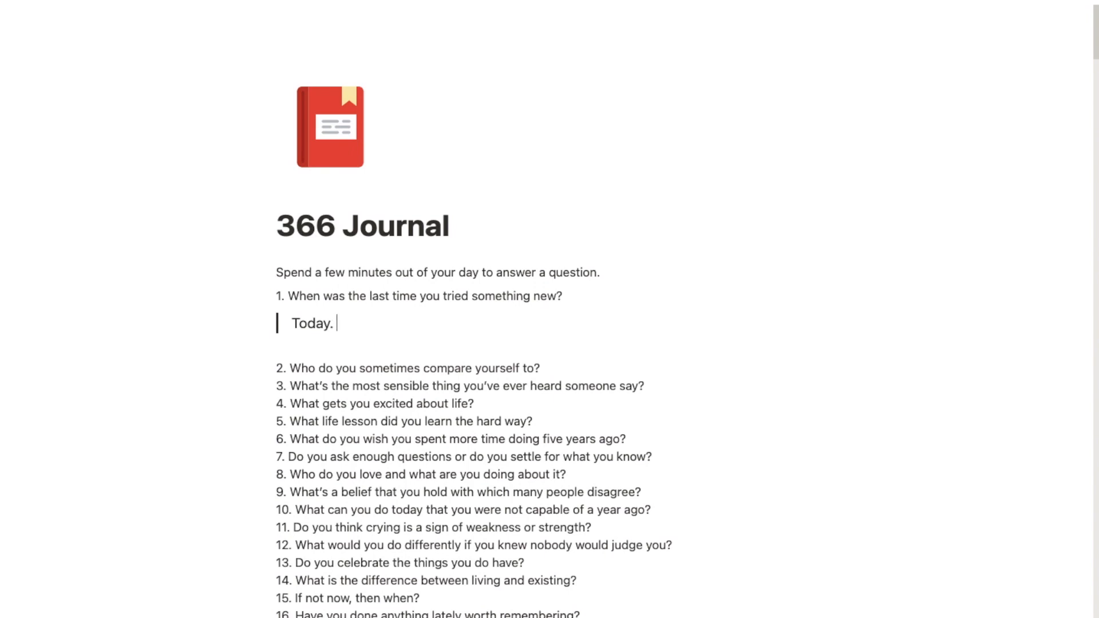
{"action": "type", "text": "I have never"}
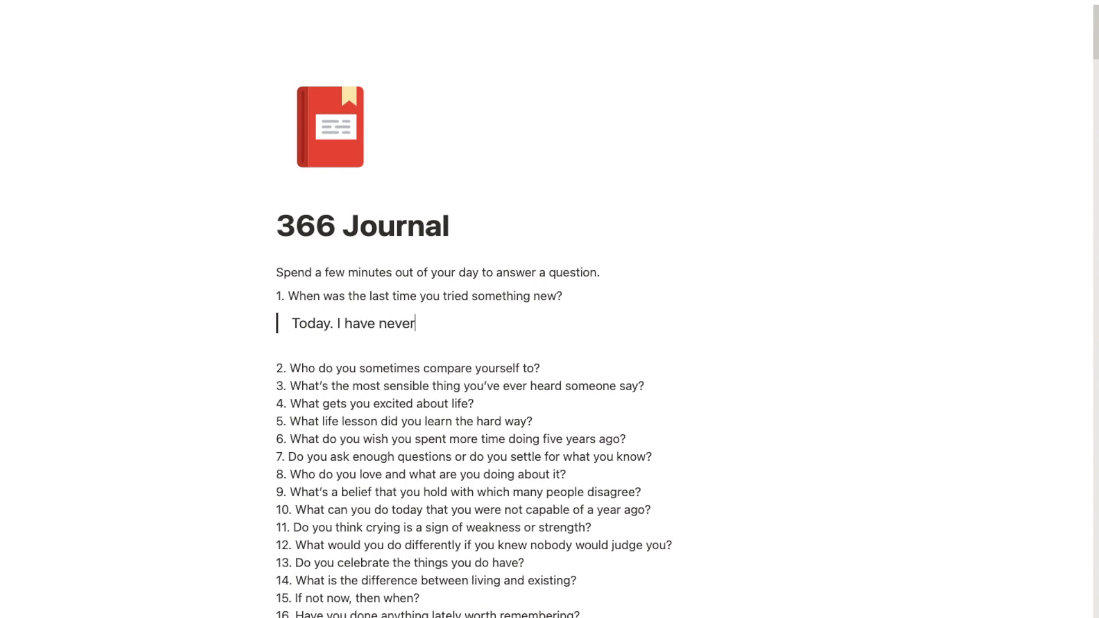
{"action": "type", "text": "played ches"}
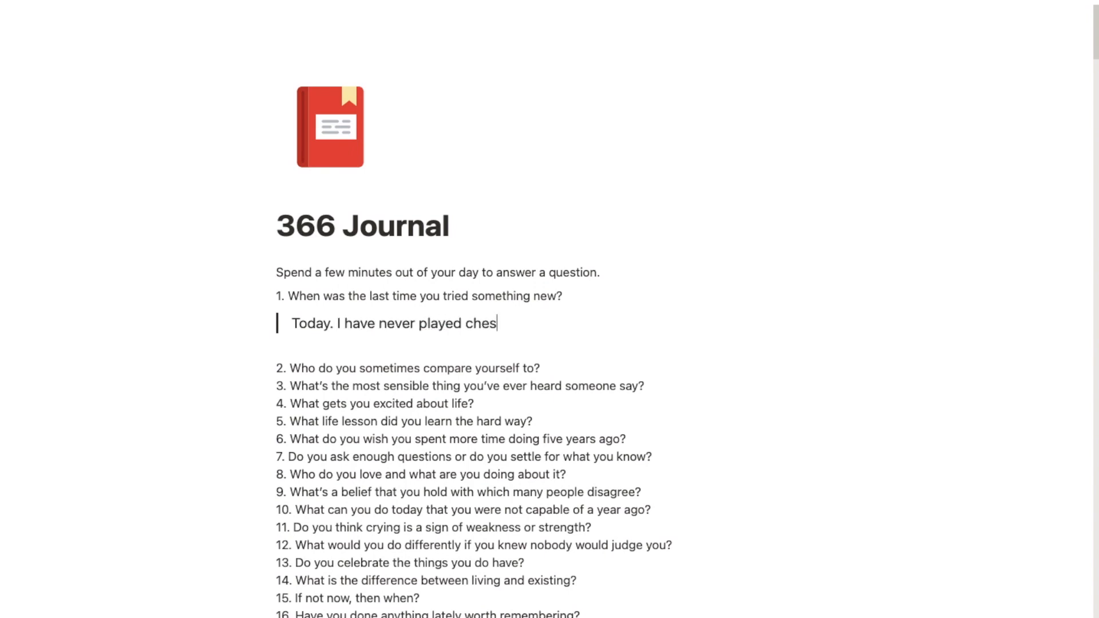
{"action": "type", "text": "s and today was the f"}
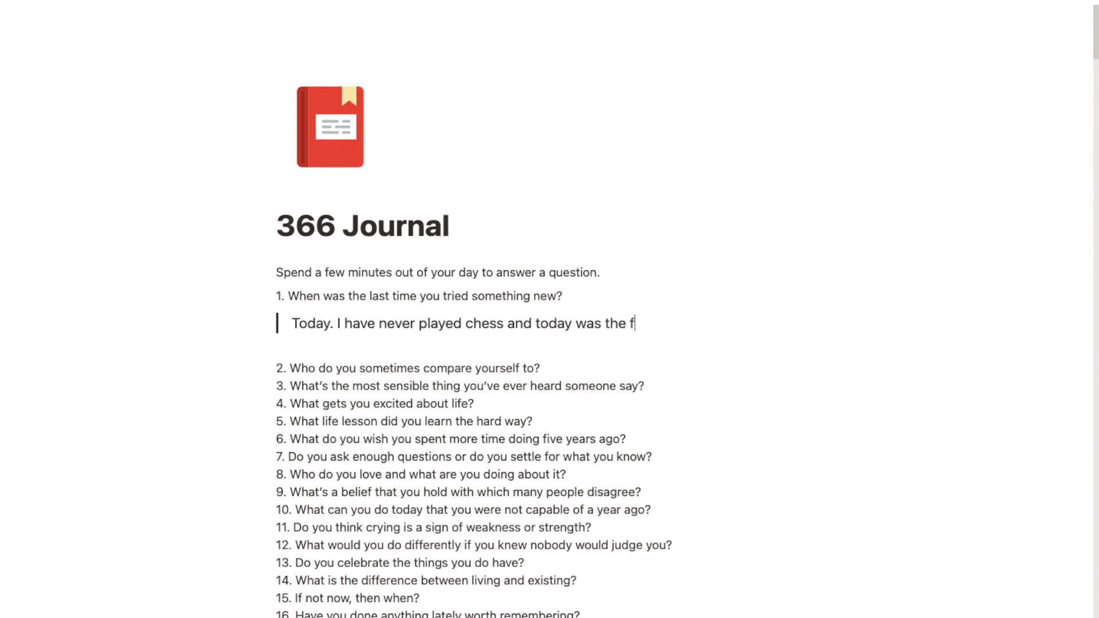
{"action": "type", "text": "irst time I tr"}
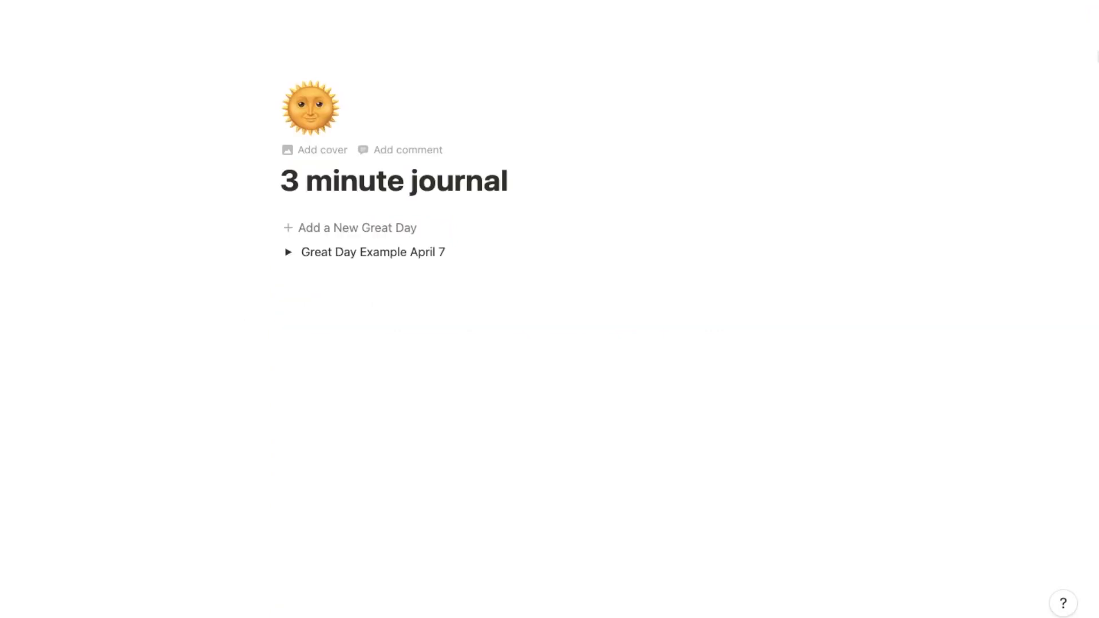
- Expand Great Day Example April 7 and scroll through its Morning and Night prompts
{"action": "left_click", "coordinate": [287, 252]}
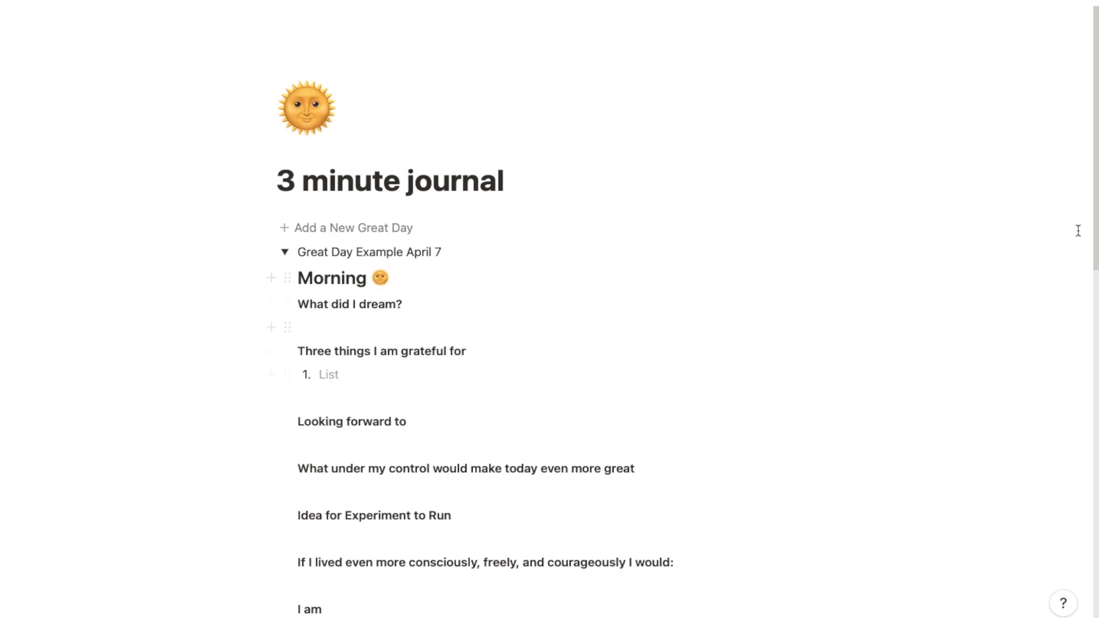
{"action": "scroll", "scroll_direction": "down", "scroll_amount": 3}
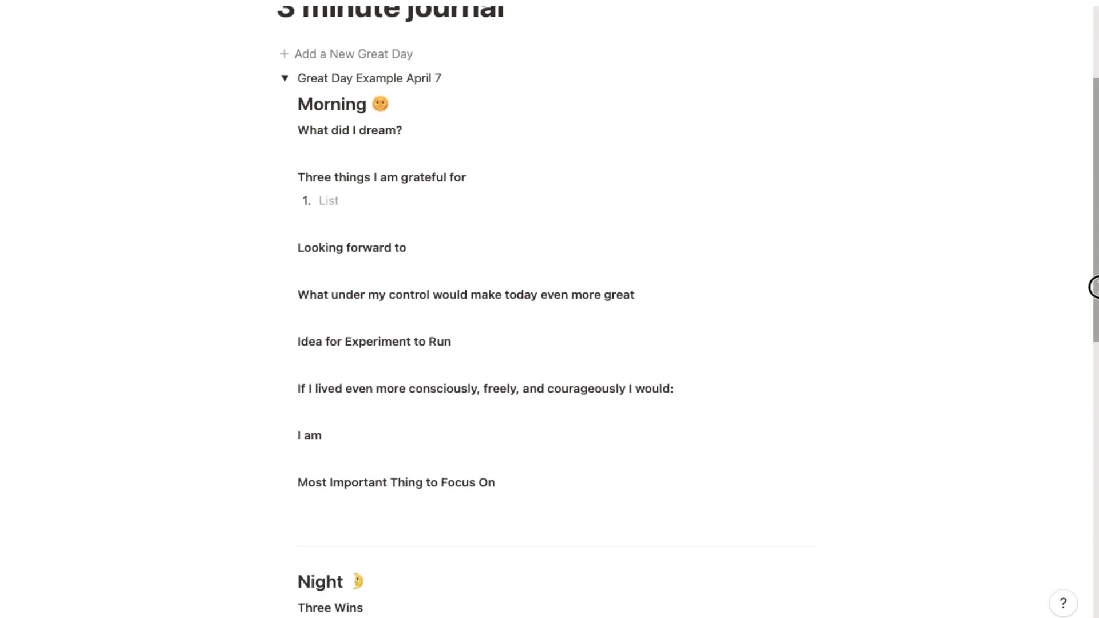
{"action": "scroll", "scroll_direction": "down", "scroll_amount": 3}
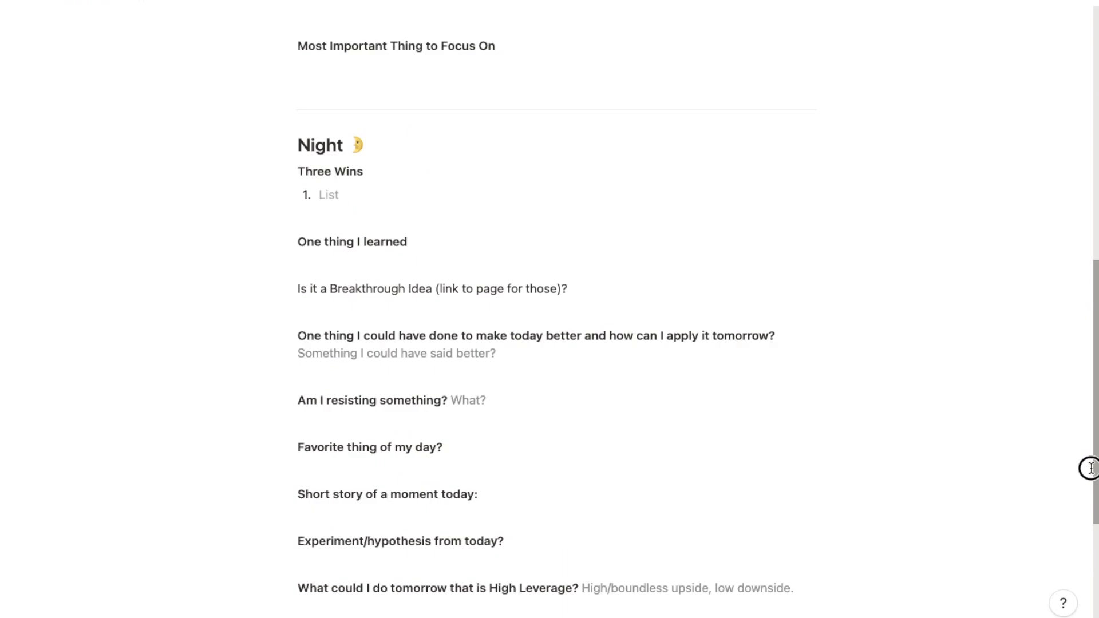
{"action": "scroll", "scroll_direction": "up", "scroll_amount": 3}
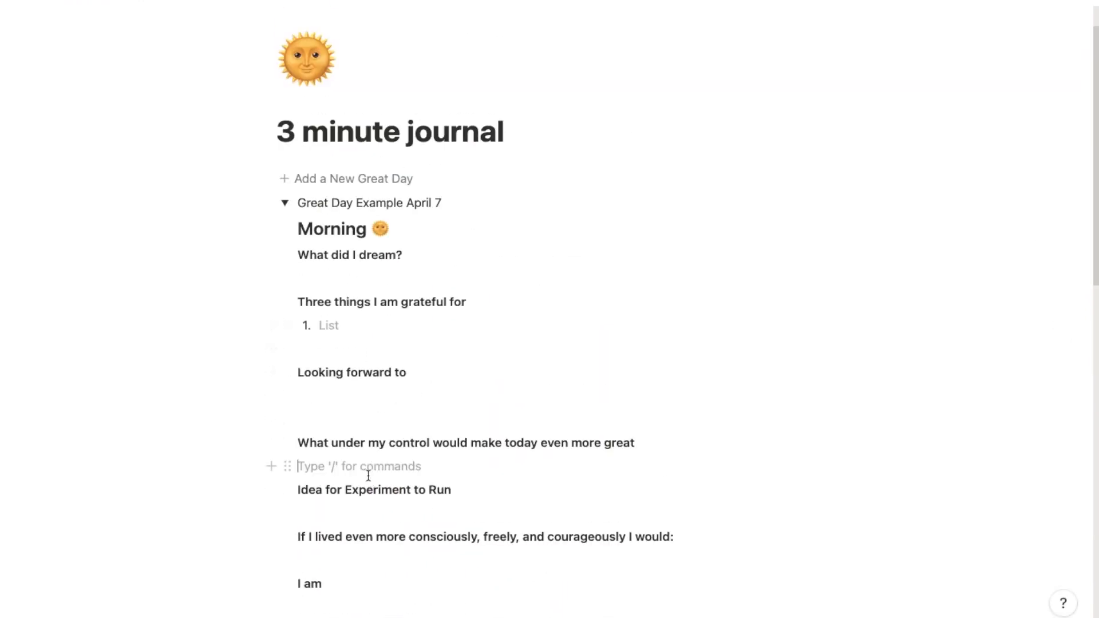
{"action": "scroll", "scroll_direction": "down", "scroll_amount": 3}
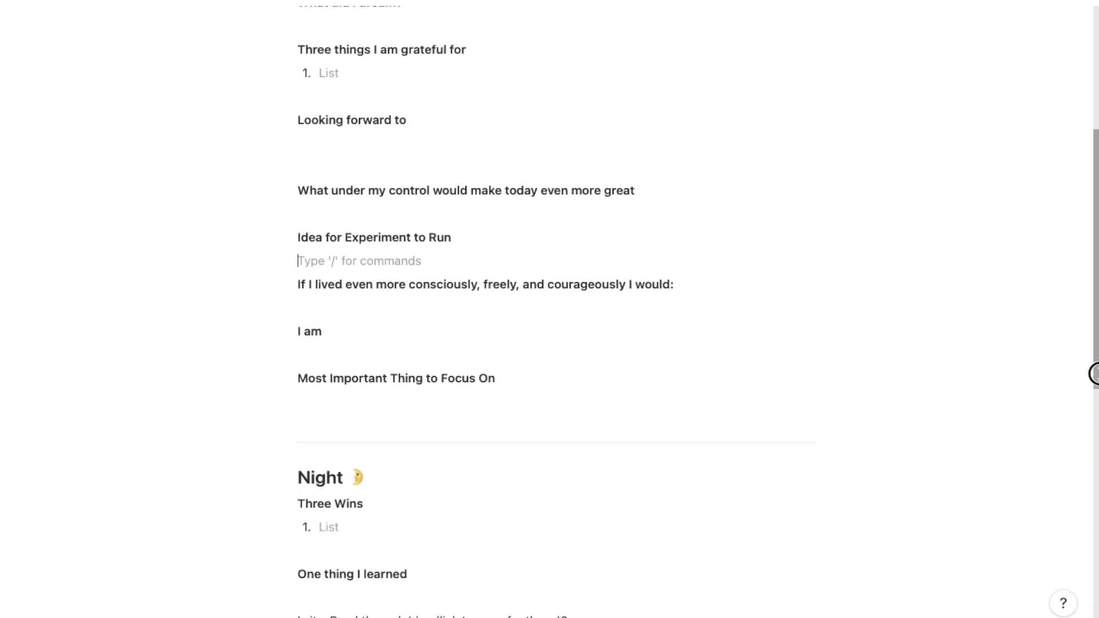
{"action": "scroll", "scroll_direction": "down", "scroll_amount": 3}
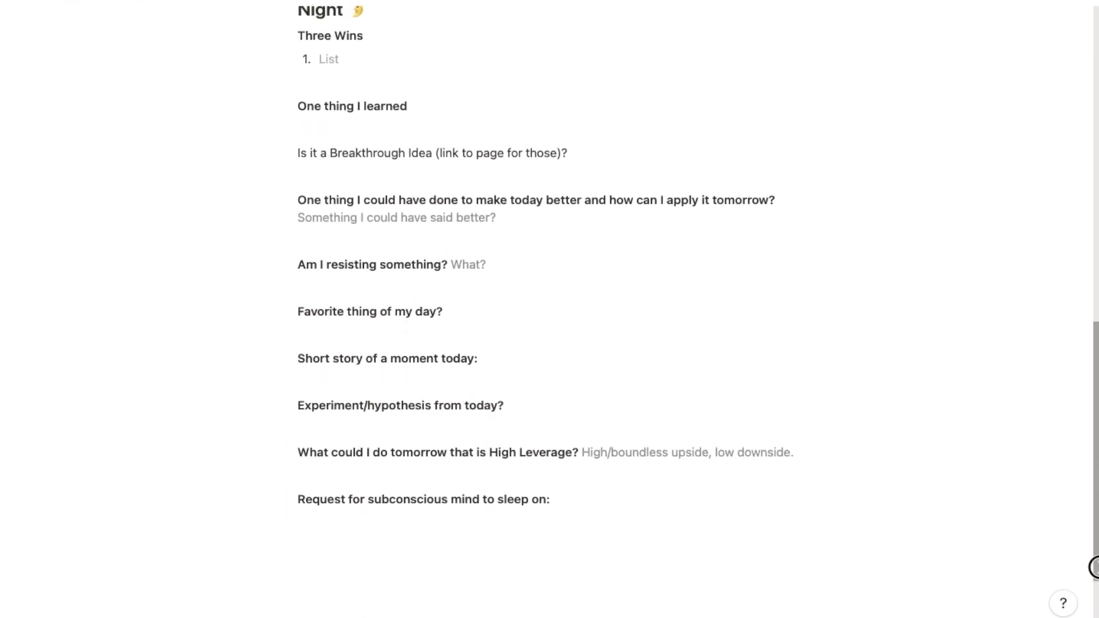
{"action": "scroll", "scroll_direction": "up", "scroll_amount": 3}
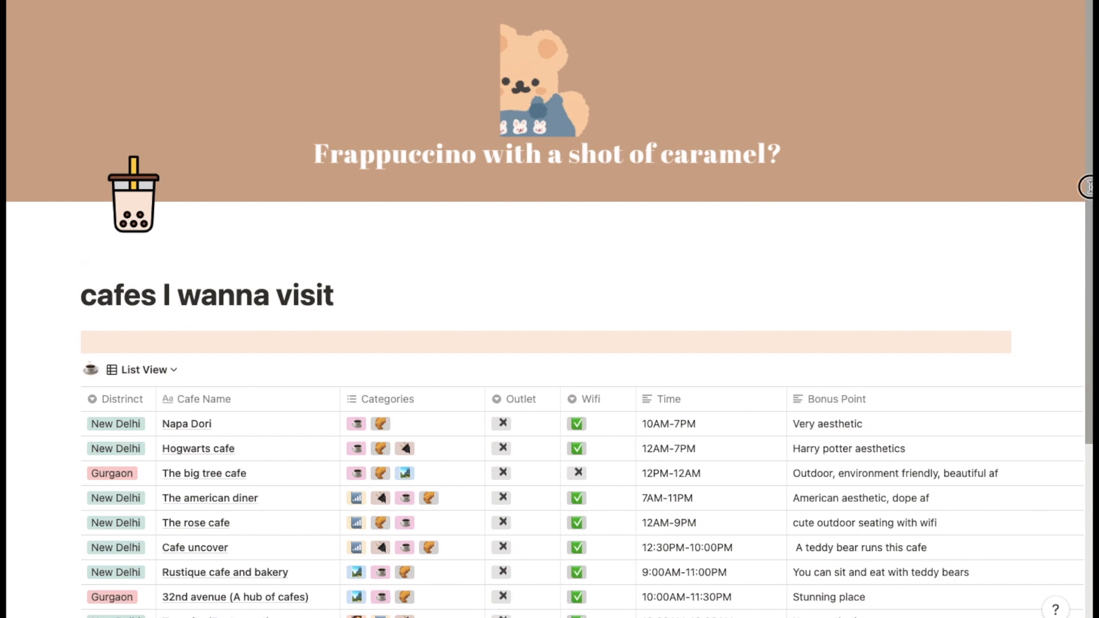
- Browse the cafes table and inspect the tags in a Categories cell
{"action": "scroll", "scroll_direction": "down", "scroll_amount": 3}
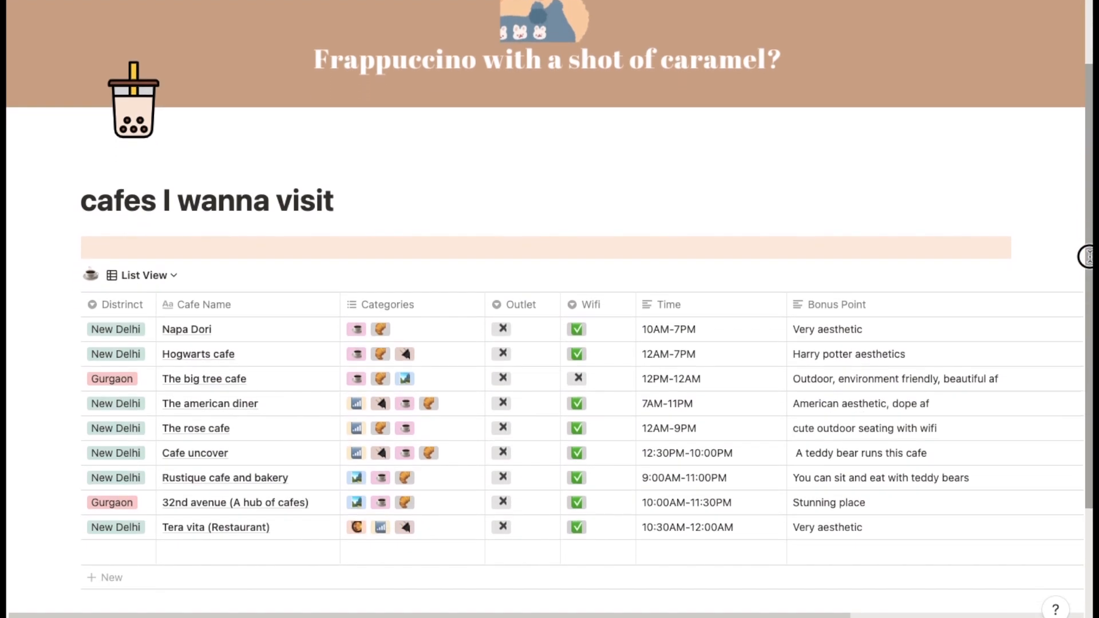
{"action": "scroll", "scroll_direction": "down", "scroll_amount": 3}
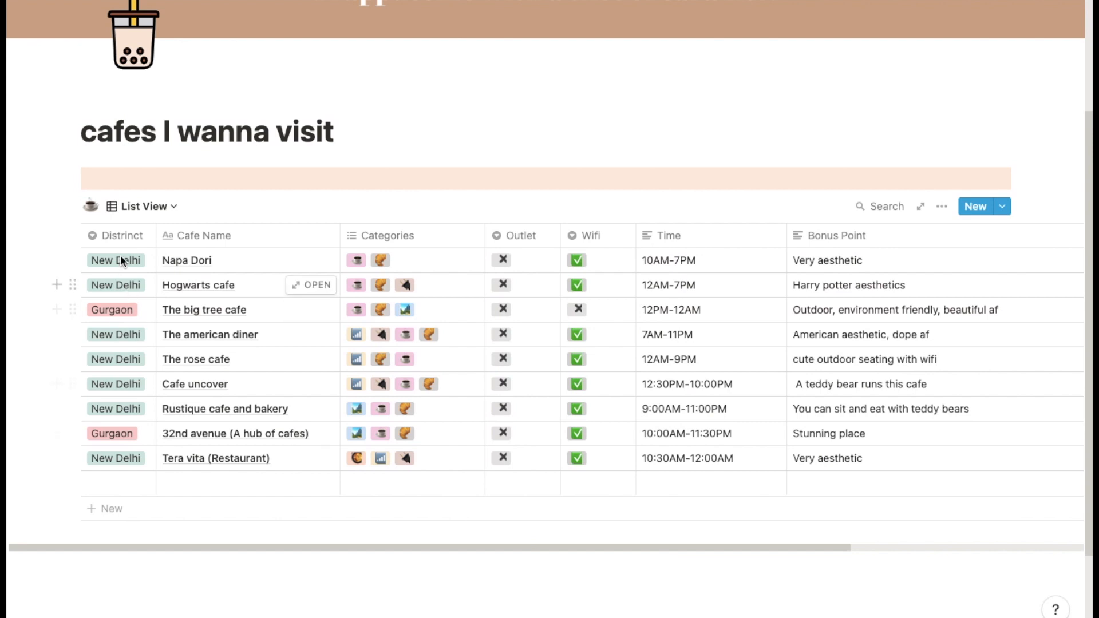
{"action": "mouse_move", "coordinate": [413, 258]}
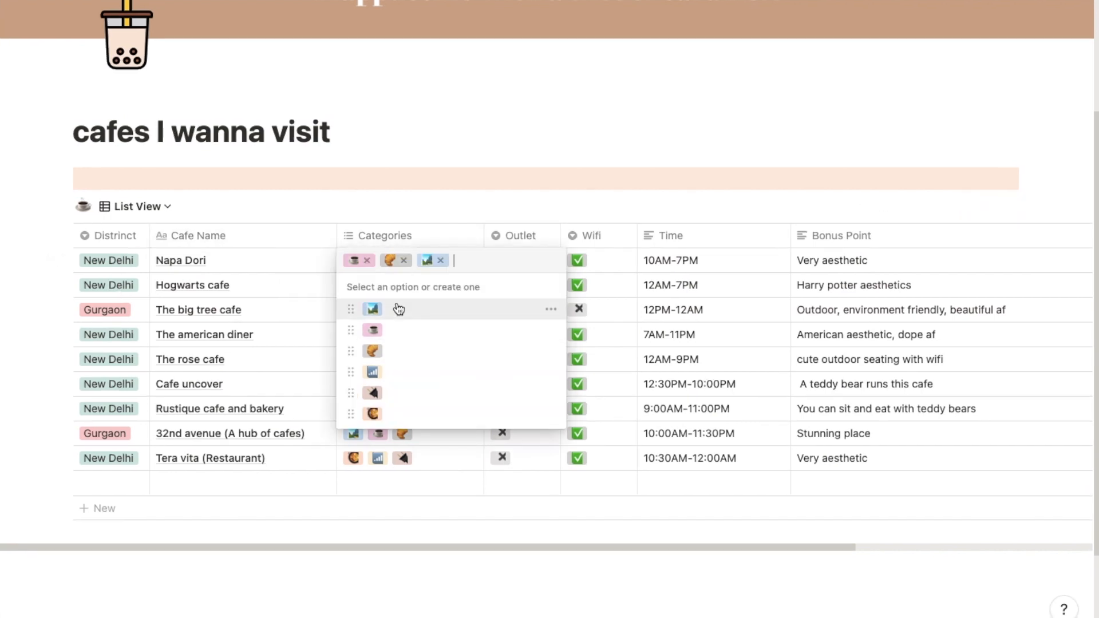
{"action": "left_click", "coordinate": [585, 236]}
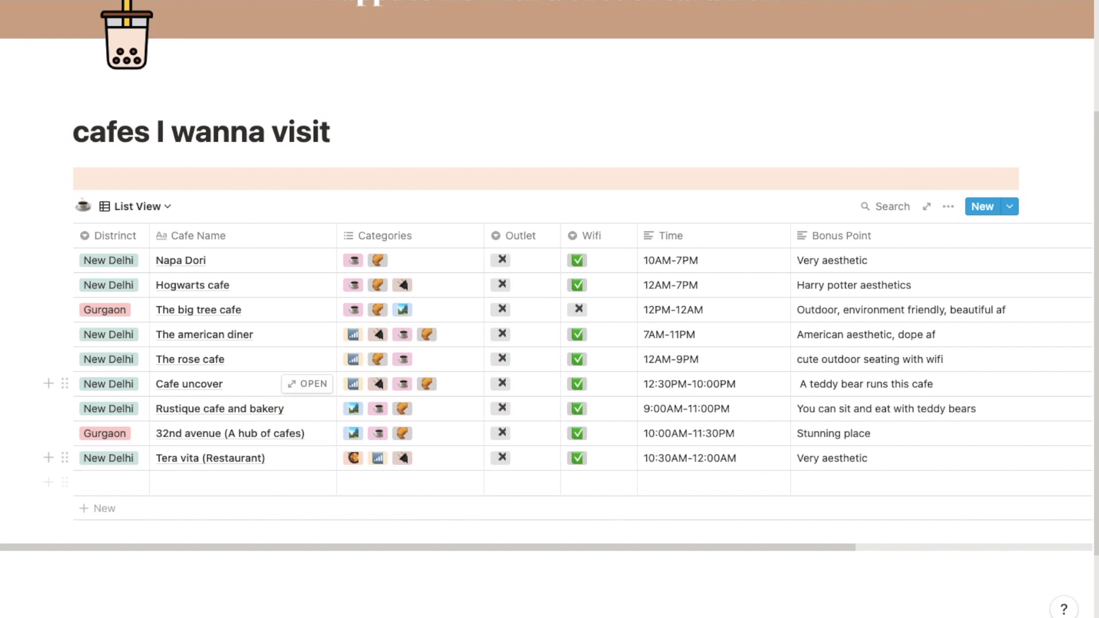
{"action": "scroll", "scroll_direction": "up", "scroll_amount": 3}
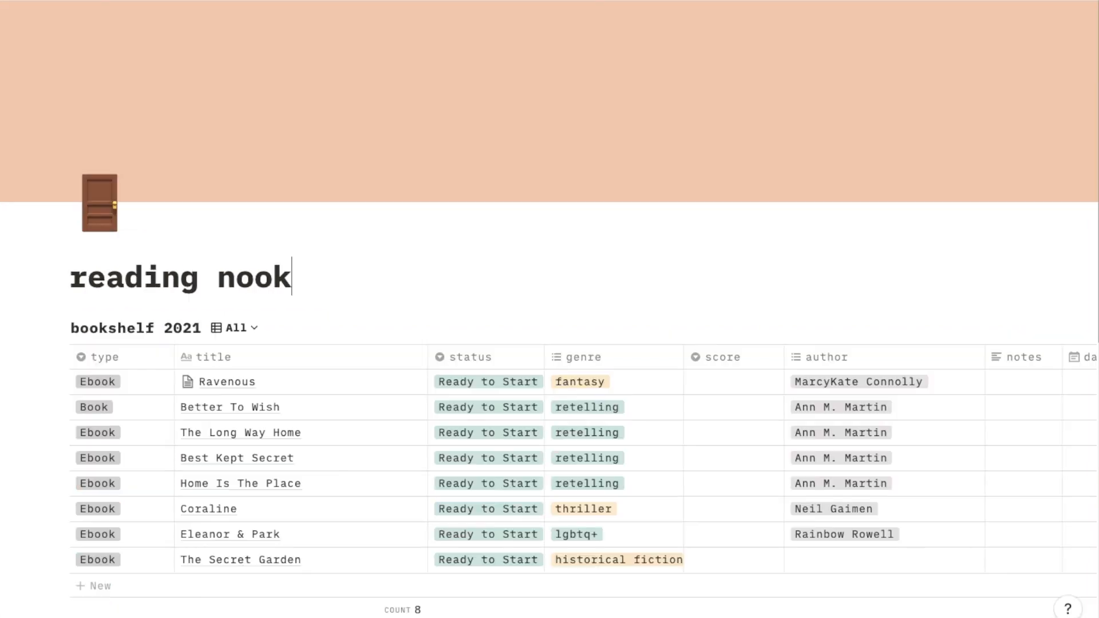
- Scroll through the Ravenous entry's properties, annotations, quotes table and final thoughts
{"action": "scroll", "scroll_direction": "down", "scroll_amount": 3}
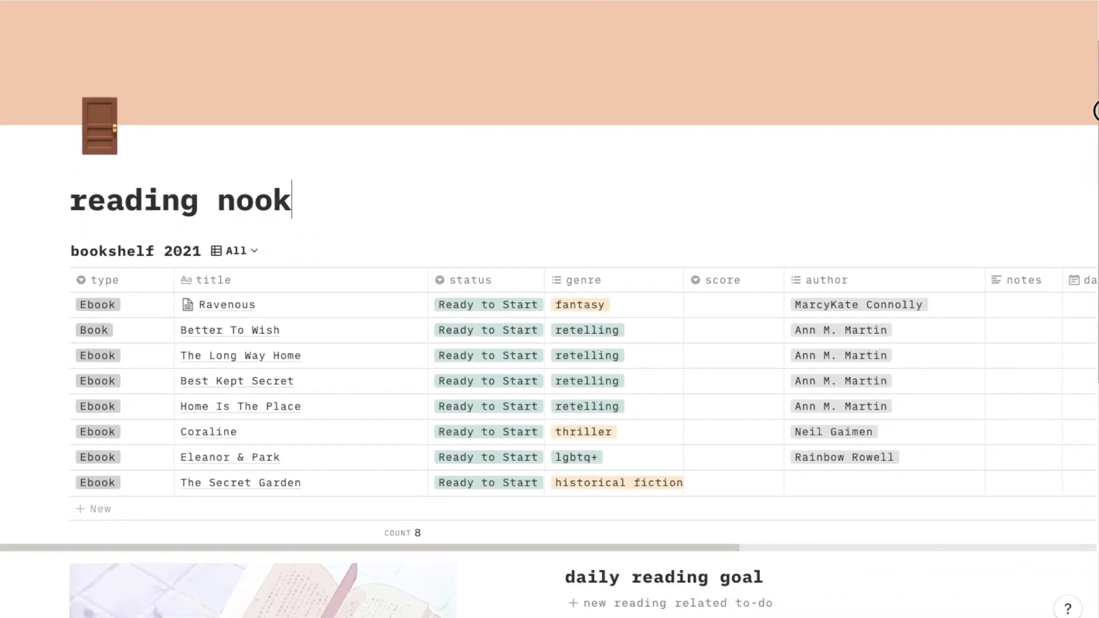
{"action": "scroll", "scroll_direction": "down", "scroll_amount": 3}
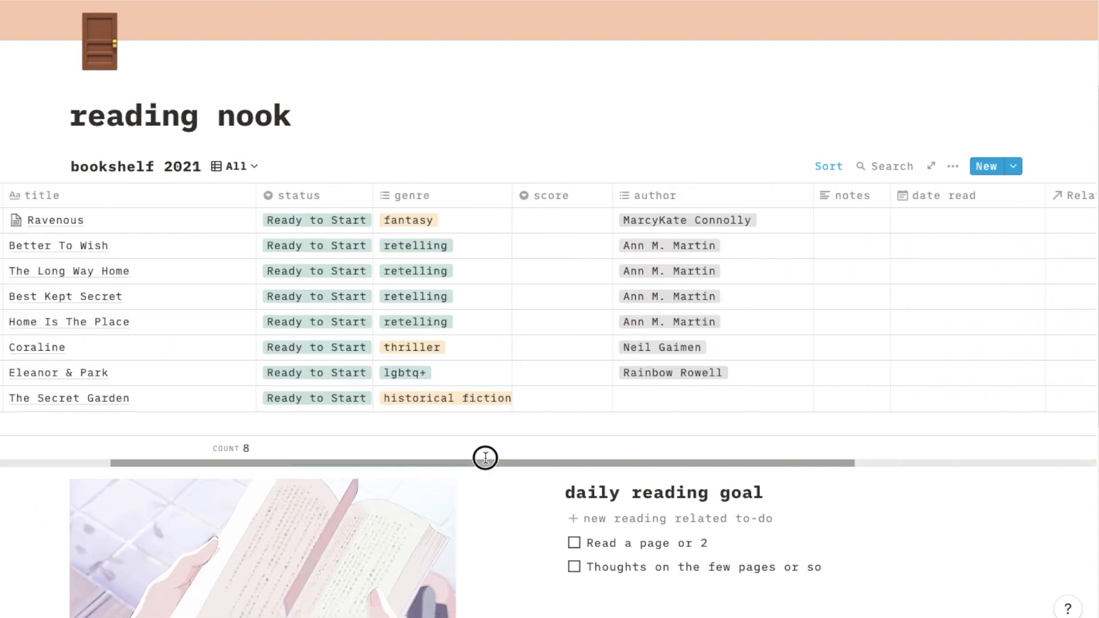
{"action": "scroll", "scroll_direction": "down", "scroll_amount": 3}
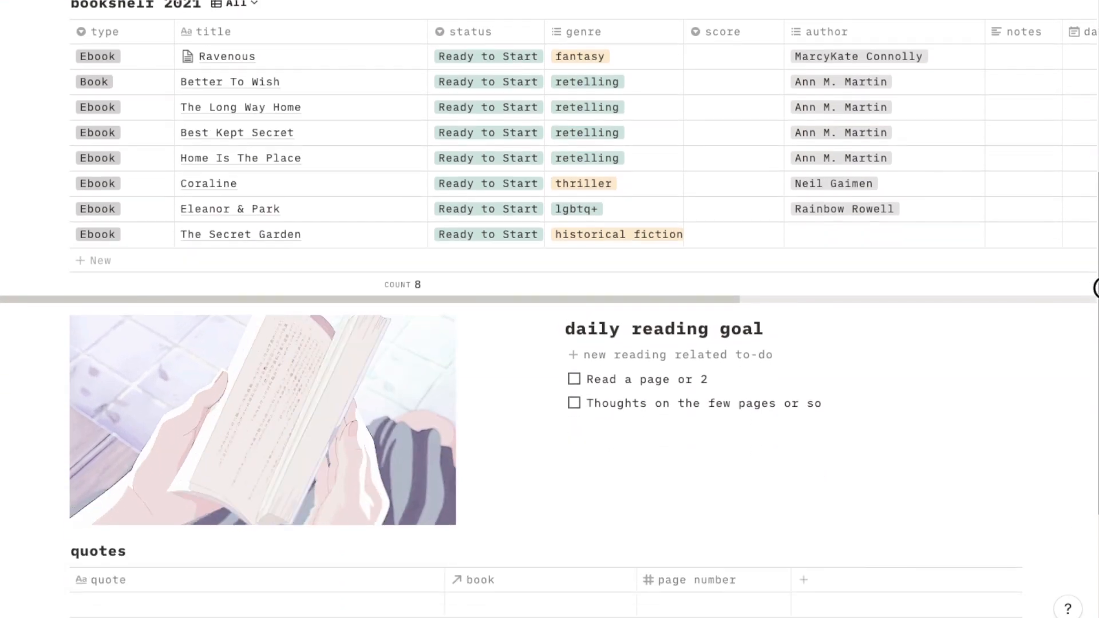
{"action": "scroll", "scroll_direction": "down", "scroll_amount": 3}
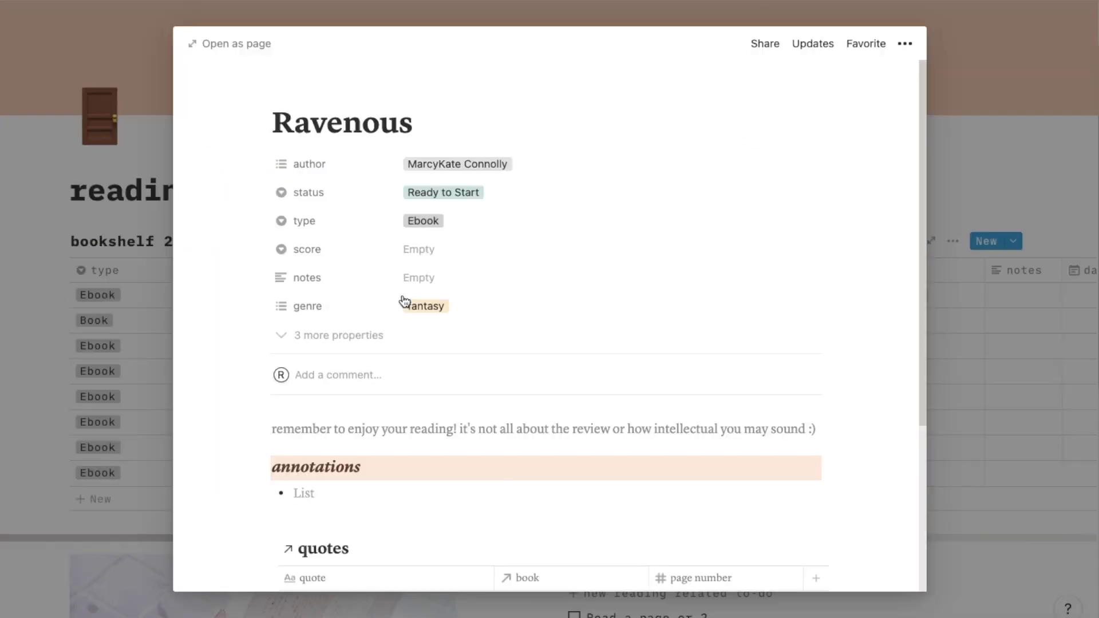
{"action": "scroll", "scroll_direction": "down", "scroll_amount": 3}
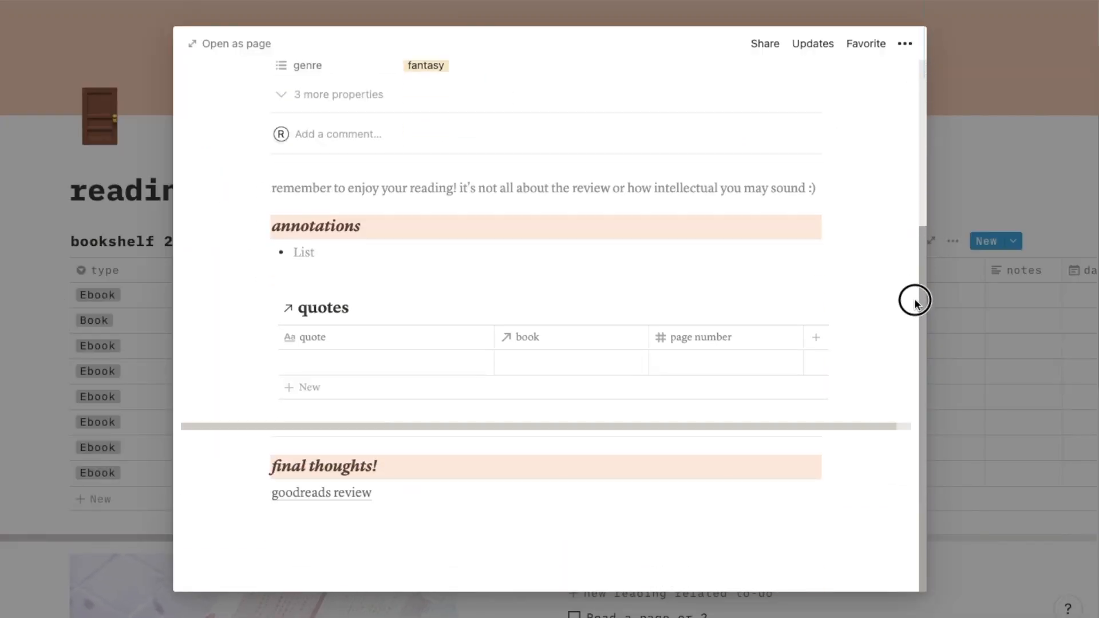
{"action": "mouse_move", "coordinate": [773, 387]}
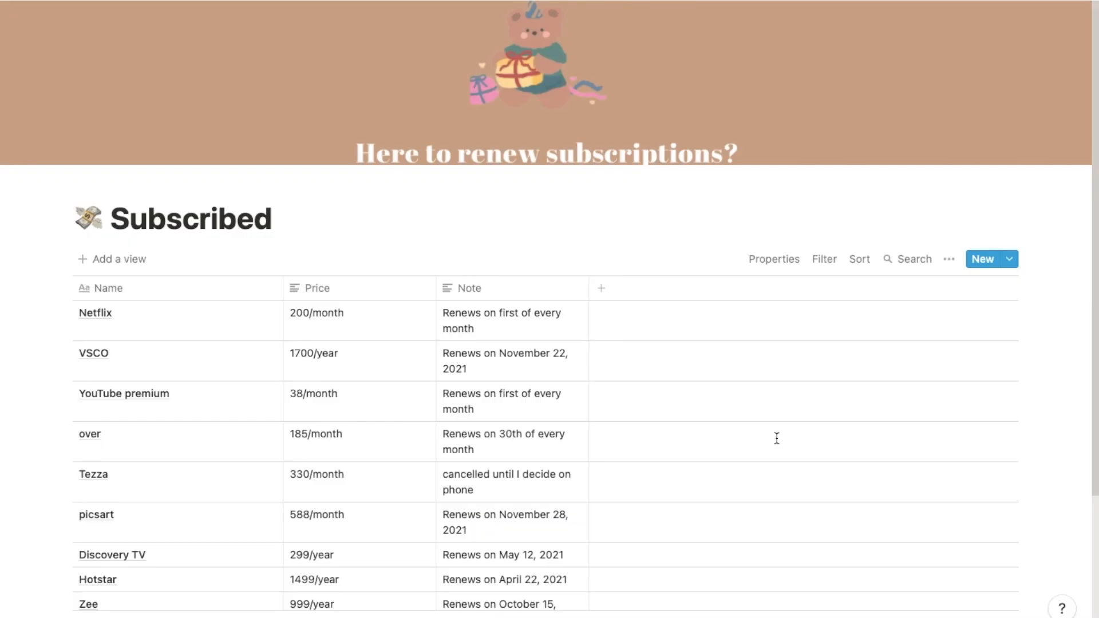
{"action": "mouse_move", "coordinate": [1093, 149]}
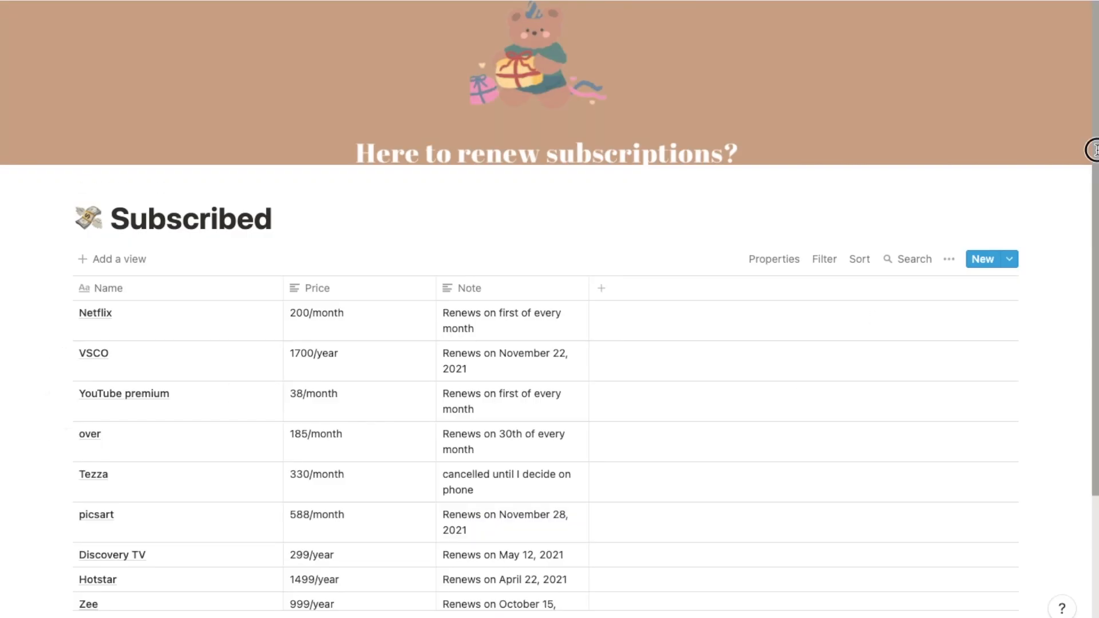
- Add a Headspace subscription row at 150/month noted 'Renews on 16th of every month'
{"action": "scroll", "scroll_direction": "down", "scroll_amount": 3}
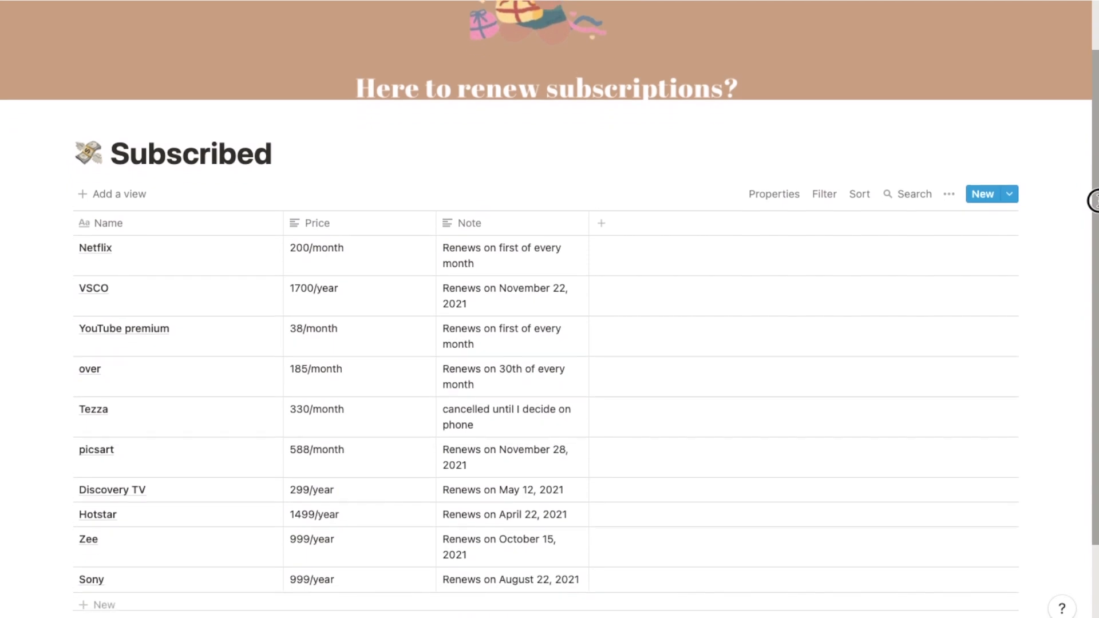
{"action": "scroll", "scroll_direction": "down", "scroll_amount": 3}
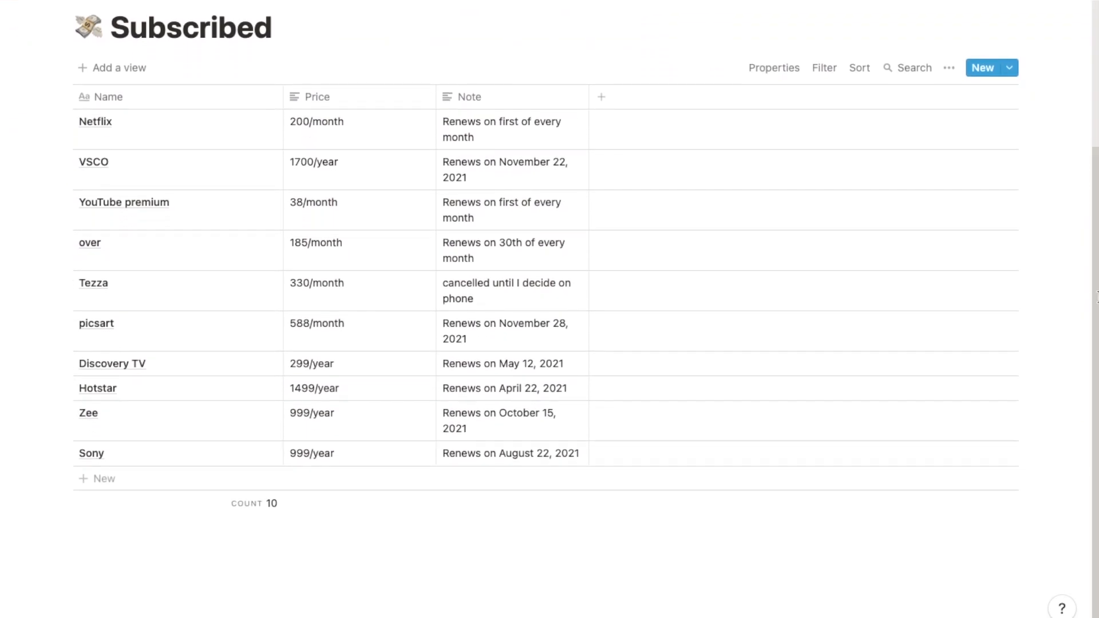
{"action": "scroll", "scroll_direction": "up", "scroll_amount": 3}
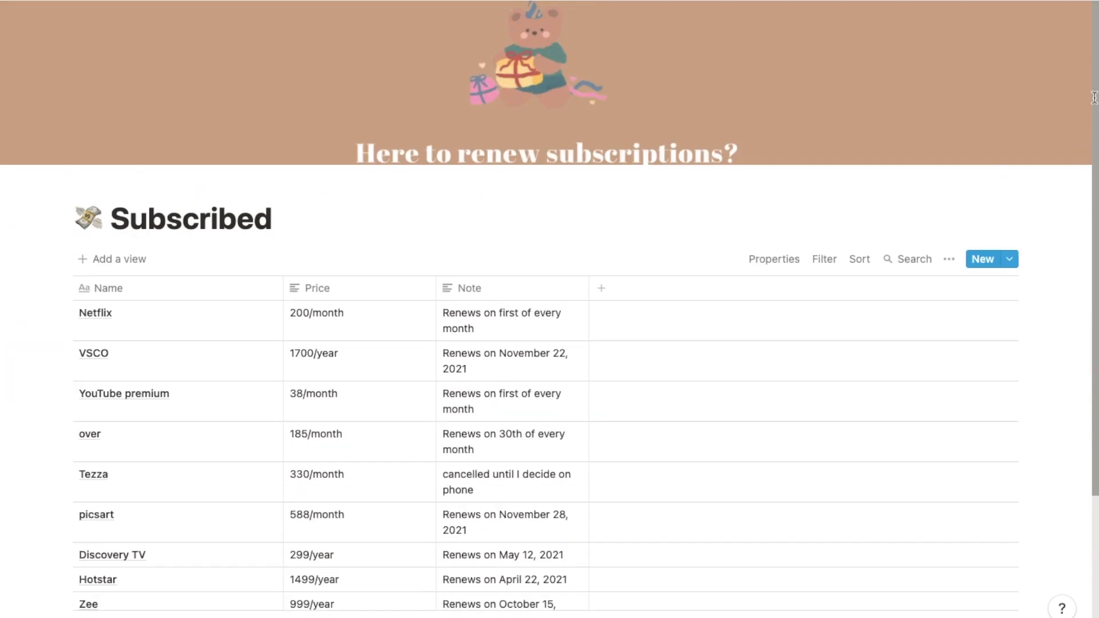
{"action": "scroll", "scroll_direction": "up", "scroll_amount": 3}
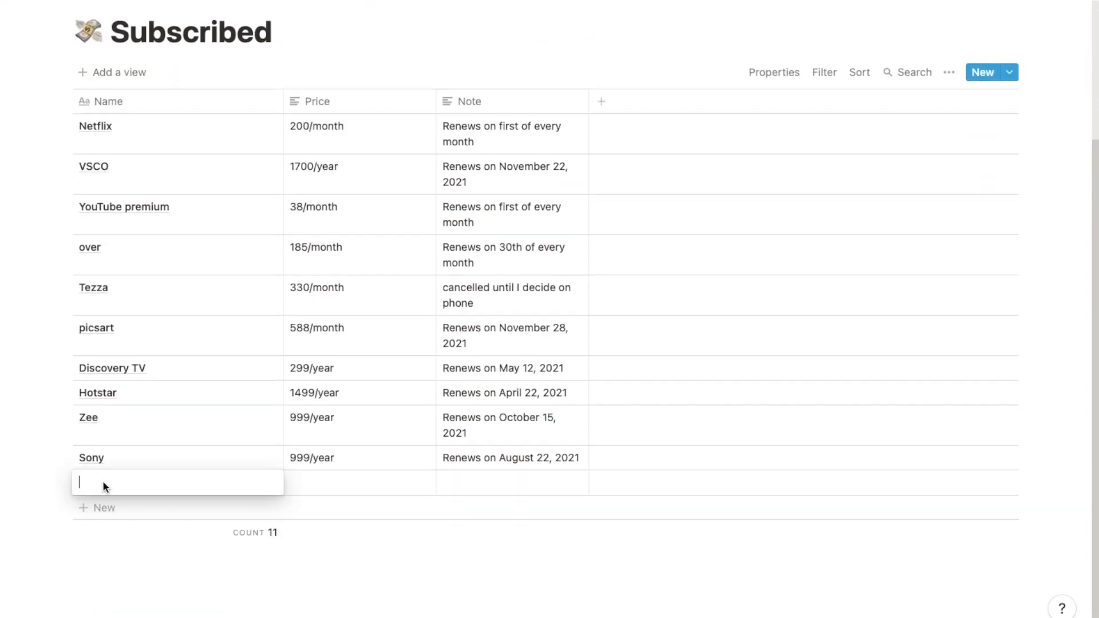
{"action": "type", "text": "Headspace"}
{"action": "left_click", "coordinate": [359, 483]}
{"action": "type", "text": "150/month"}
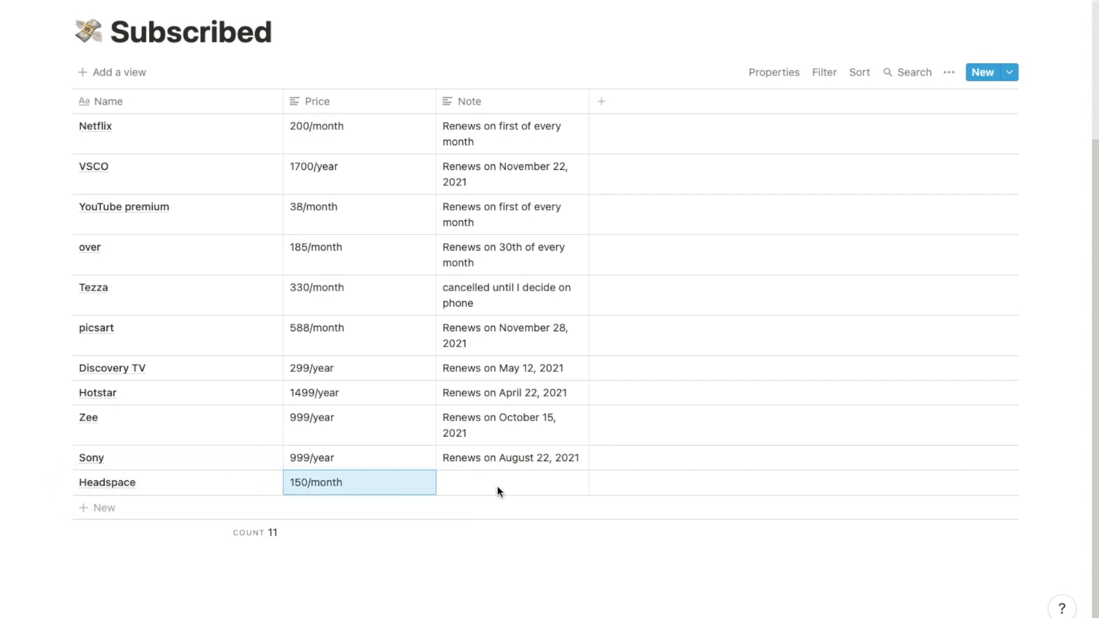
{"action": "type", "text": "Renews on"}
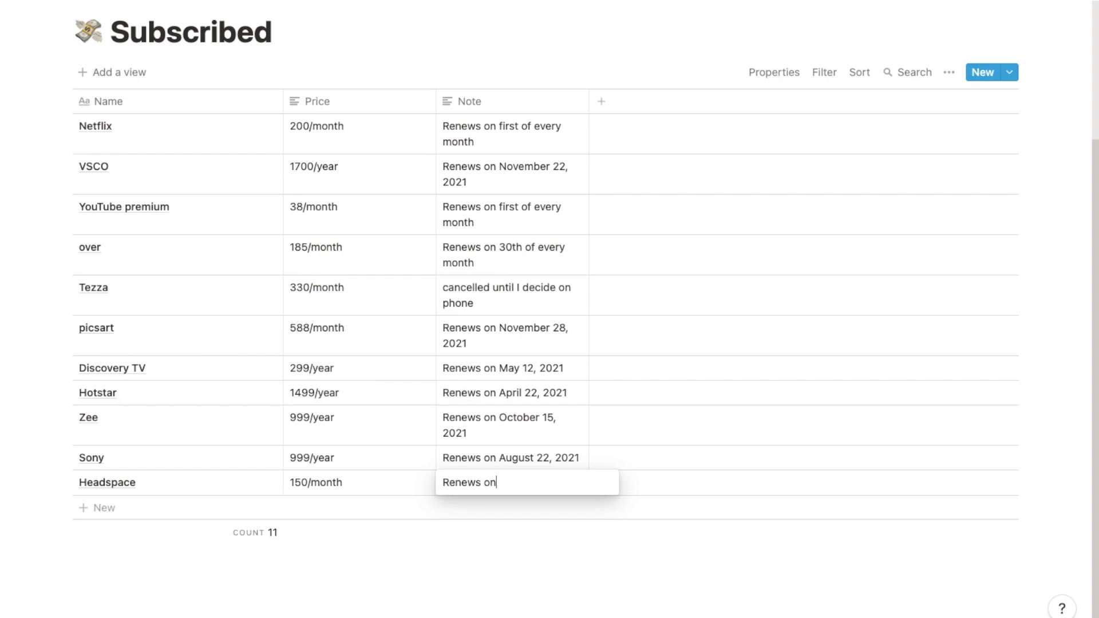
{"action": "type", "text": "16th"}
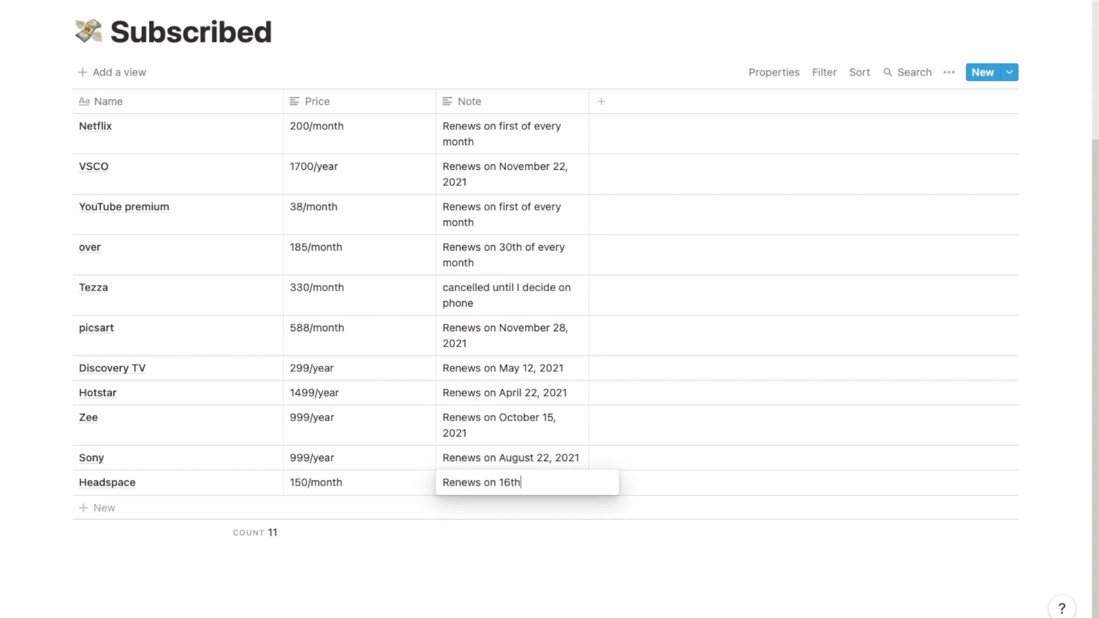
{"action": "type", "text": "of every month"}
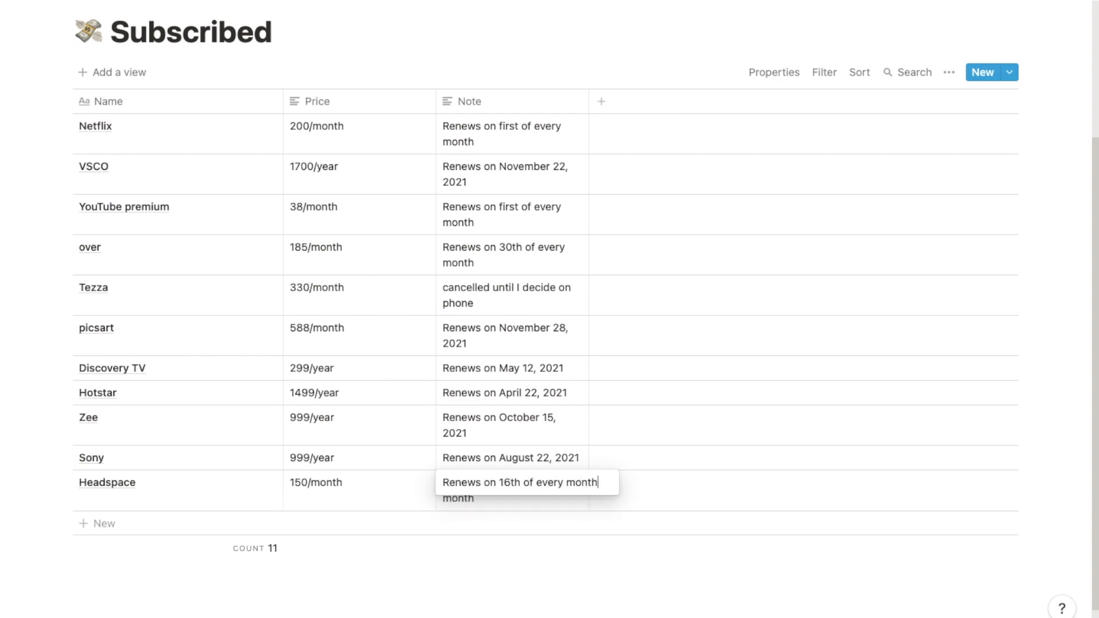
{"action": "scroll", "scroll_direction": "up", "scroll_amount": 3}
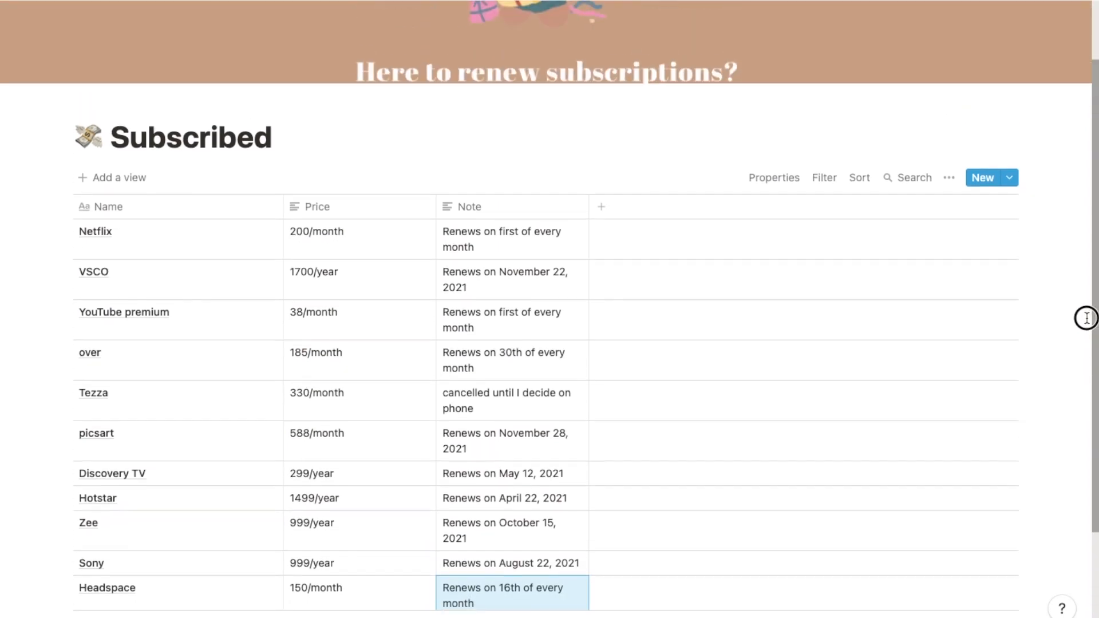
{"action": "scroll", "scroll_direction": "up", "scroll_amount": 3}
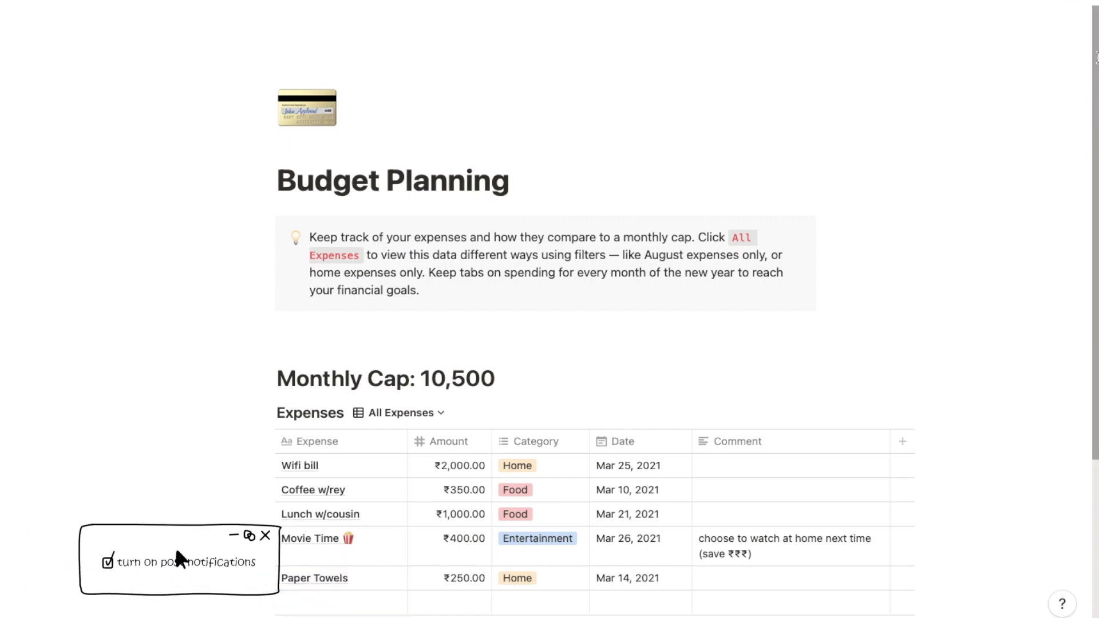
- Add a 'Shopping at zara' expense of ₹6,000.00 tagged Entertainment
{"action": "left_click", "coordinate": [265, 536]}
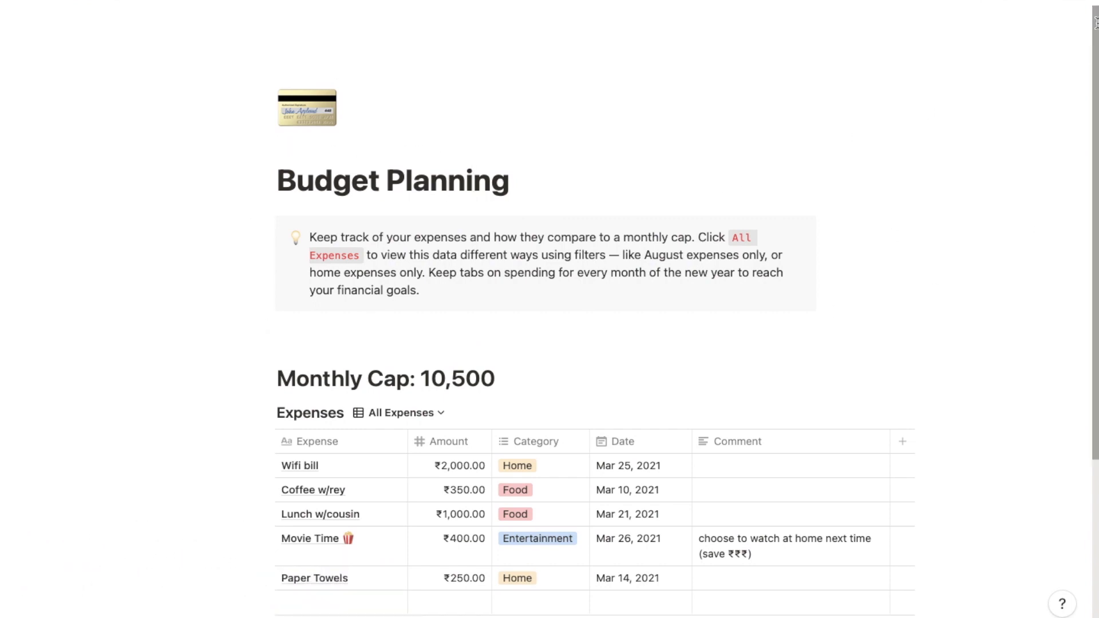
{"action": "scroll", "scroll_direction": "down", "scroll_amount": 3}
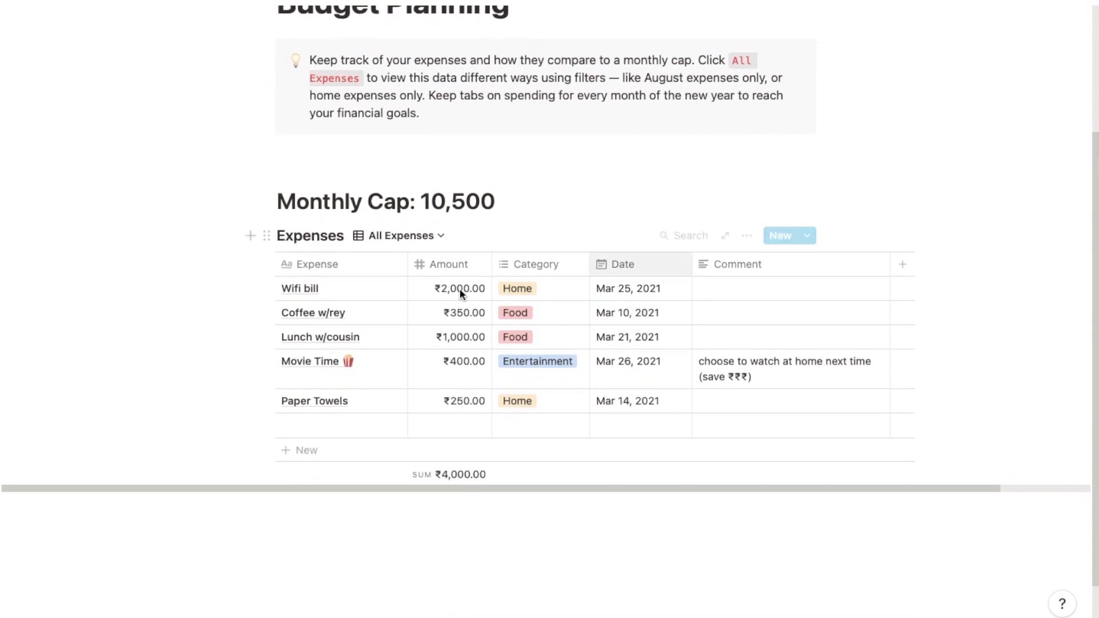
{"action": "type", "text": "S"}
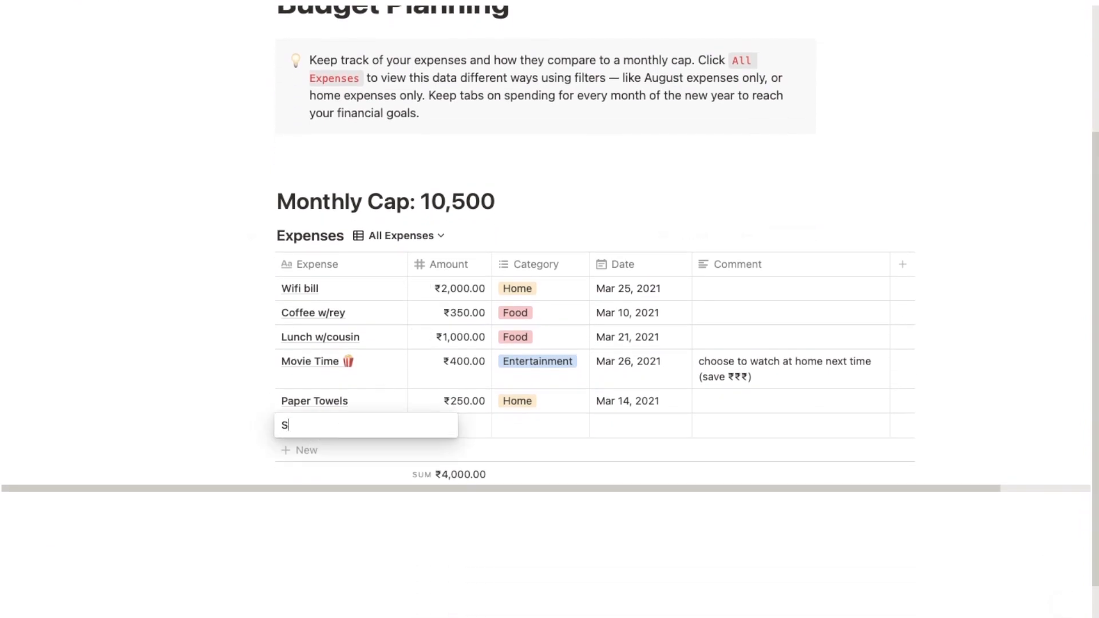
{"action": "type", "text": "hopping at zara"}
{"action": "left_click", "coordinate": [449, 425]}
{"action": "type", "text": "6"}
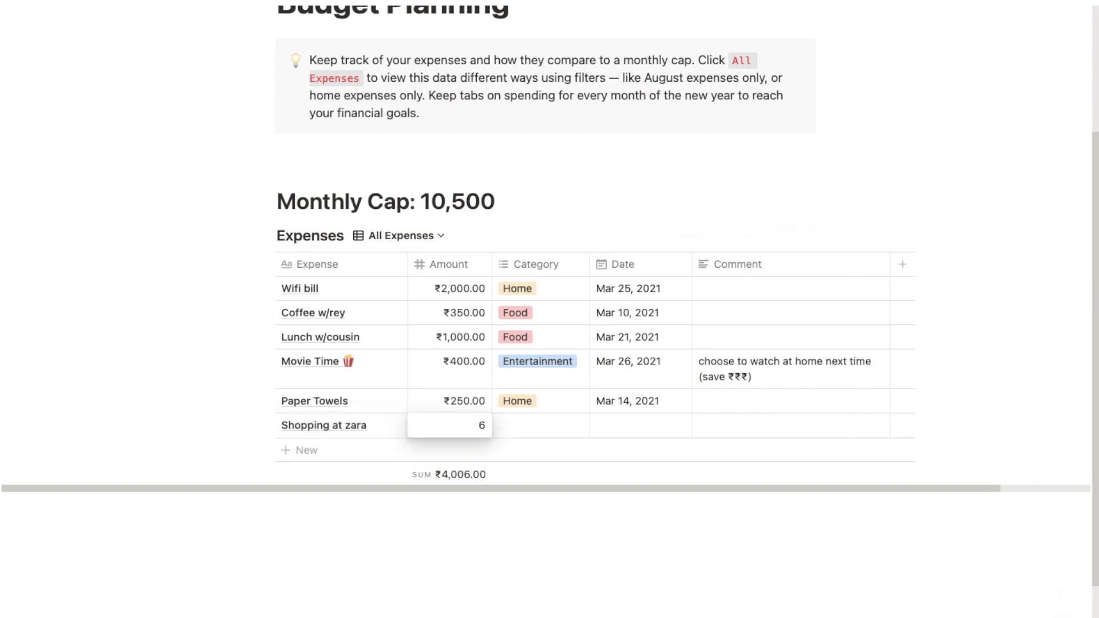
{"action": "left_click", "coordinate": [540, 425]}
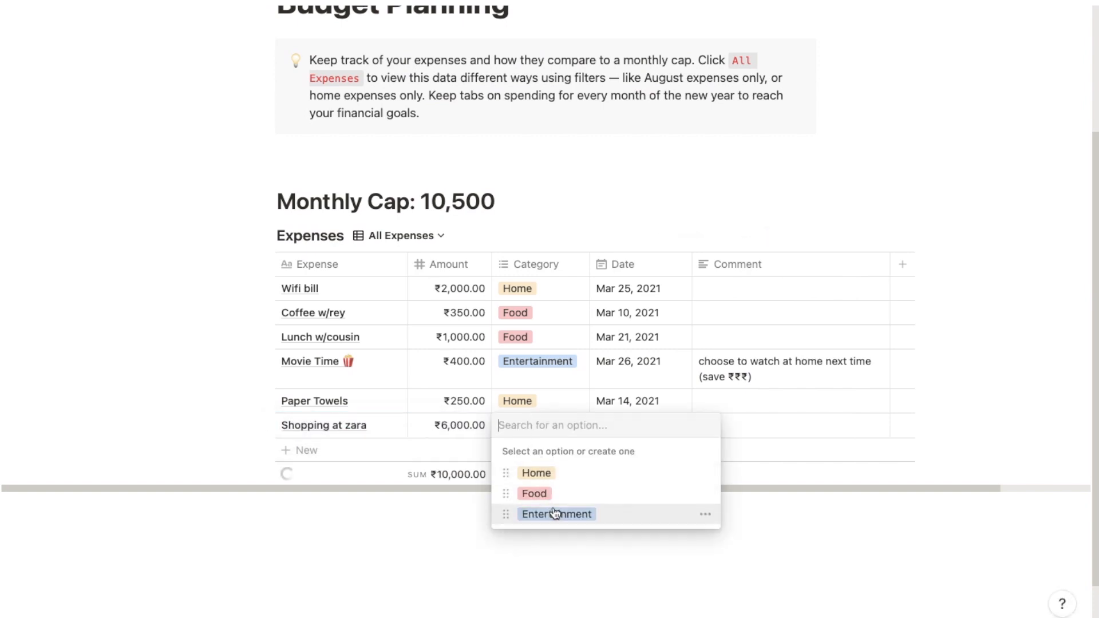
{"action": "left_click", "coordinate": [555, 514]}
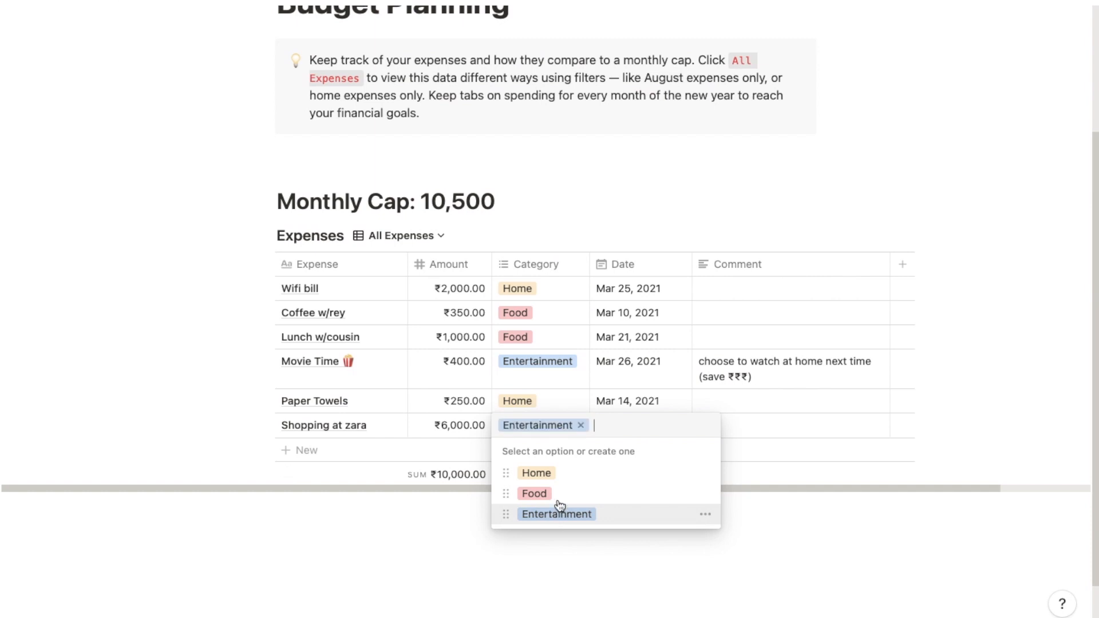
{"action": "mouse_move", "coordinate": [697, 473]}
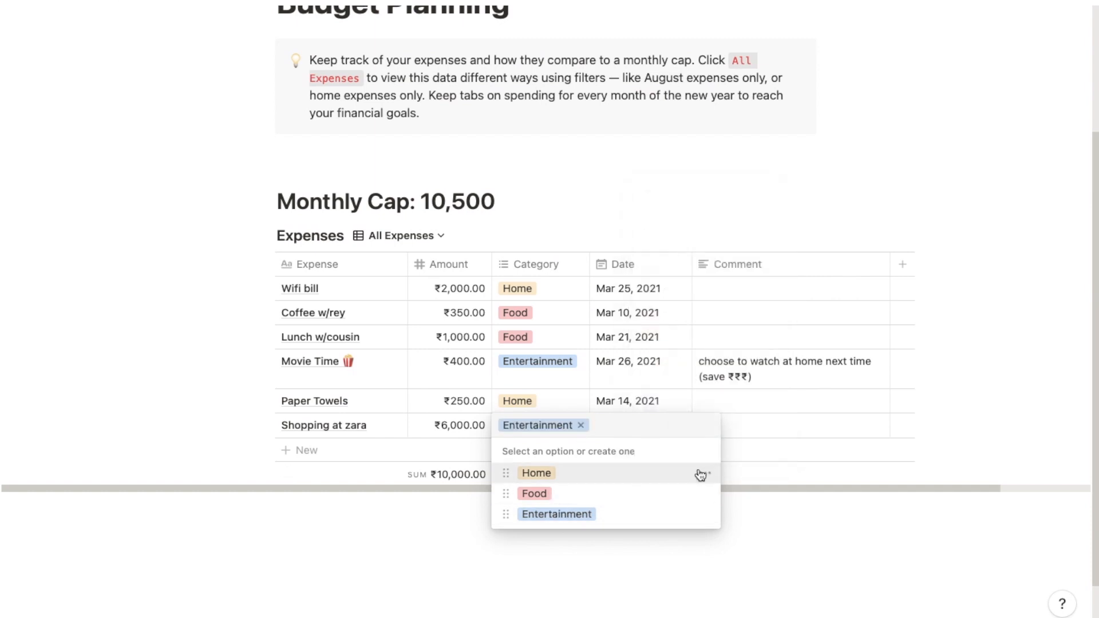
{"action": "left_click", "coordinate": [581, 424]}
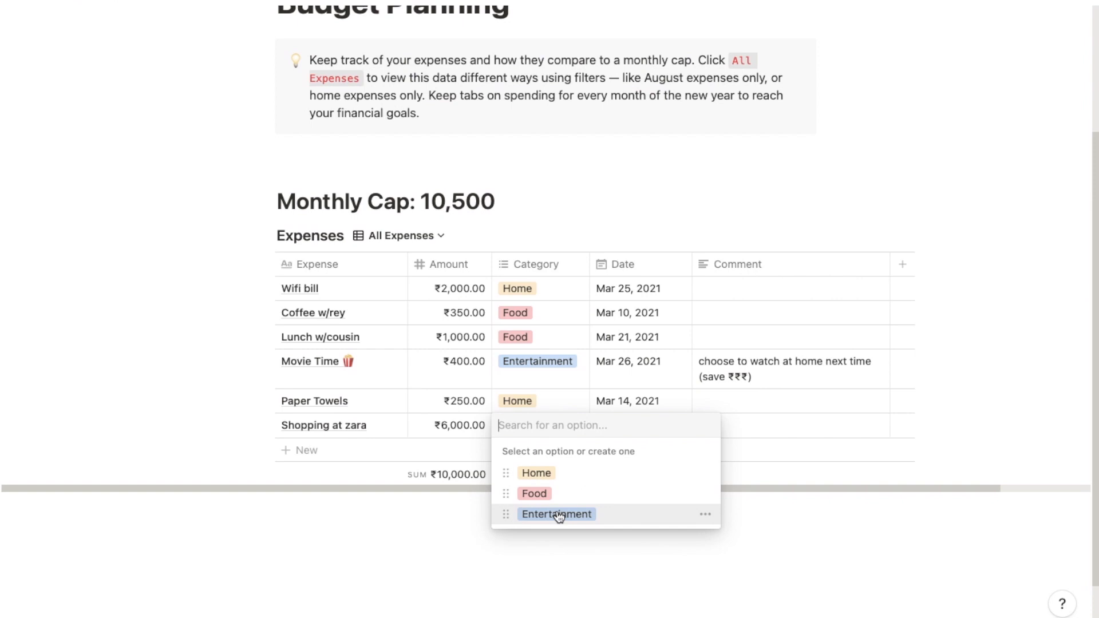
{"action": "left_click", "coordinate": [556, 514]}
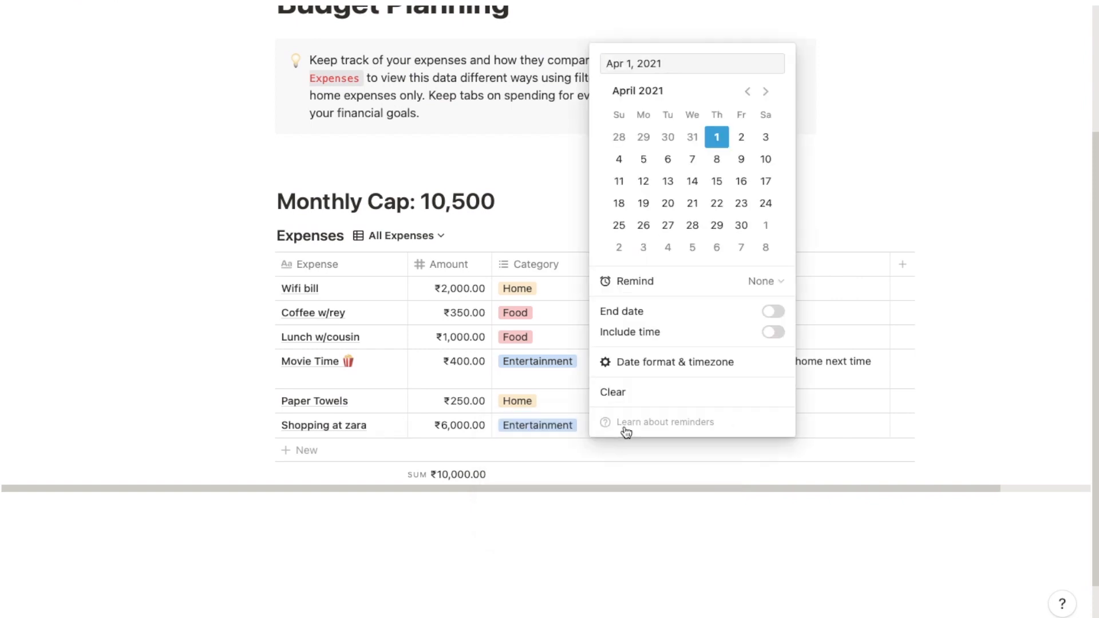
{"action": "mouse_move", "coordinate": [651, 475]}
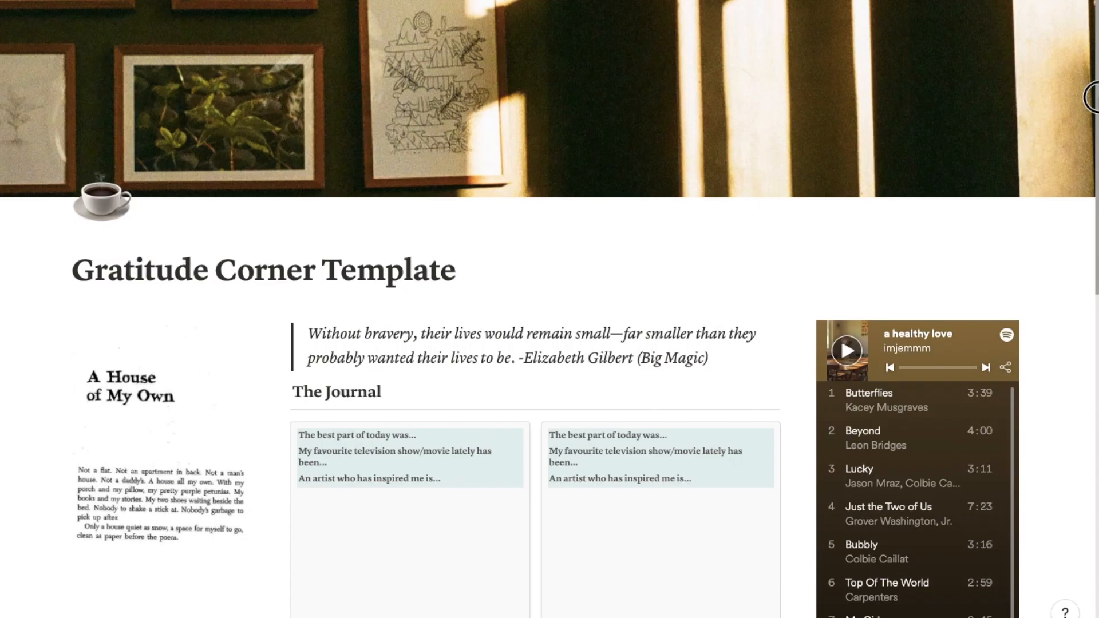
- Scroll down the Gratitude Corner Template to its Day 1 journal entry
{"action": "scroll", "scroll_direction": "down", "scroll_amount": 3}
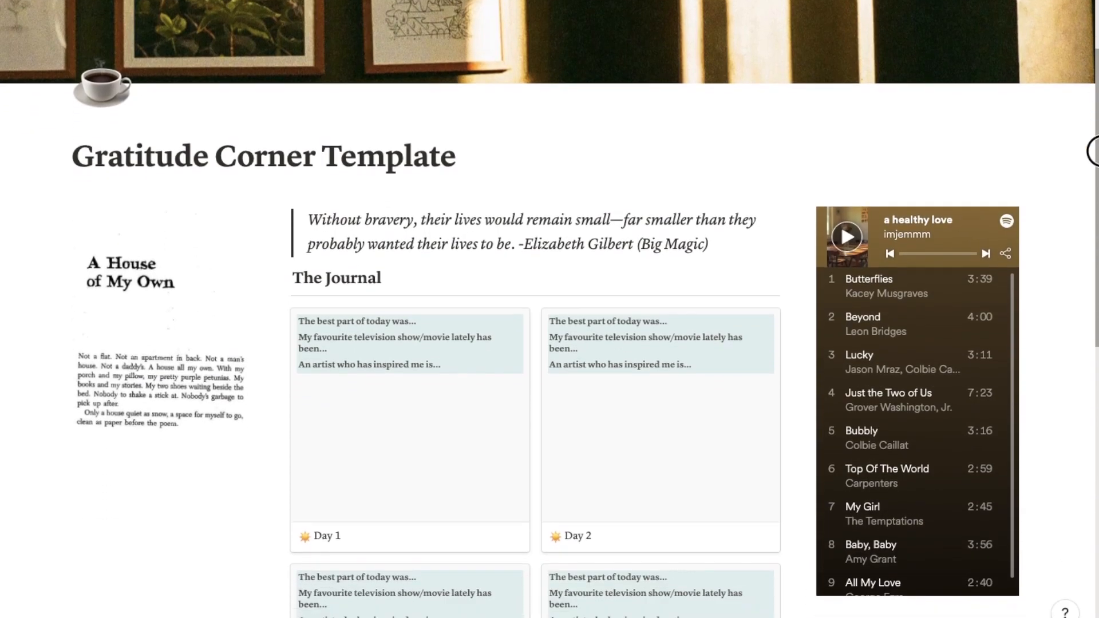
{"action": "scroll", "scroll_direction": "down", "scroll_amount": 3}
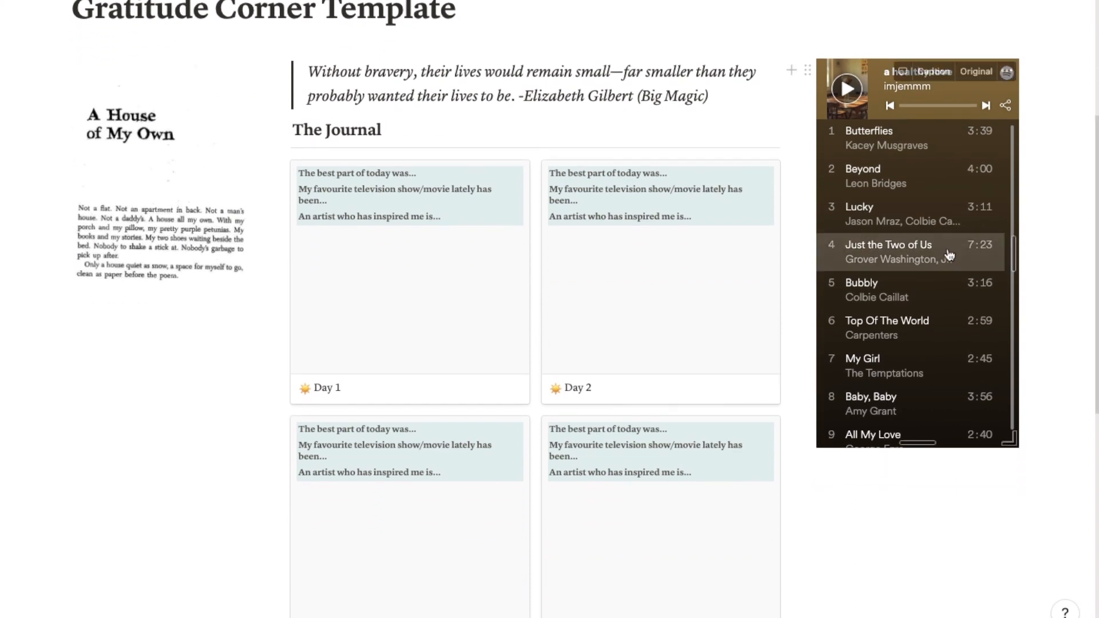
{"action": "scroll", "scroll_direction": "down", "scroll_amount": 3}
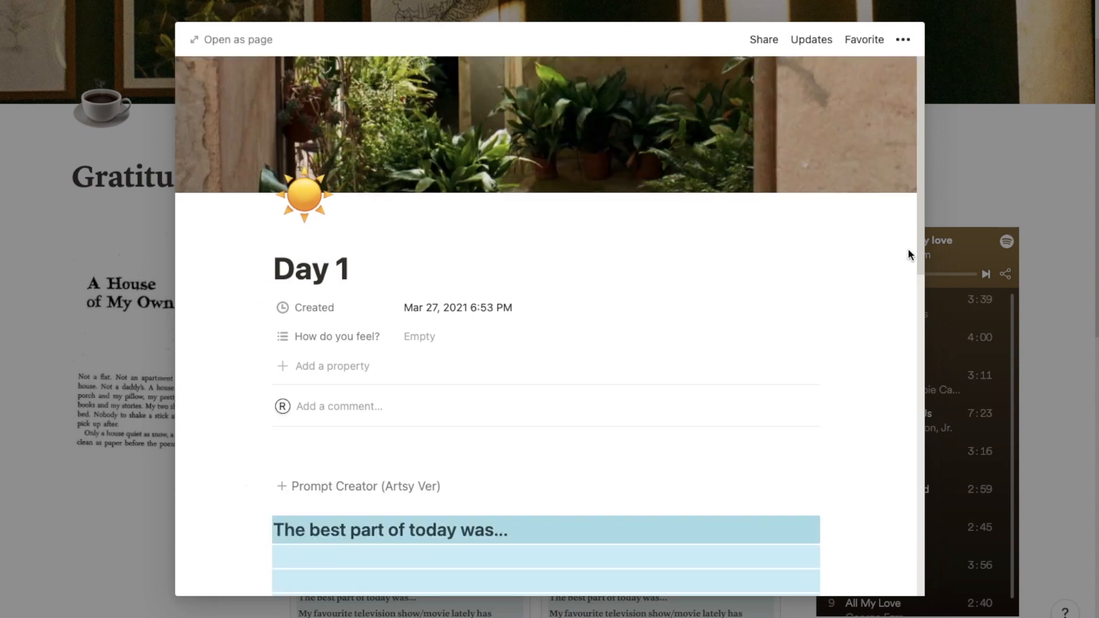
- Read through Day 1's artsy and sentimental prompt lists, then close the entry
{"action": "scroll", "scroll_direction": "down", "scroll_amount": 3}
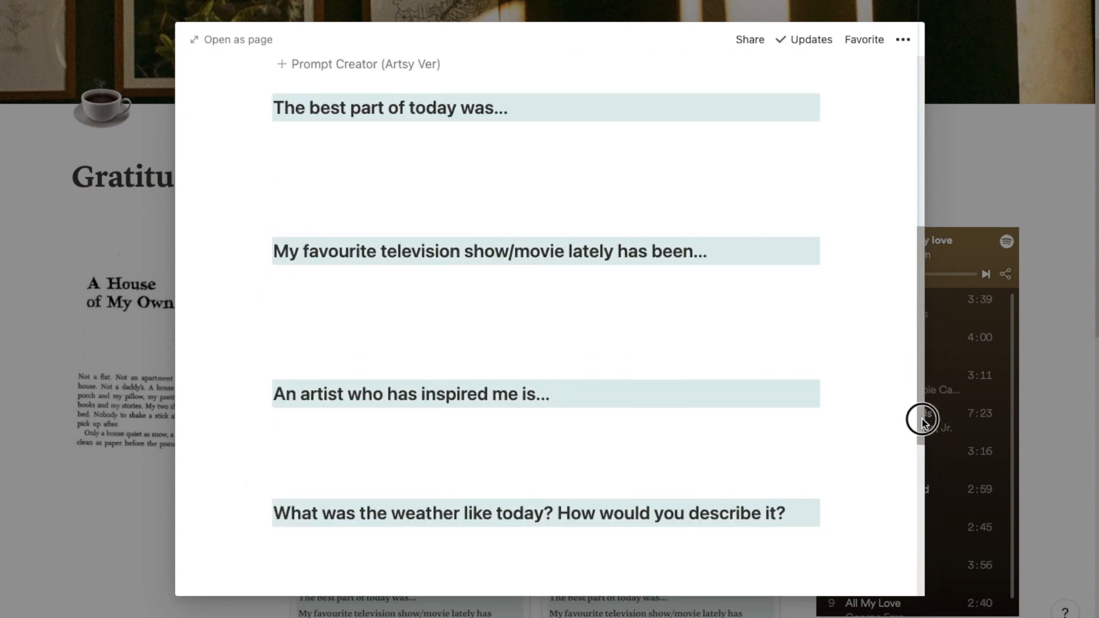
{"action": "scroll", "scroll_direction": "down", "scroll_amount": 3}
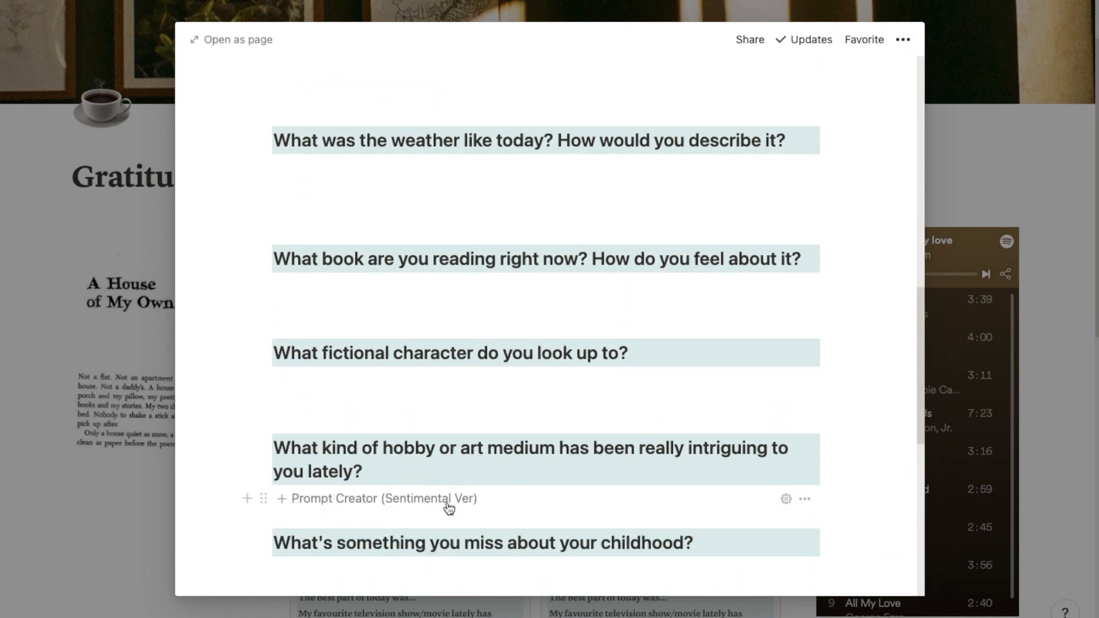
{"action": "scroll", "scroll_direction": "down", "scroll_amount": 3}
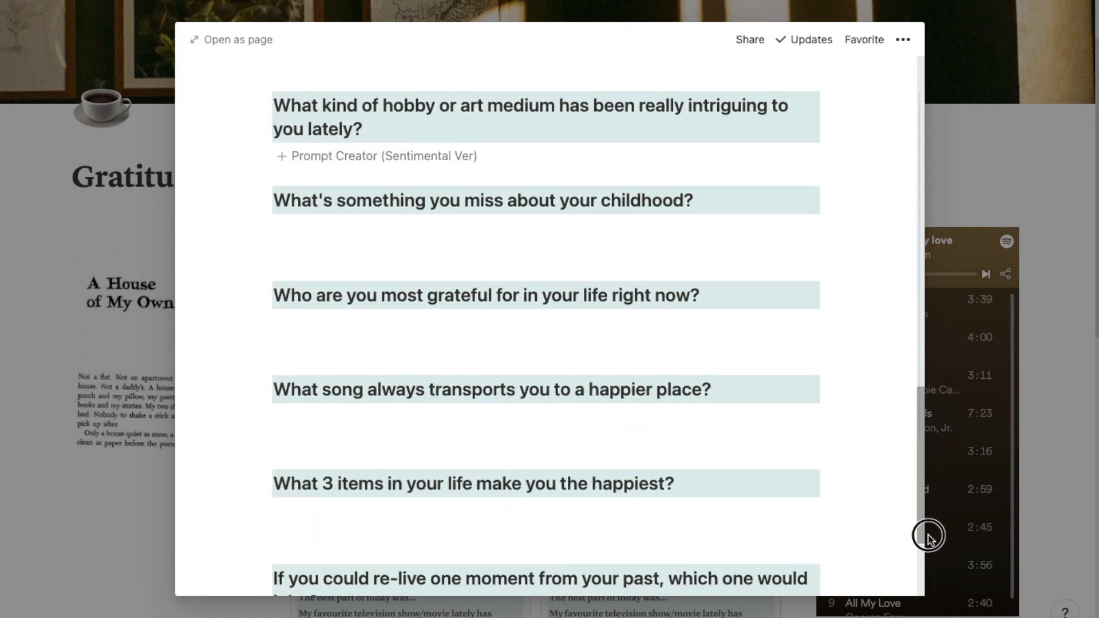
{"action": "scroll", "scroll_direction": "down", "scroll_amount": 3}
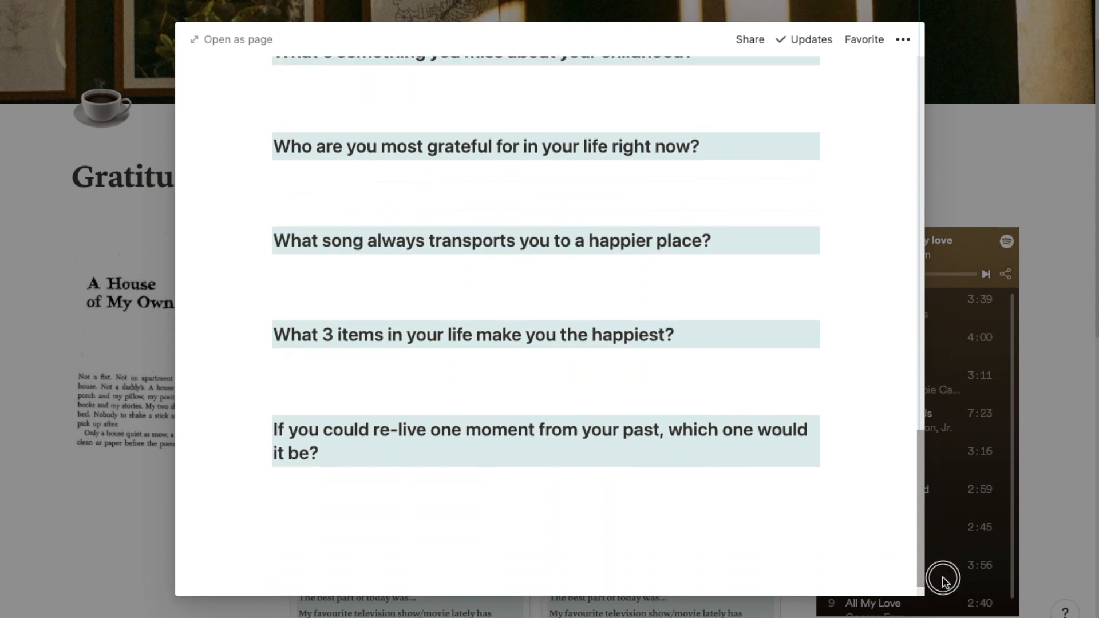
{"action": "scroll", "scroll_direction": "up", "scroll_amount": 3}
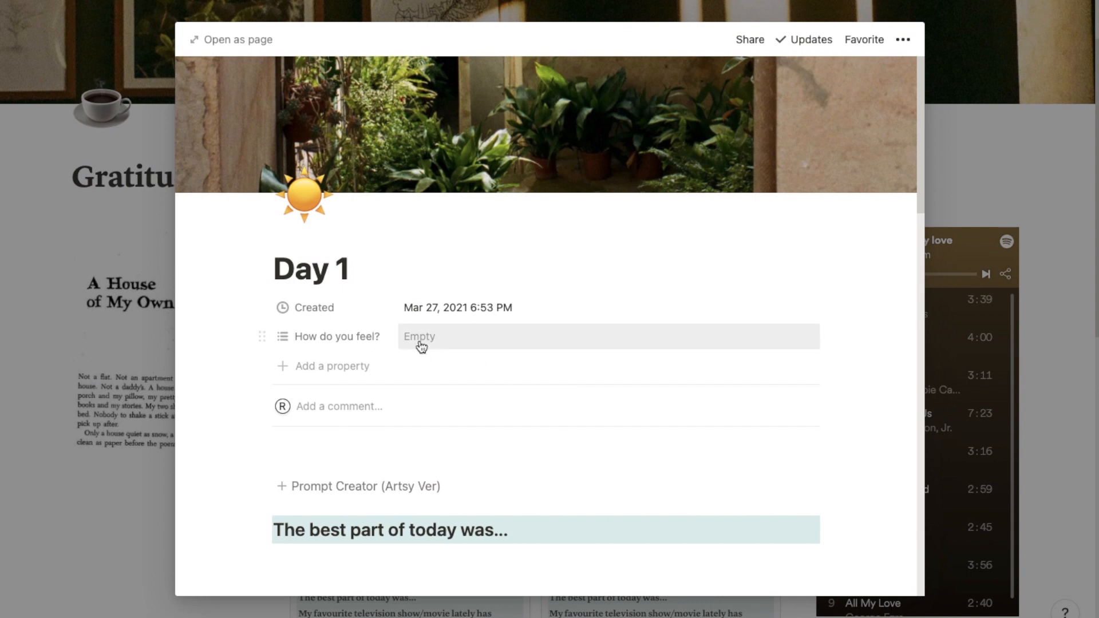
{"action": "left_click", "coordinate": [419, 337]}
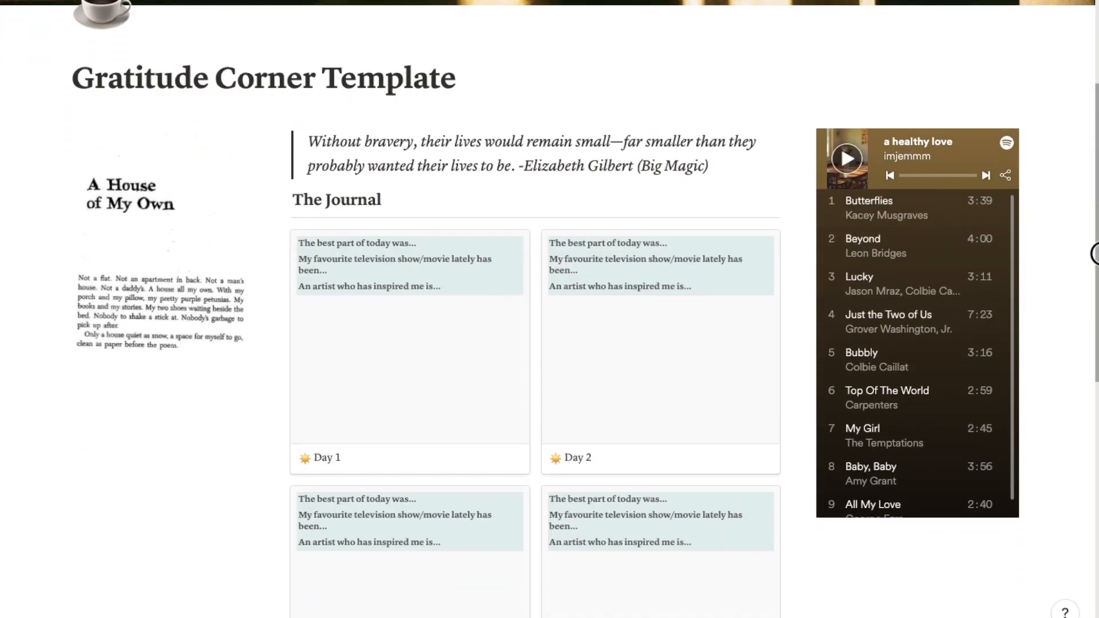
- Scroll the Gratitude Corner Template on the way to the Law of attraction page
{"action": "scroll", "scroll_direction": "down", "scroll_amount": 3}
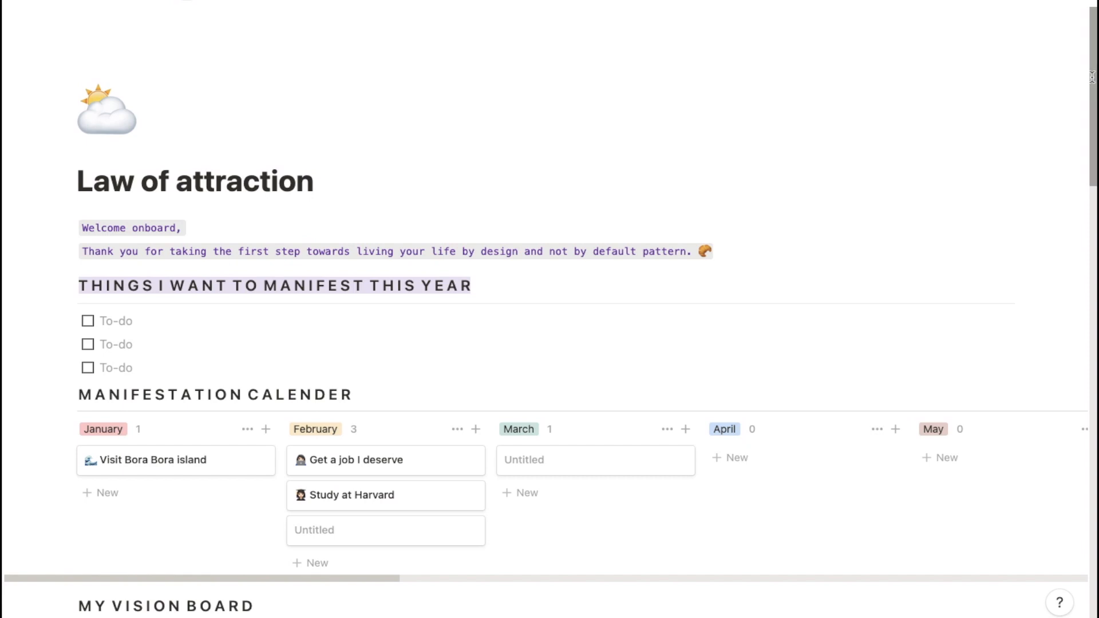
- Scroll the Law of attraction page down past the calendar to My Vision Board
{"action": "scroll", "scroll_direction": "down", "scroll_amount": 3}
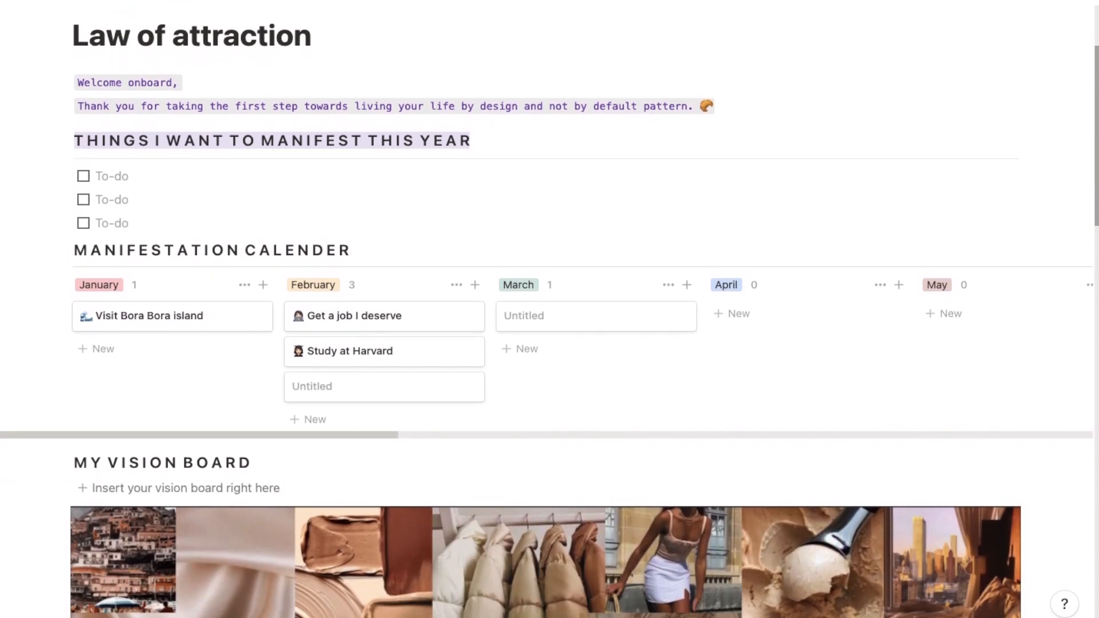
{"action": "mouse_move", "coordinate": [119, 177]}
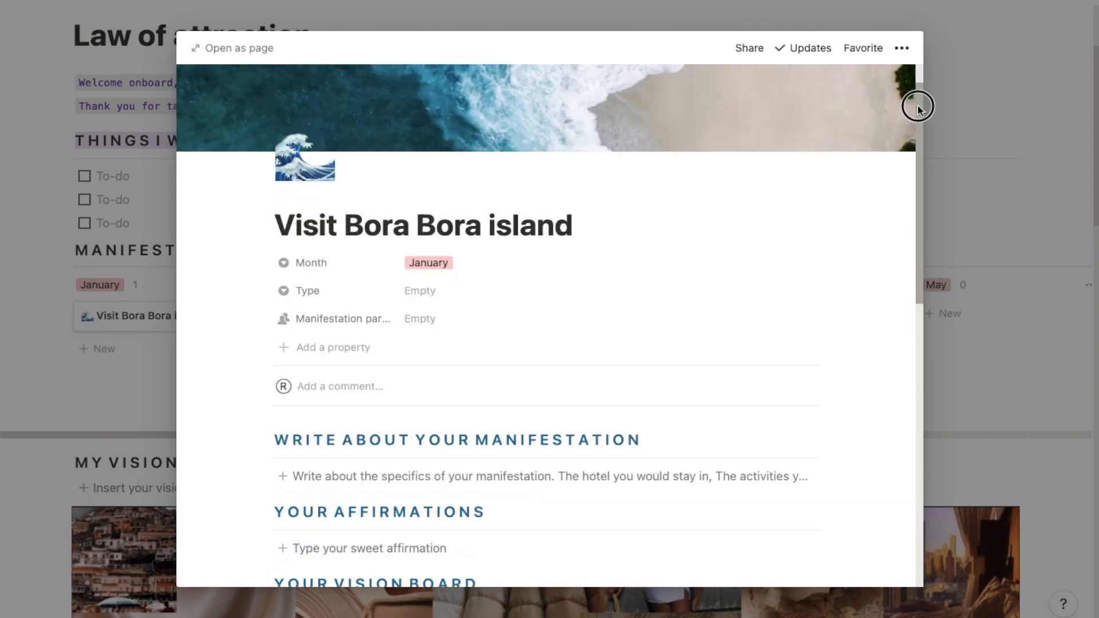
- Scroll the Visit Bora Bora island peek down to the My Bora Bora Trip board
{"action": "scroll", "scroll_direction": "down", "scroll_amount": 3}
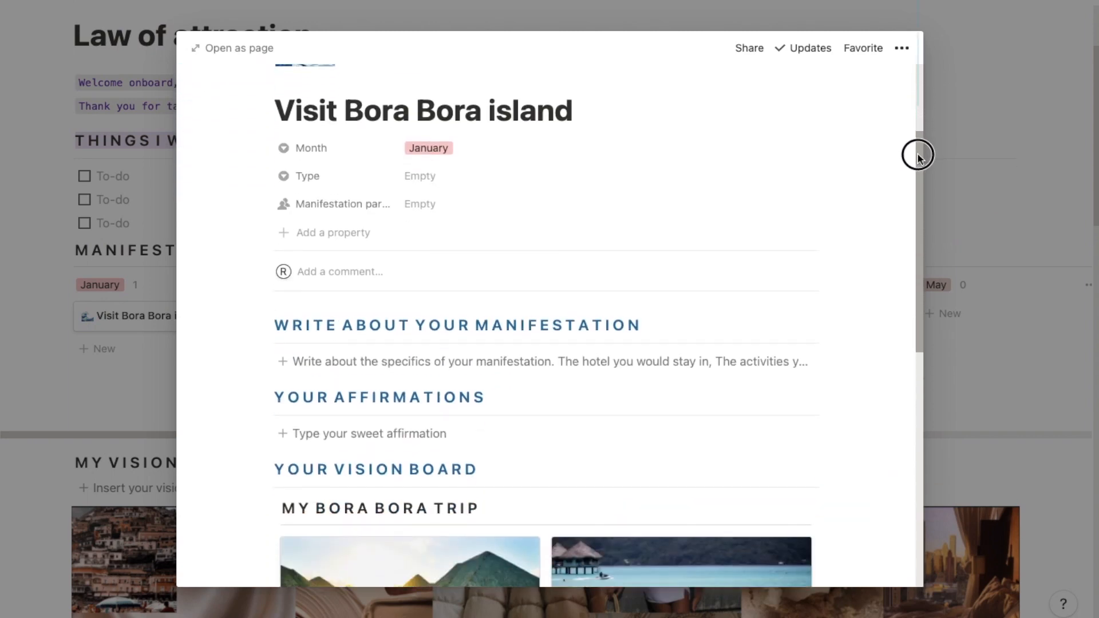
{"action": "scroll", "scroll_direction": "down", "scroll_amount": 3}
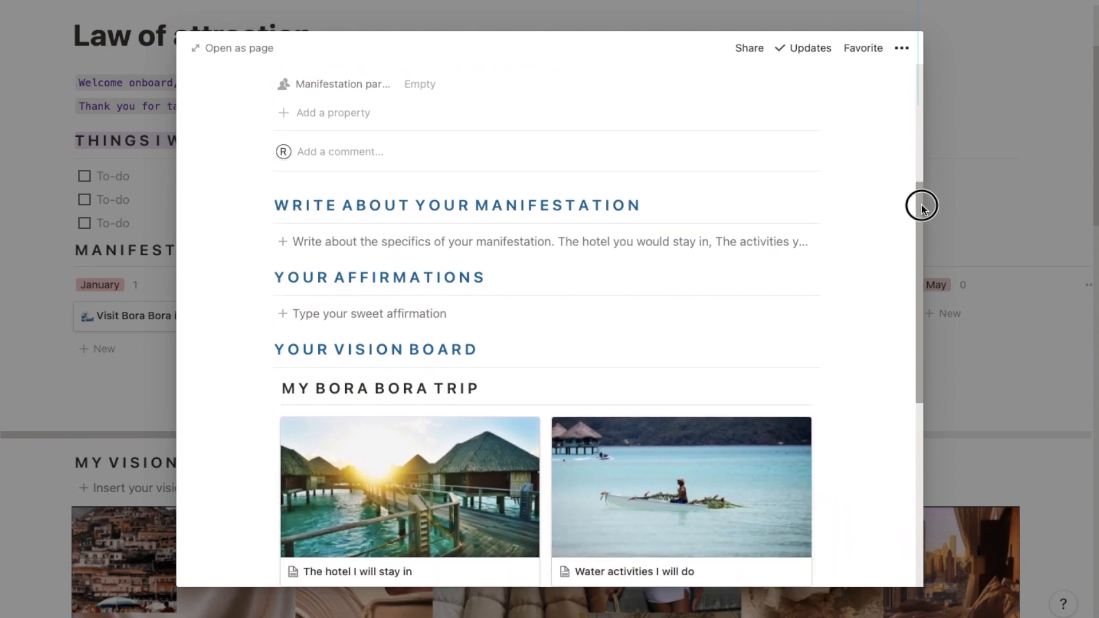
{"action": "scroll", "scroll_direction": "down", "scroll_amount": 3}
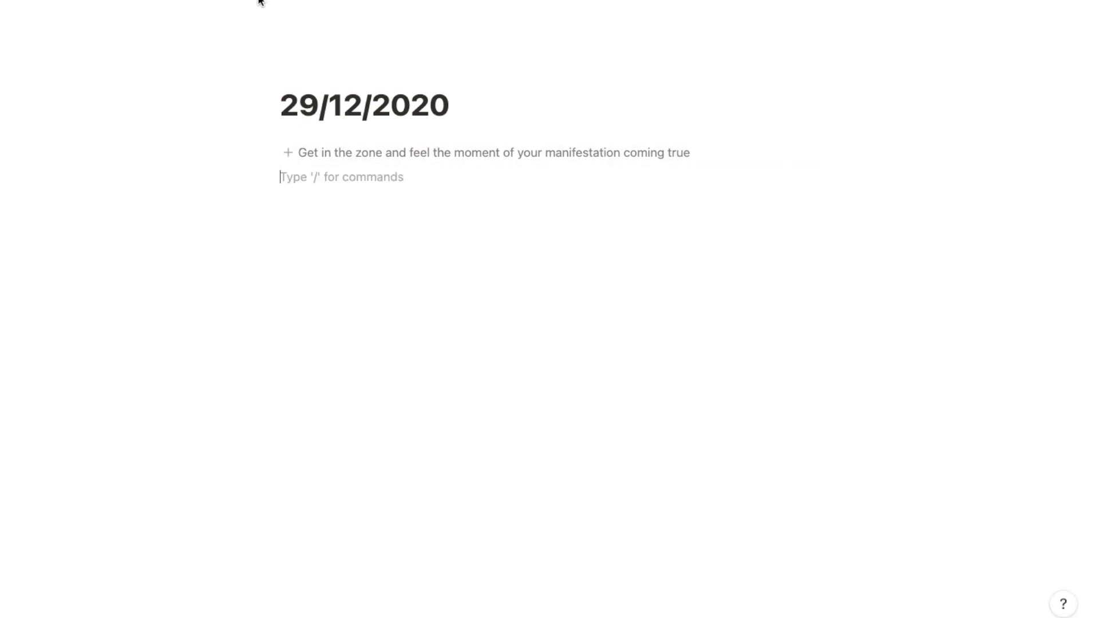
- Return to the Law of attraction page and its manifestation calendar
{"action": "scroll", "scroll_direction": "up", "scroll_amount": 3}
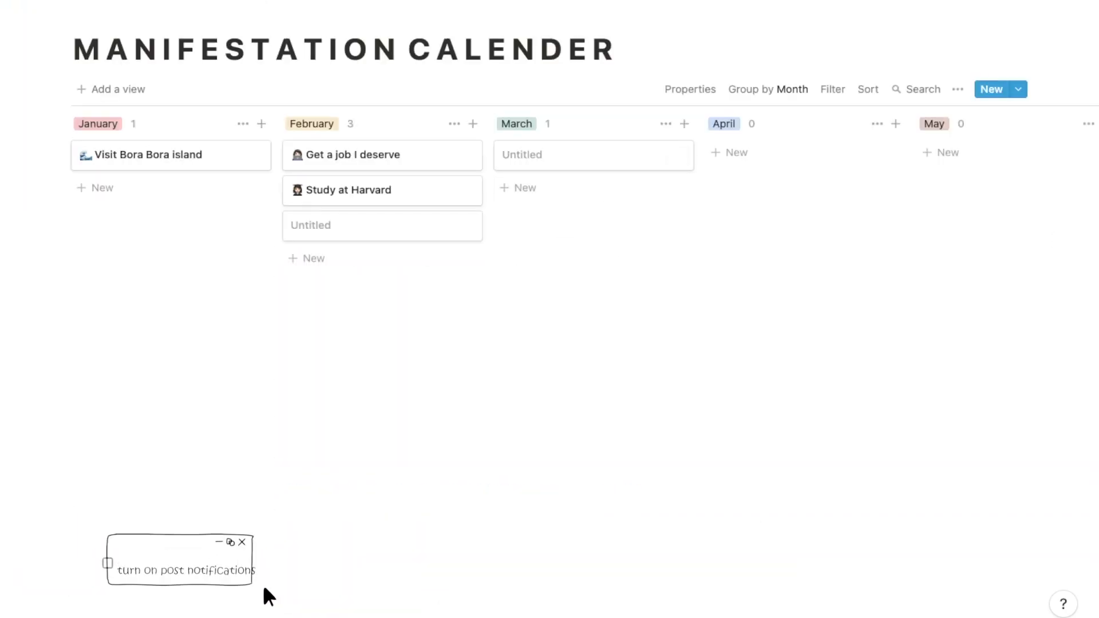
{"action": "left_click", "coordinate": [241, 543]}
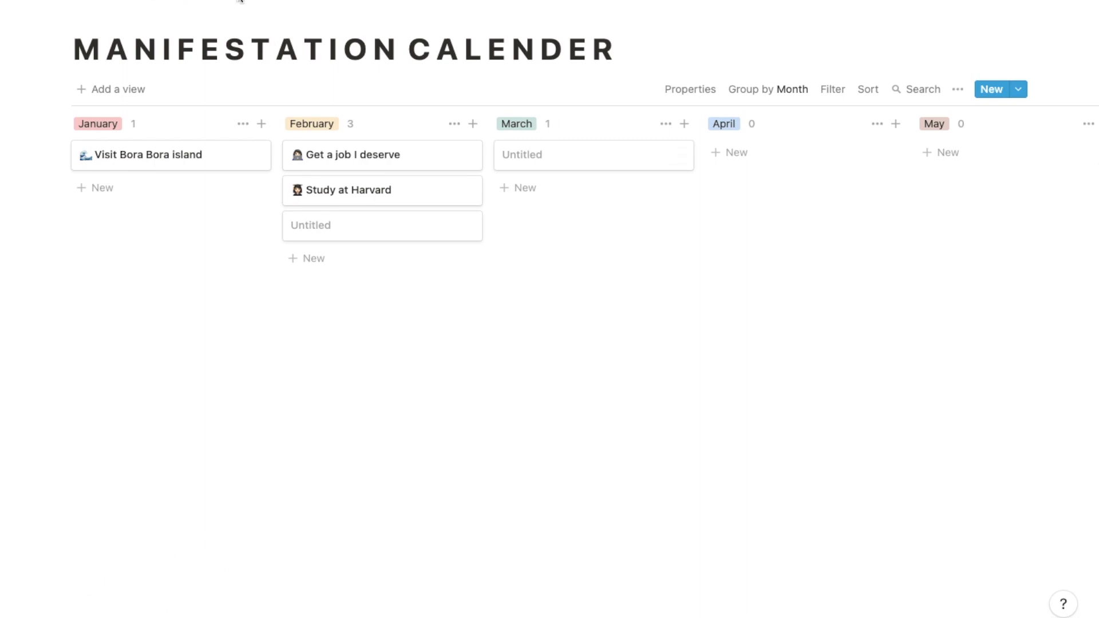
{"action": "scroll", "scroll_direction": "up", "scroll_amount": 3}
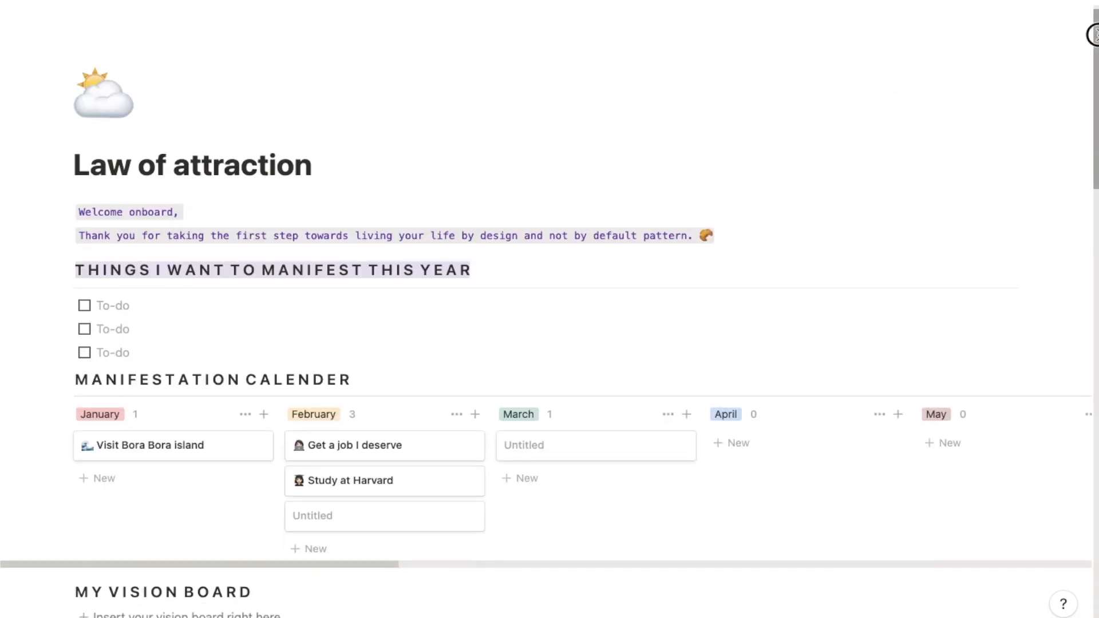
{"action": "scroll", "scroll_direction": "down", "scroll_amount": 3}
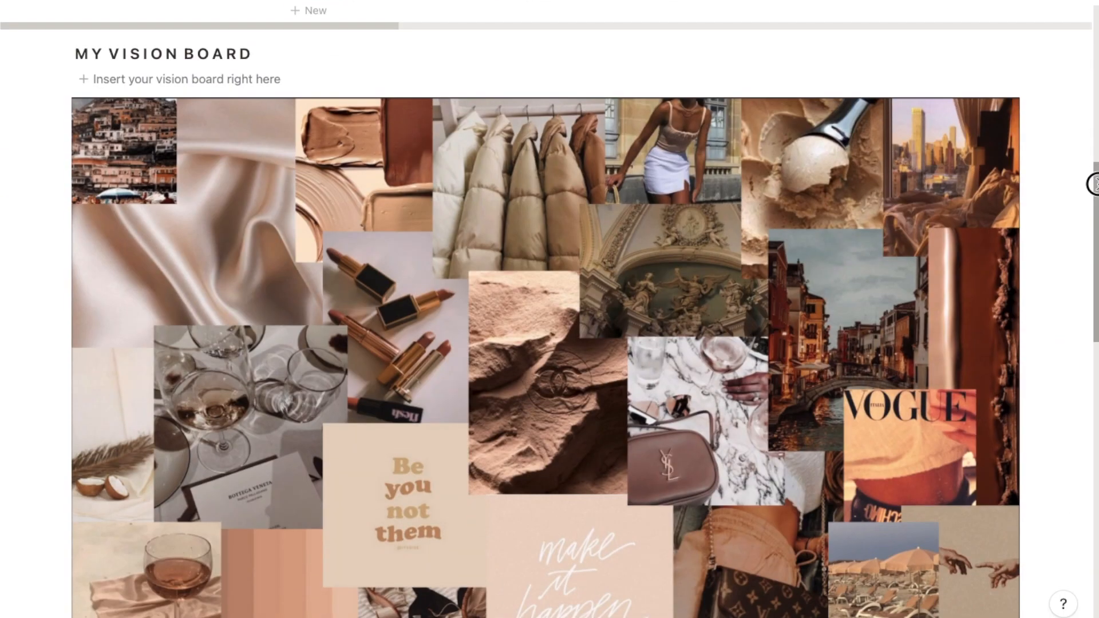
{"action": "scroll", "scroll_direction": "down", "scroll_amount": 3}
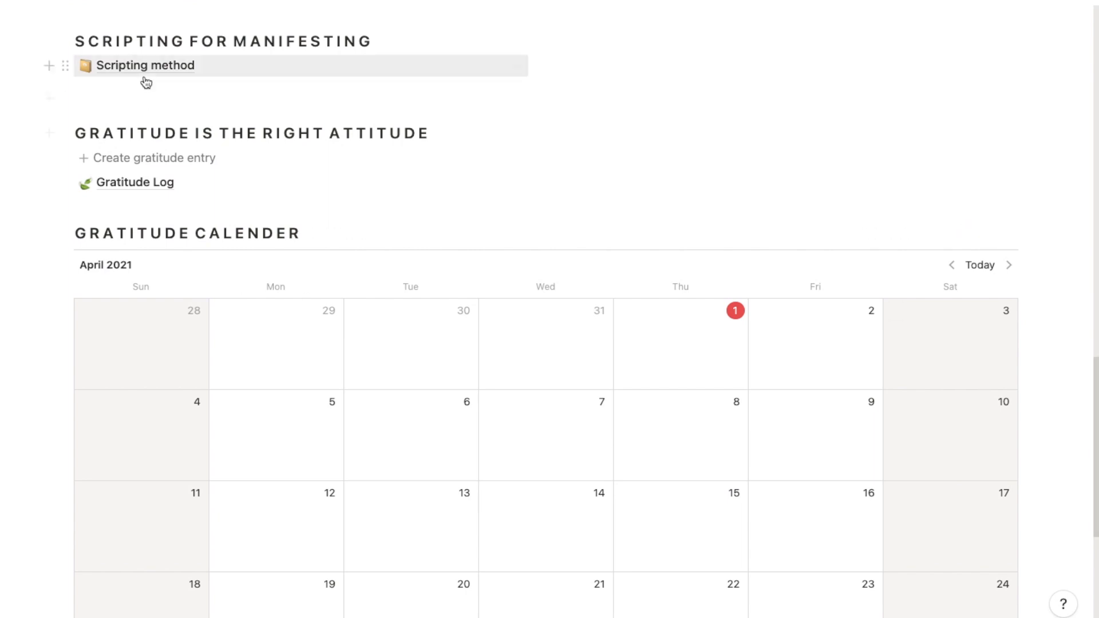
{"action": "left_click", "coordinate": [145, 65]}
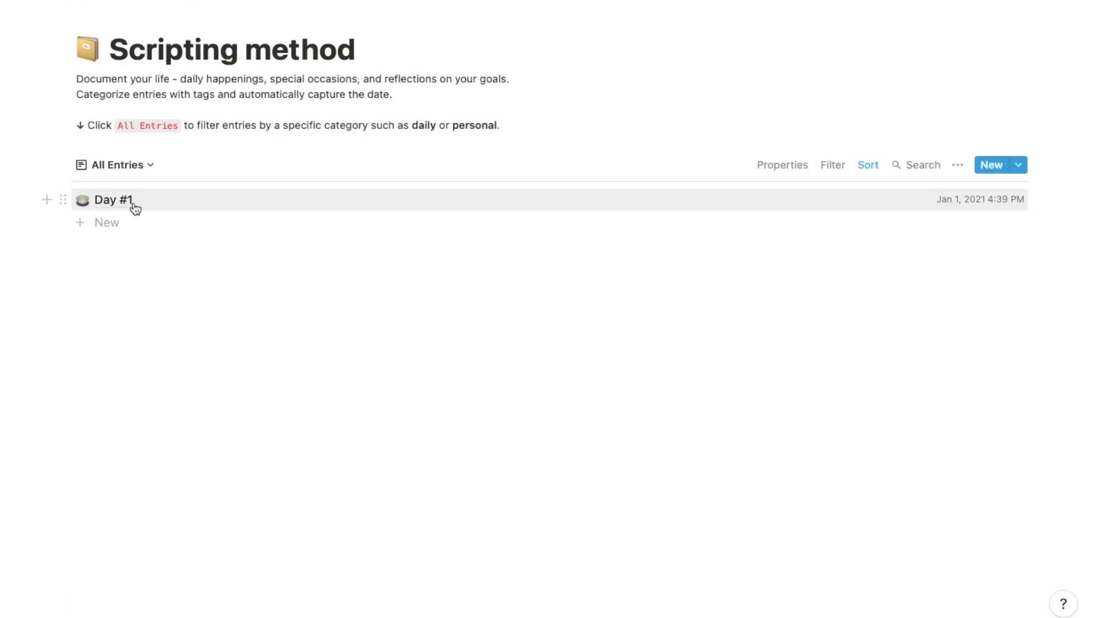
{"action": "mouse_move", "coordinate": [240, 6]}
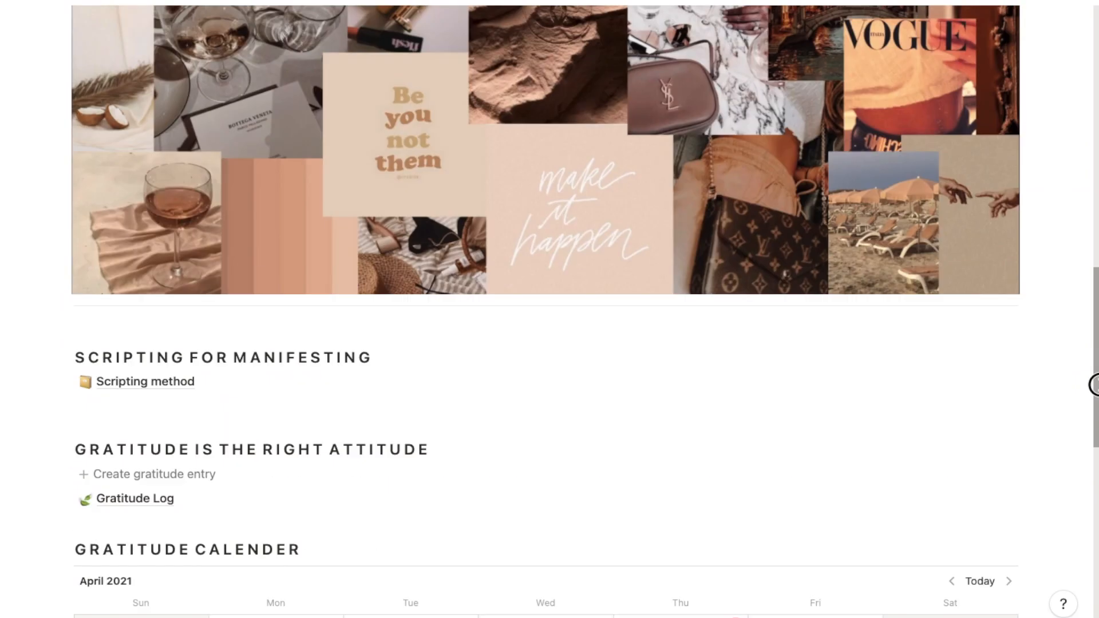
- Create a gratitude entry and confirm its Gratitude Log on April 1 in the calendar
{"action": "scroll", "scroll_direction": "down", "scroll_amount": 3}
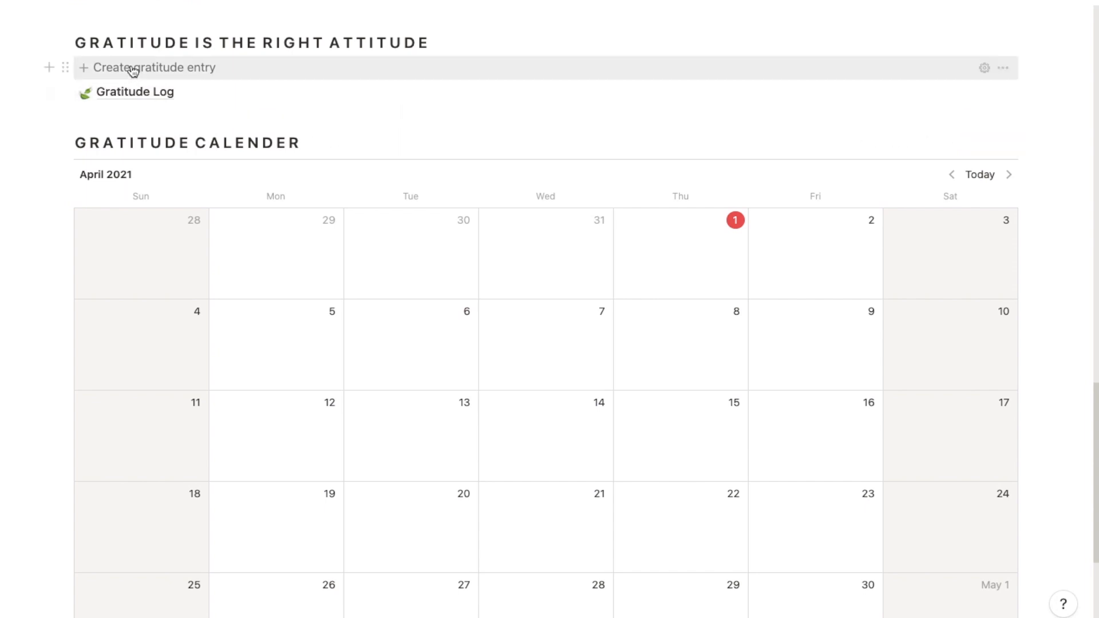
{"action": "left_click", "coordinate": [153, 68]}
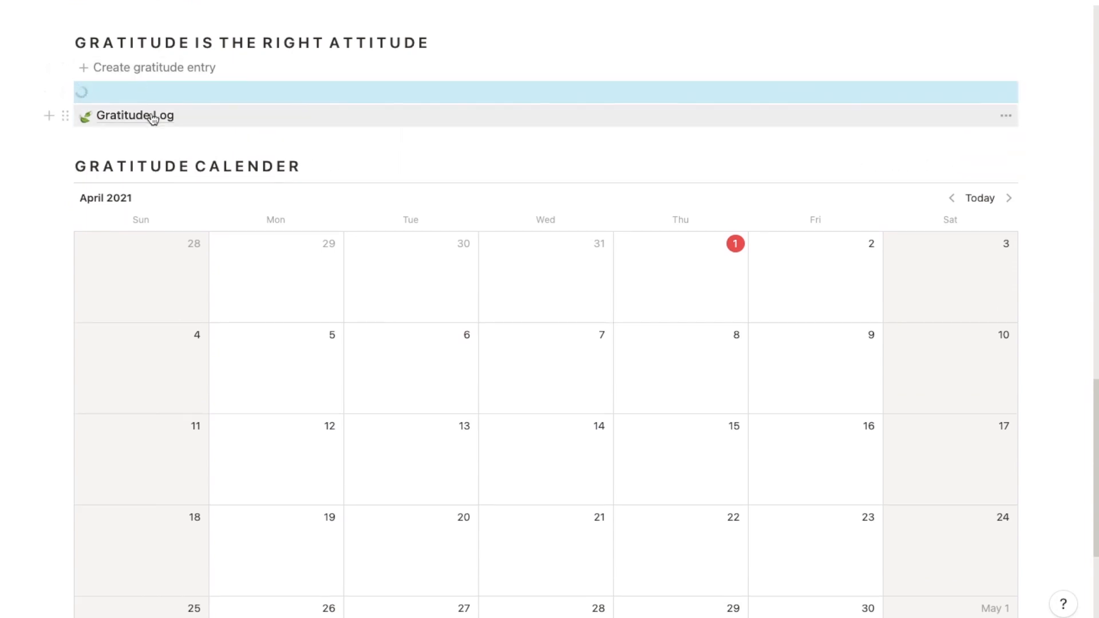
{"action": "left_click", "coordinate": [135, 115]}
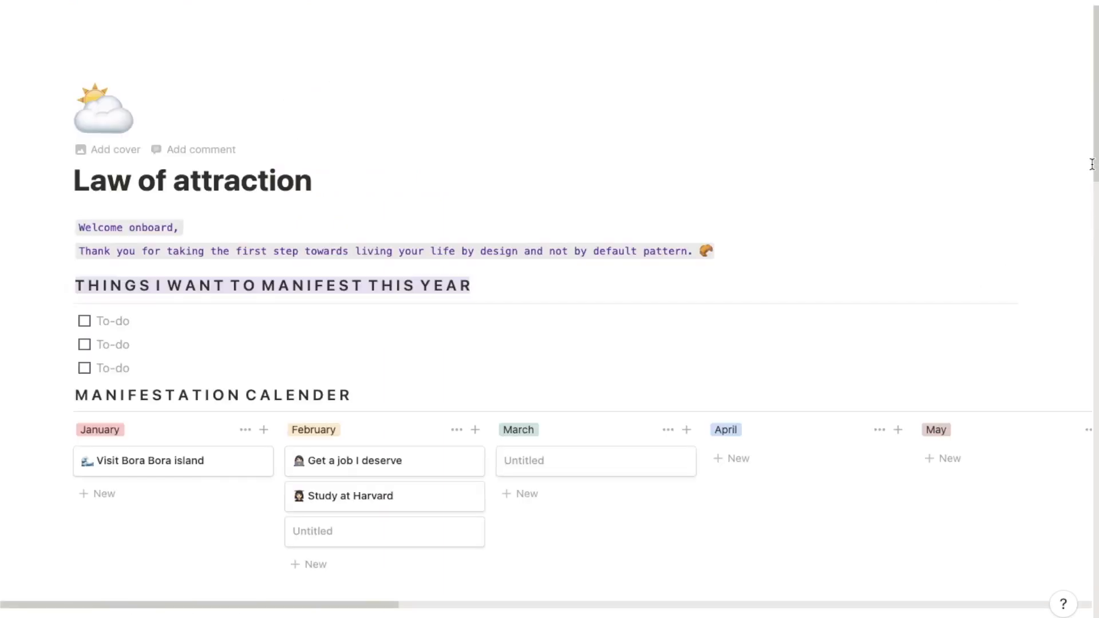
{"action": "scroll", "scroll_direction": "down", "scroll_amount": 3}
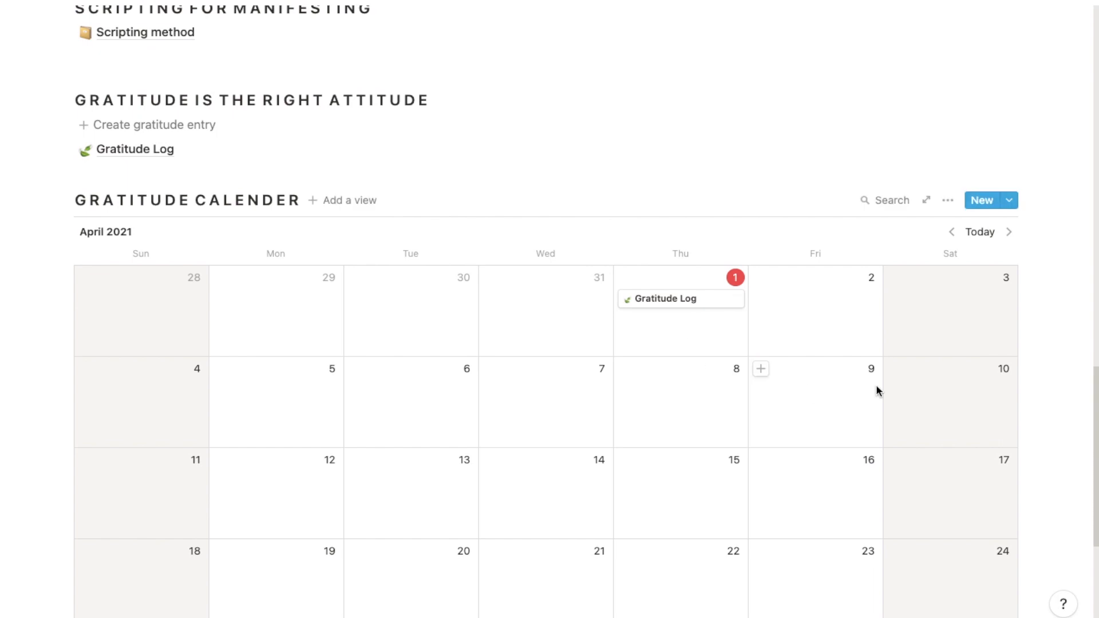
{"action": "scroll", "scroll_direction": "down", "scroll_amount": 3}
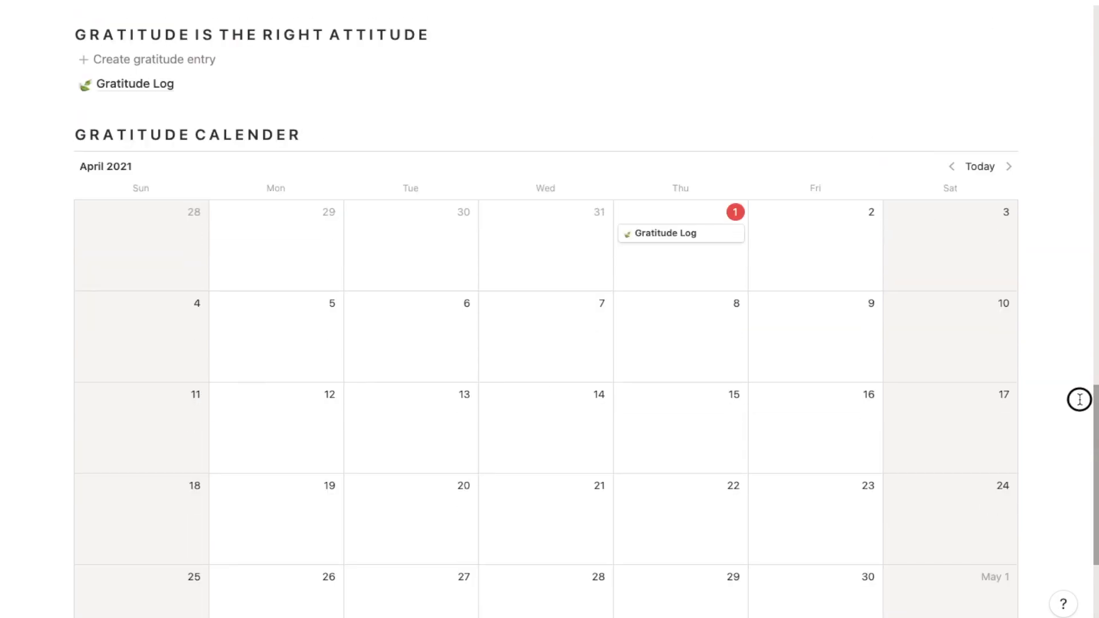
{"action": "scroll", "scroll_direction": "up", "scroll_amount": 3}
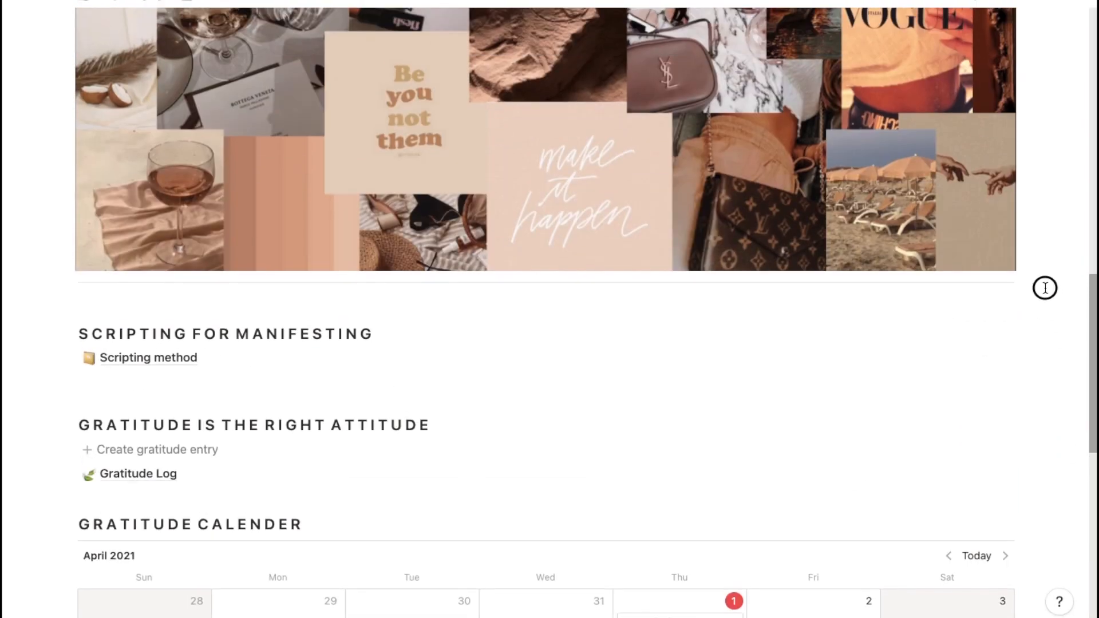
{"action": "scroll", "scroll_direction": "up", "scroll_amount": 3}
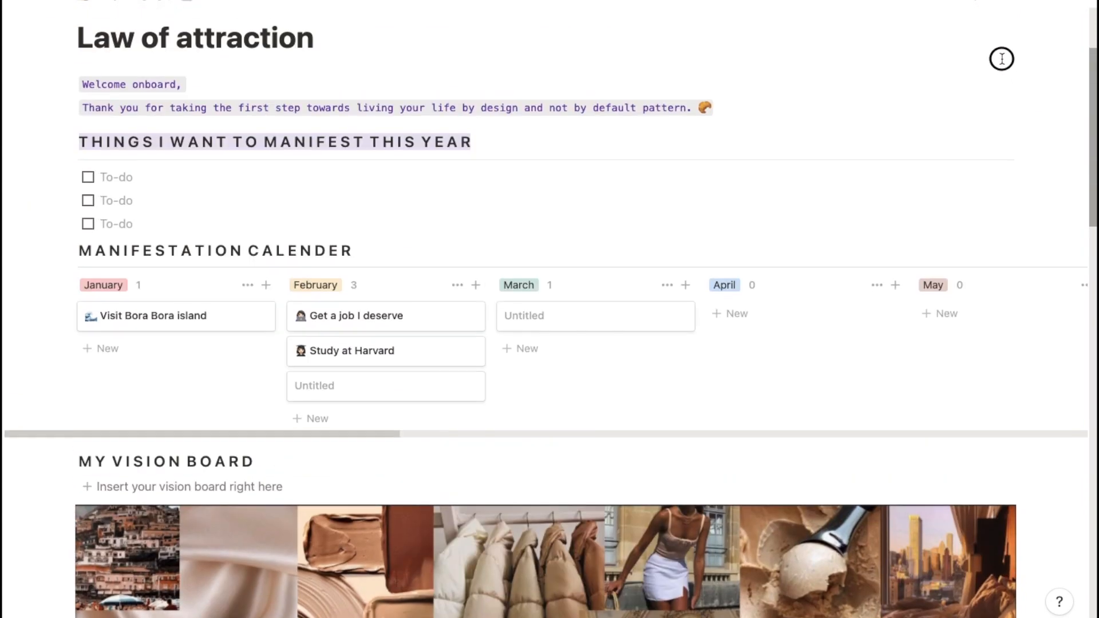
{"action": "scroll", "scroll_direction": "up", "scroll_amount": 3}
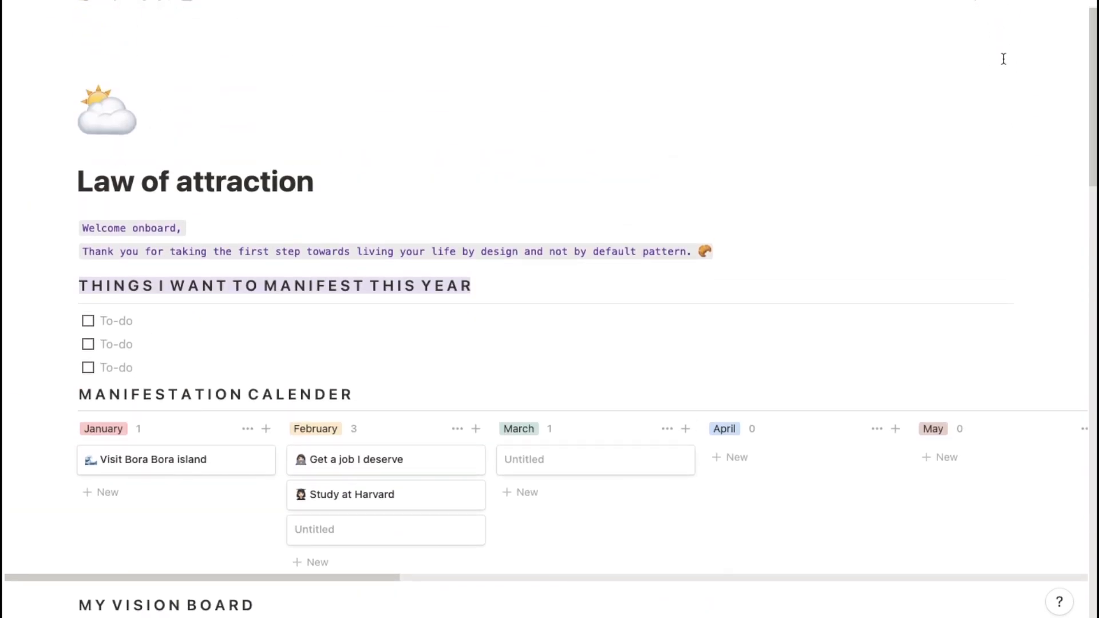